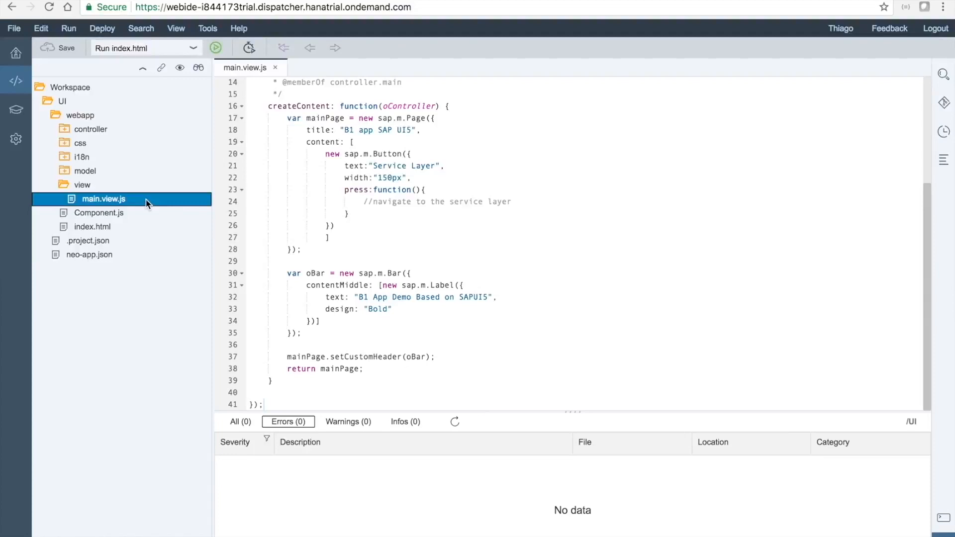
Step: Select the webapp folder and bring up its context menu to add a new SAPUI5 view
{"action": "left_click", "coordinate": [80, 115]}
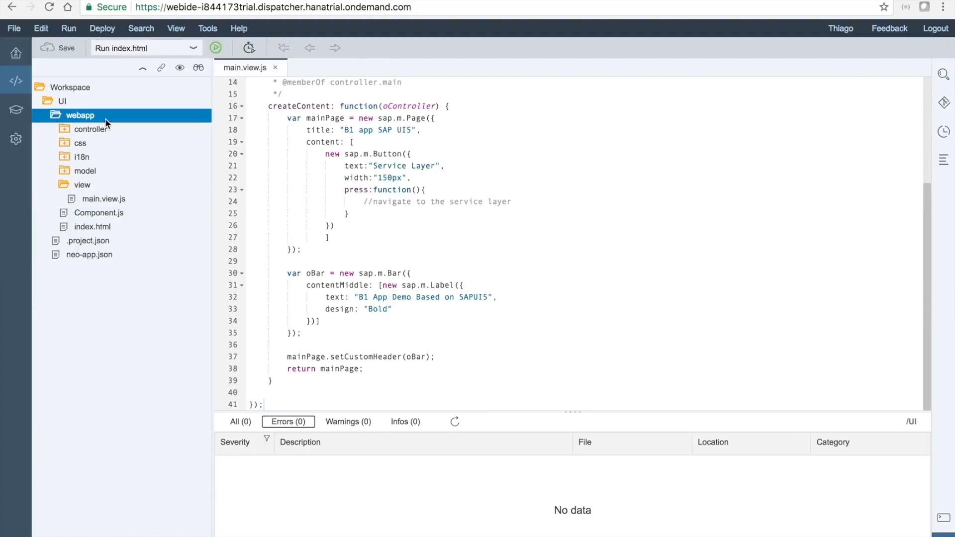
{"action": "right_click", "coordinate": [80, 115]}
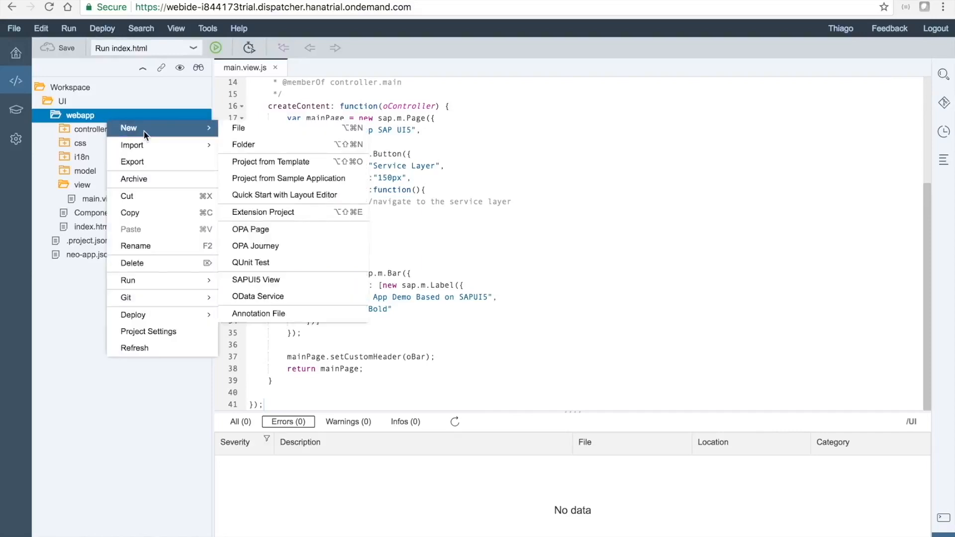
{"action": "mouse_move", "coordinate": [290, 263]}
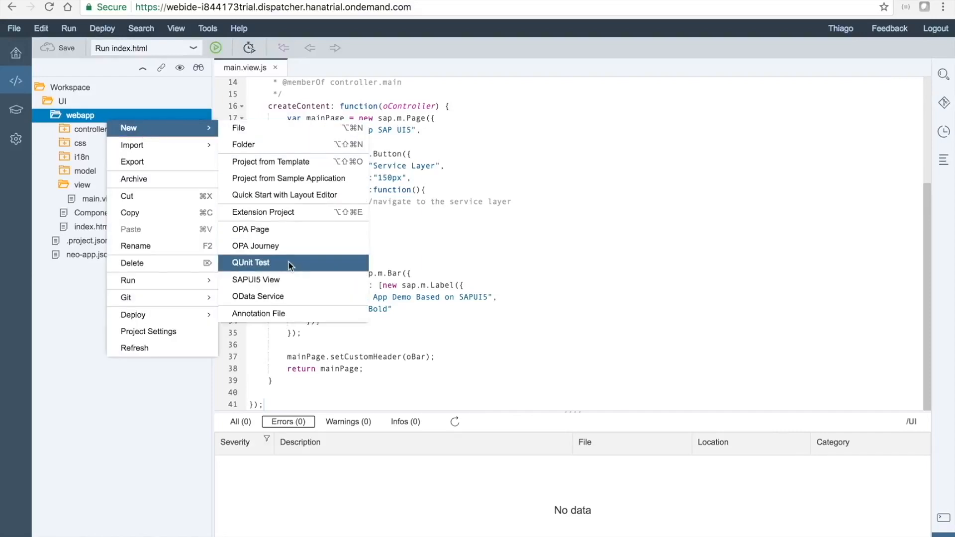
{"action": "mouse_move", "coordinate": [256, 279]}
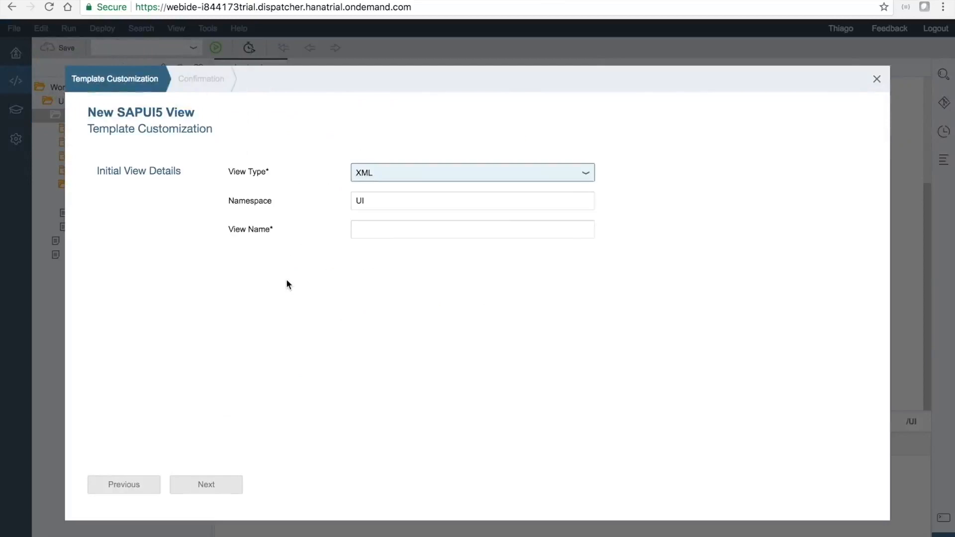
Step: In the view wizard, choose JavaScript type, name it serviceLayer, and finish
{"action": "left_click", "coordinate": [584, 172]}
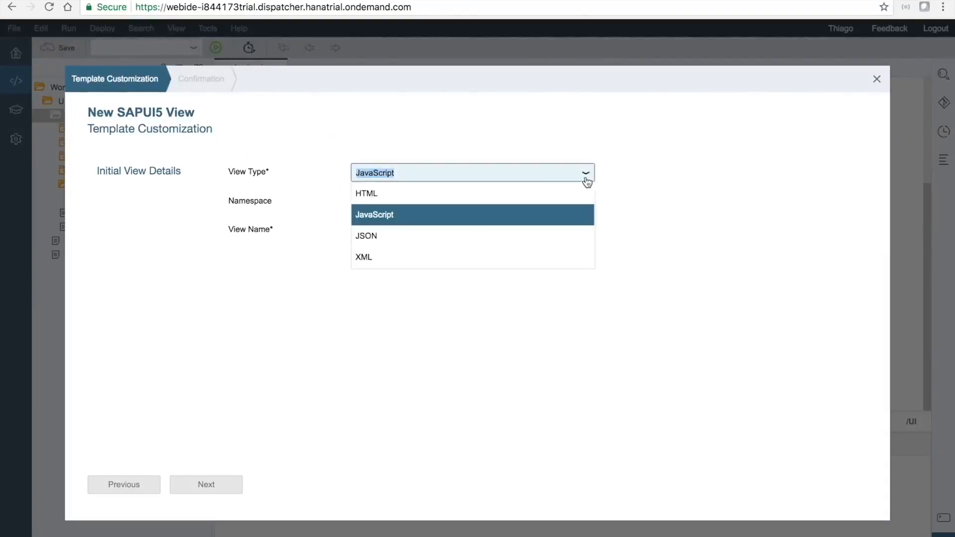
{"action": "mouse_move", "coordinate": [558, 194]}
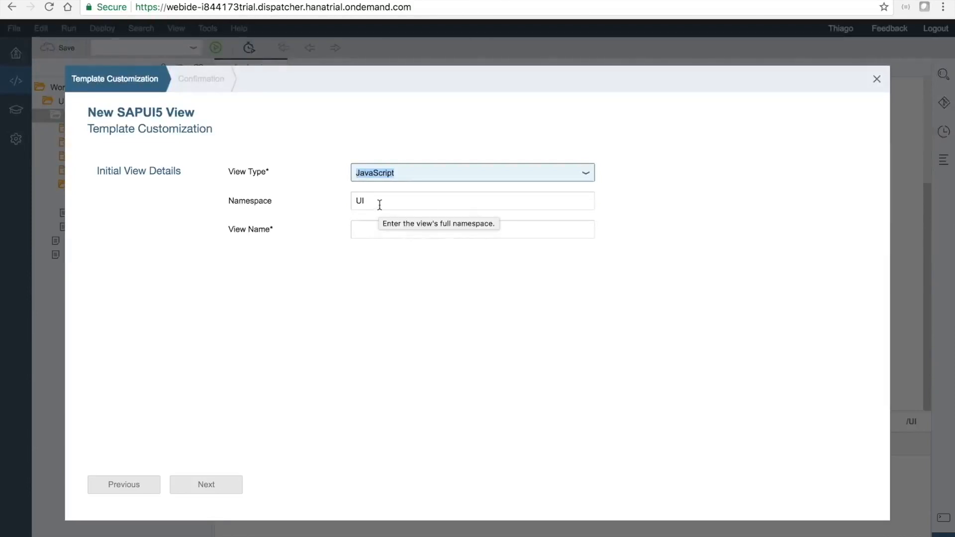
{"action": "left_click", "coordinate": [472, 229]}
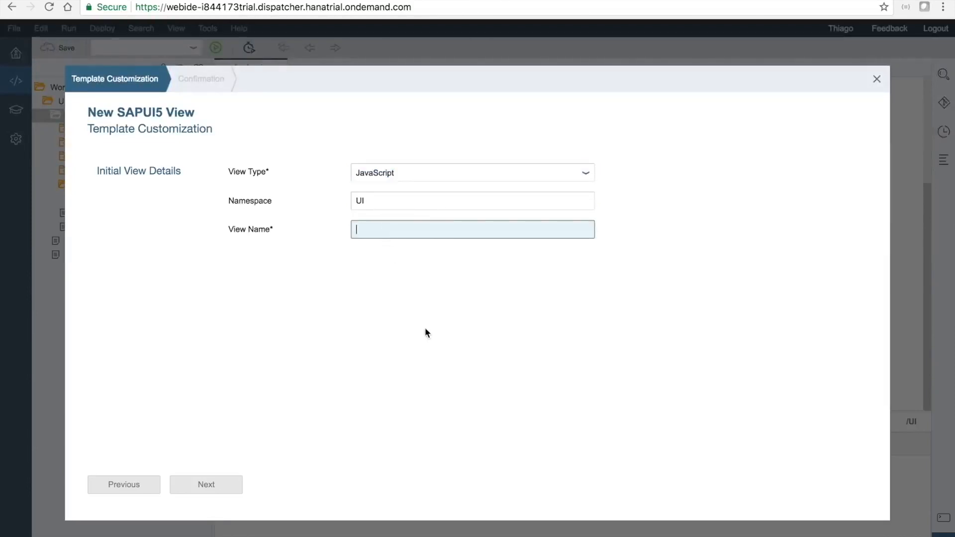
{"action": "type", "text": "ser"}
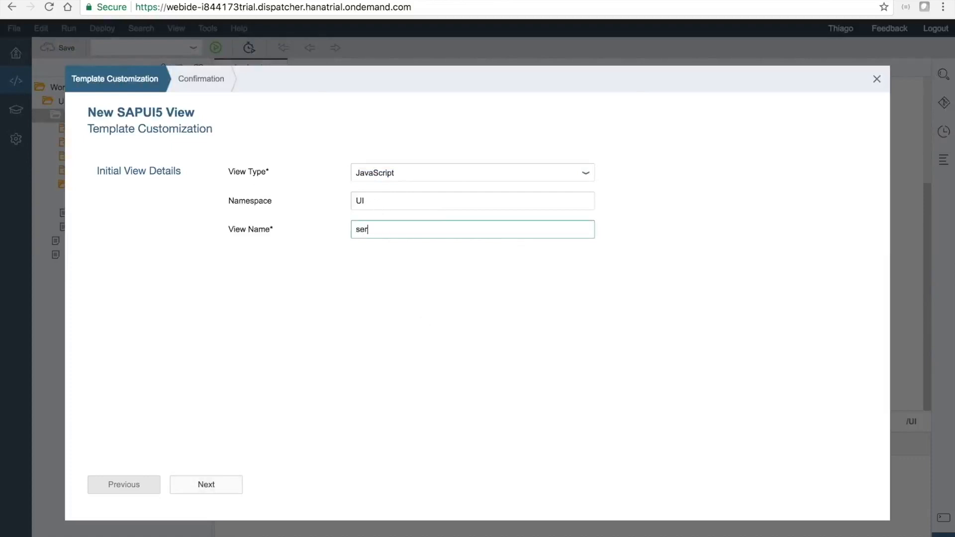
{"action": "type", "text": "viceLayer"}
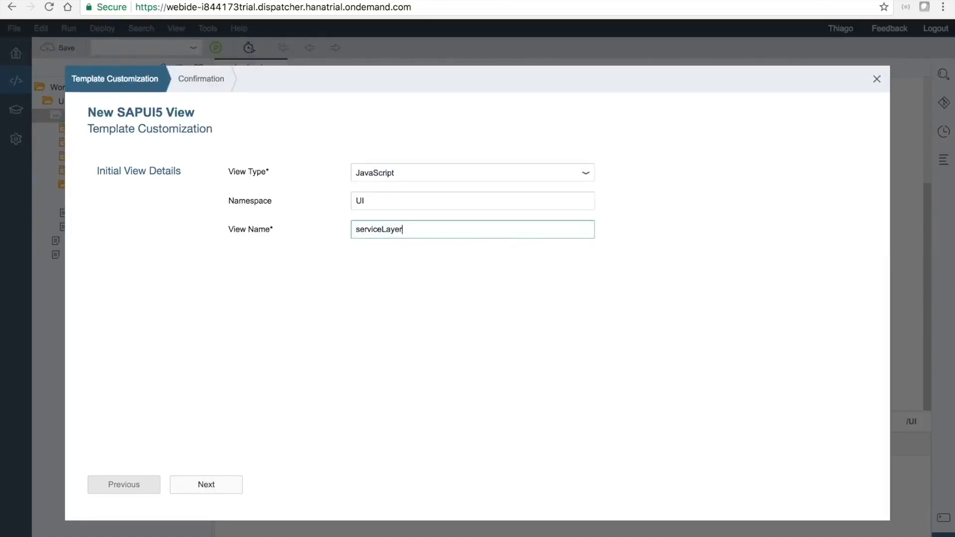
{"action": "left_click", "coordinate": [206, 484]}
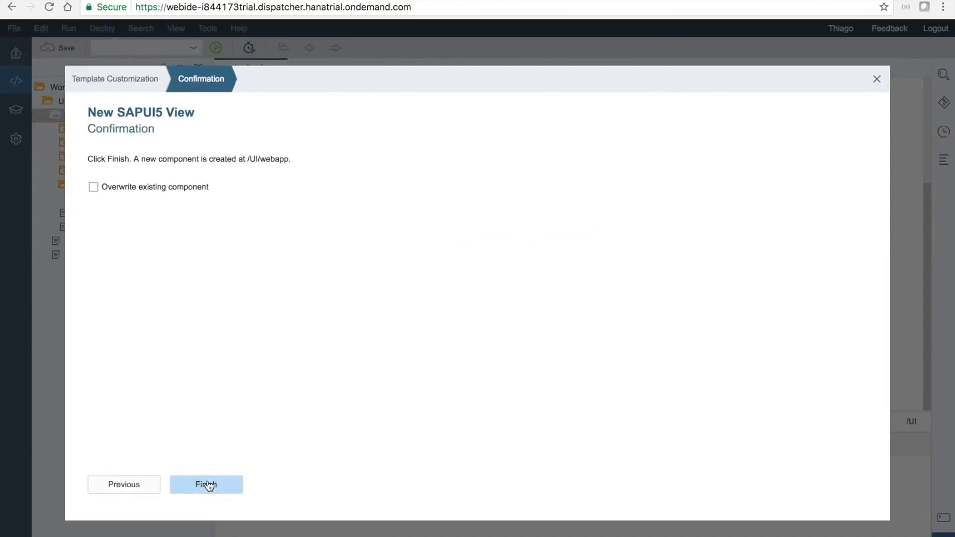
{"action": "left_click", "coordinate": [206, 484]}
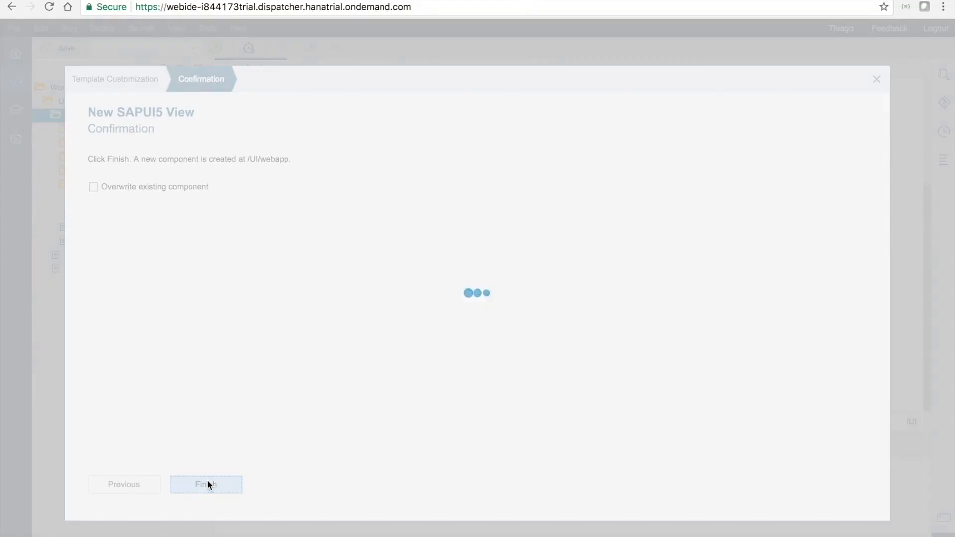
{"action": "left_click", "coordinate": [206, 484]}
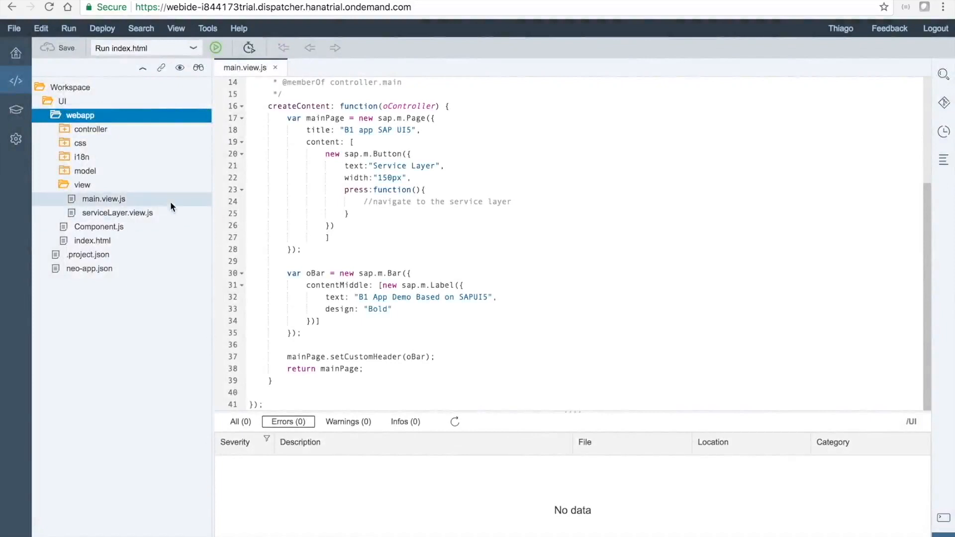
Step: Expand the controller folder to reveal the serviceLayer controller
{"action": "left_click", "coordinate": [91, 129]}
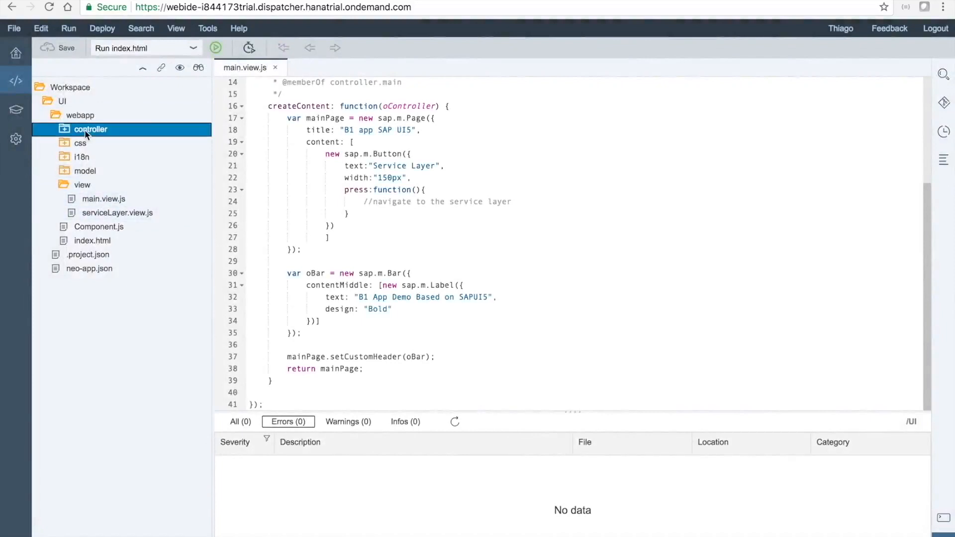
{"action": "left_click", "coordinate": [89, 130]}
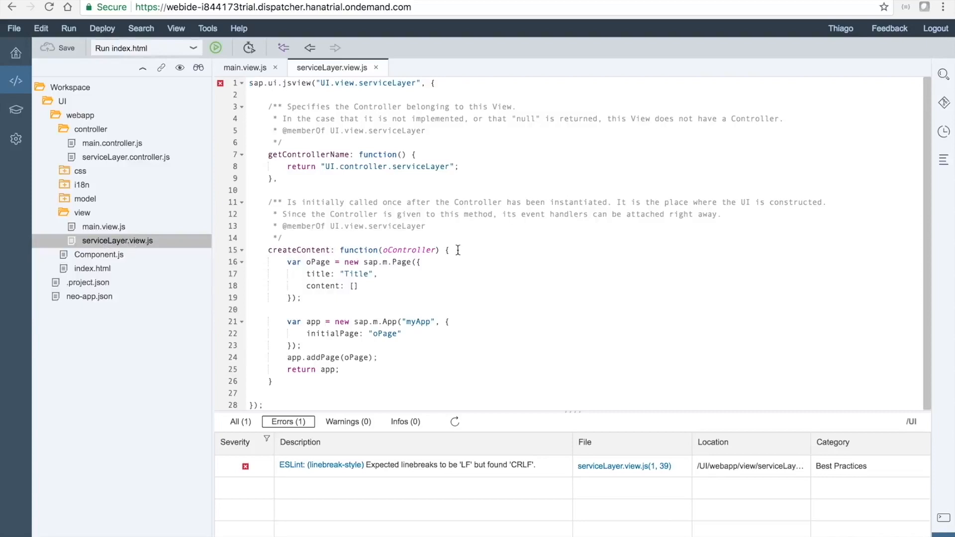
{"action": "mouse_move", "coordinate": [496, 263]}
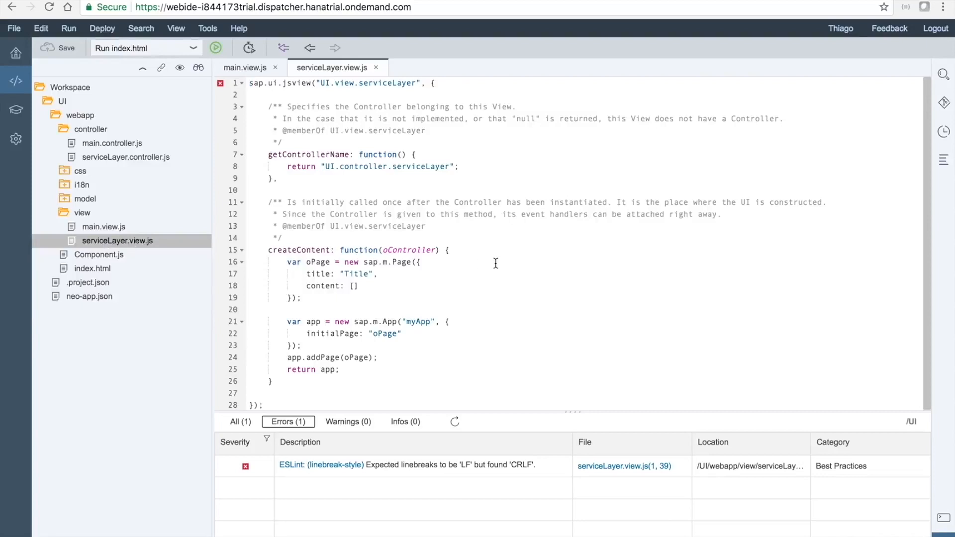
{"action": "mouse_move", "coordinate": [522, 288]}
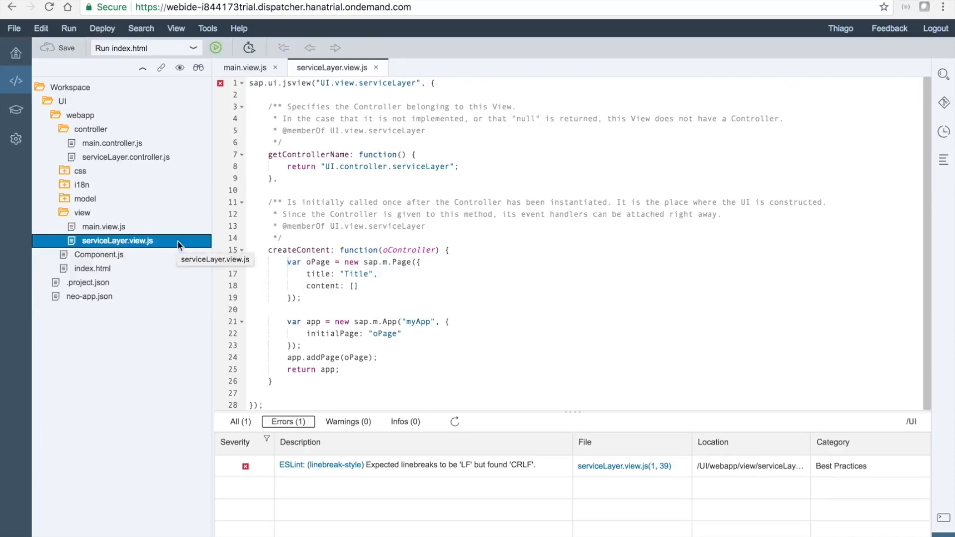
{"action": "mouse_move", "coordinate": [309, 274]}
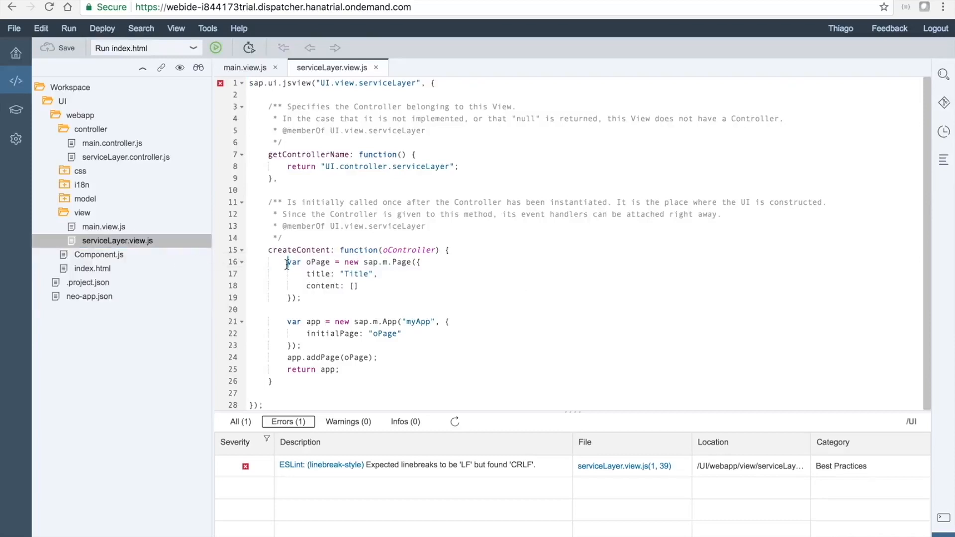
{"action": "key", "text": "Enter"}
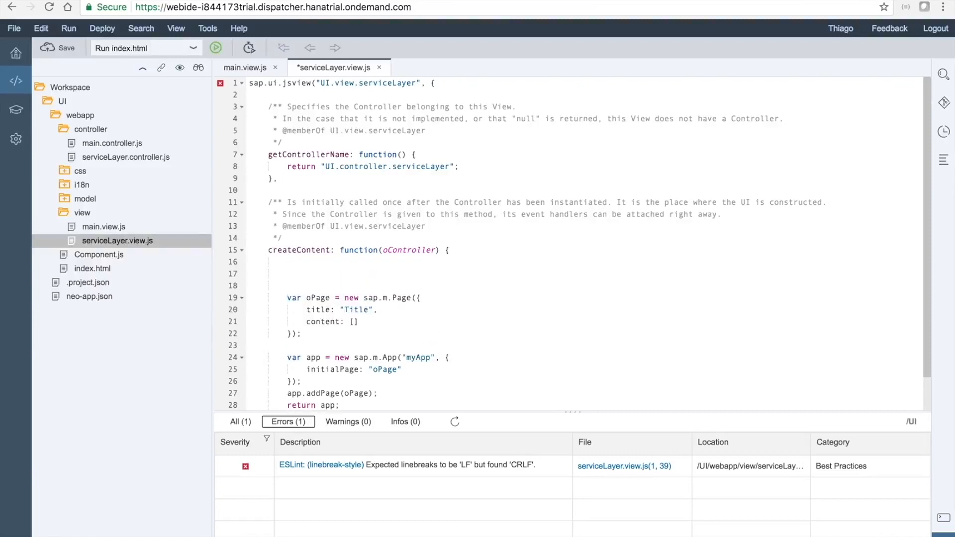
{"action": "left_click", "coordinate": [288, 274]}
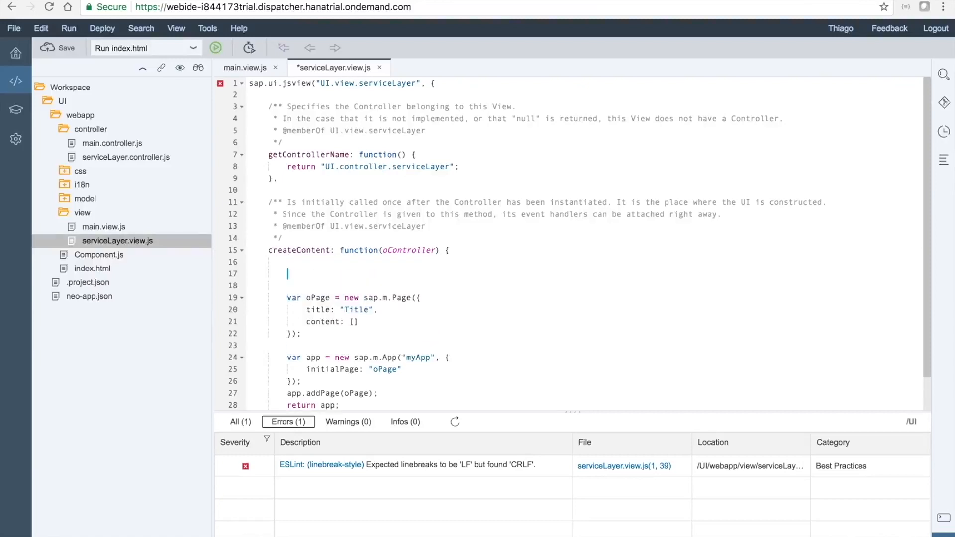
{"action": "type", "text": "var"}
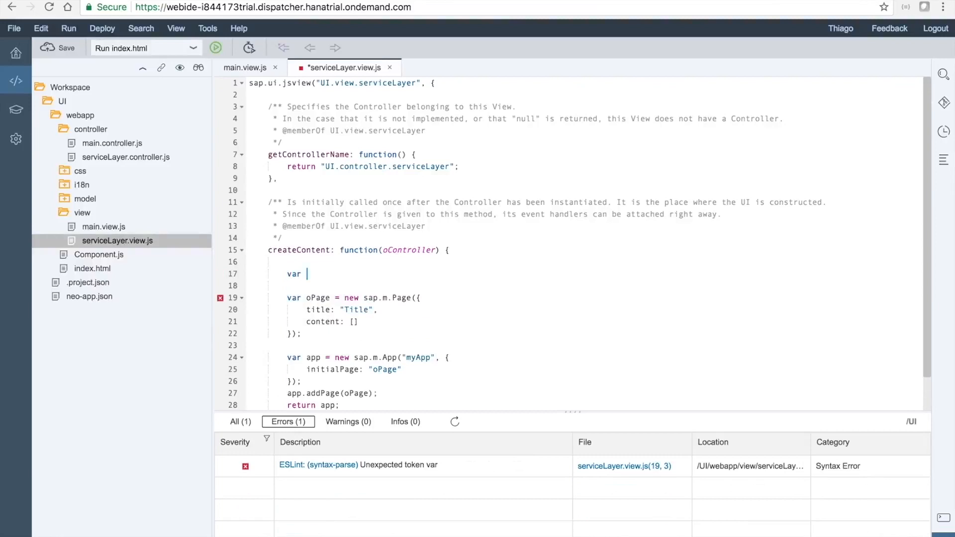
{"action": "type", "text": "oTa"}
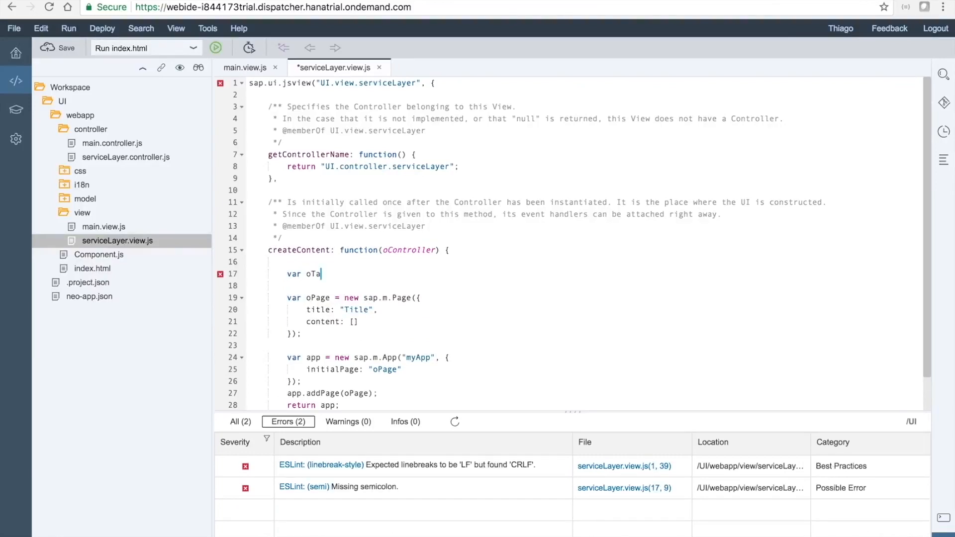
{"action": "type", "text": "ble = new"}
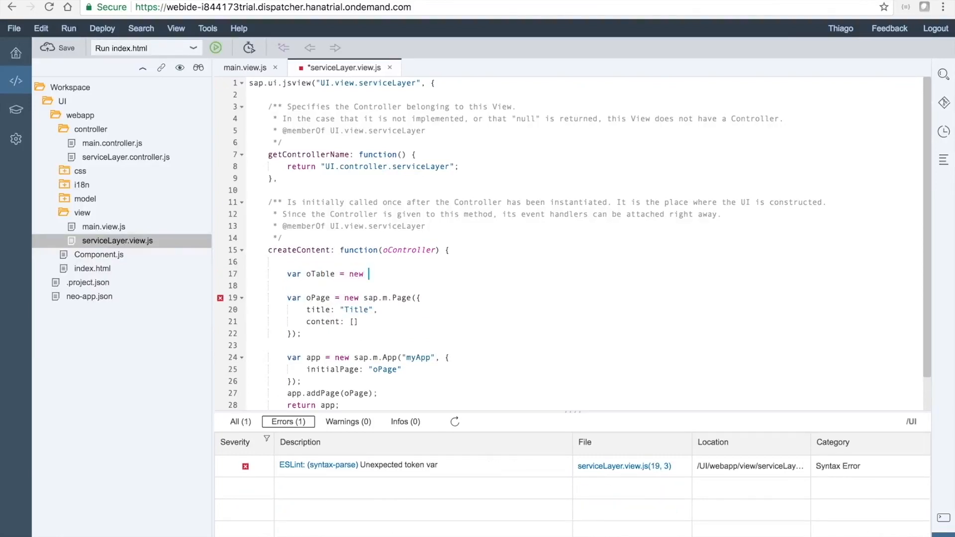
{"action": "type", "text": "sap.m.Tab"}
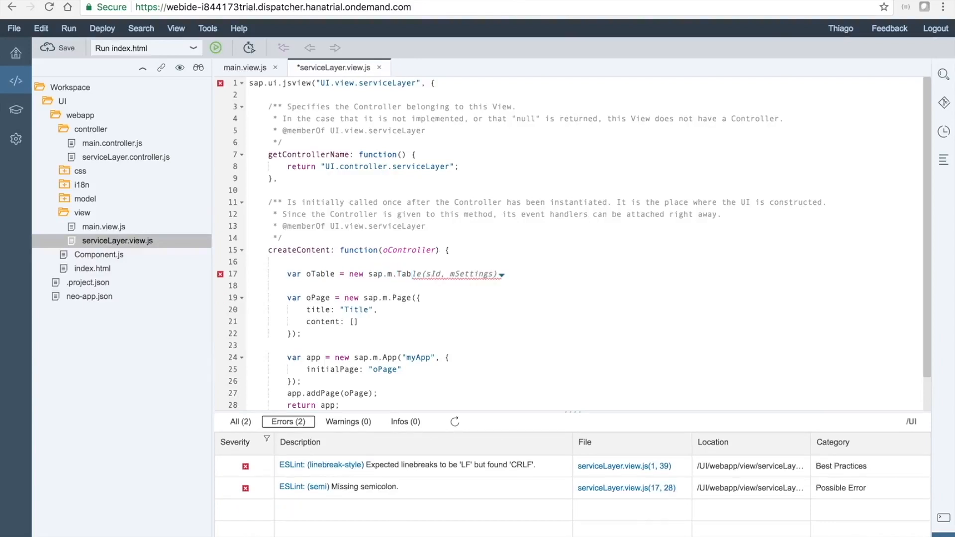
{"action": "type", "text": "\""}
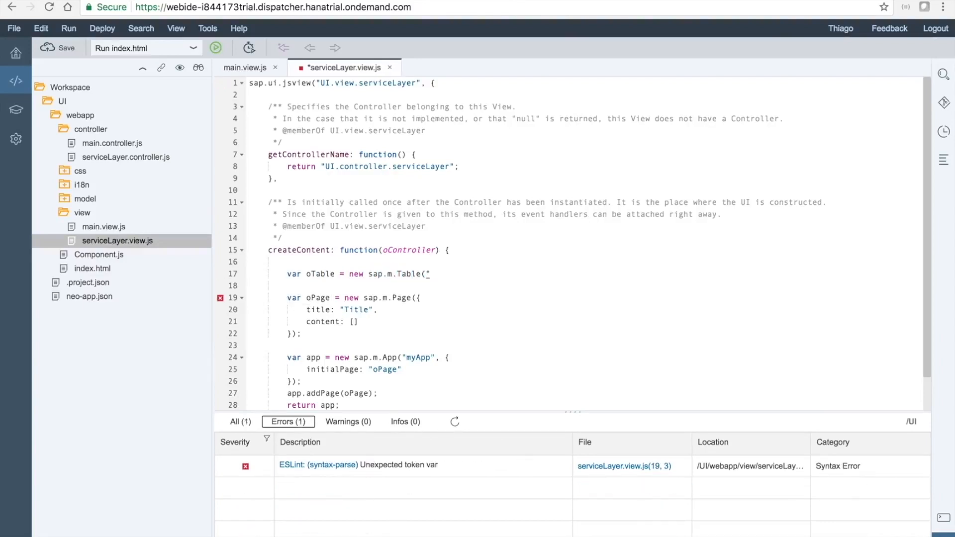
{"action": "type", "text": "o"}
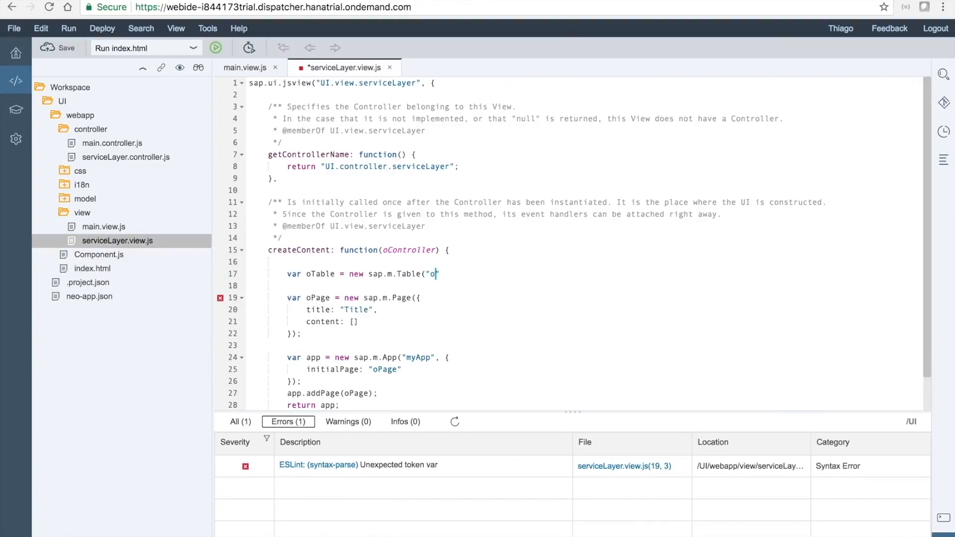
{"action": "type", "text": "idPr"}
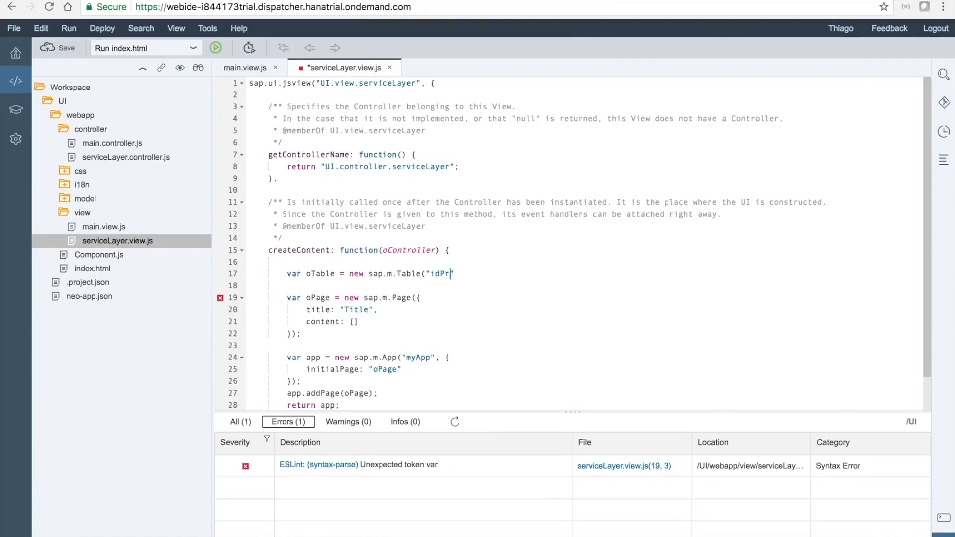
{"action": "type", "text": "dL"}
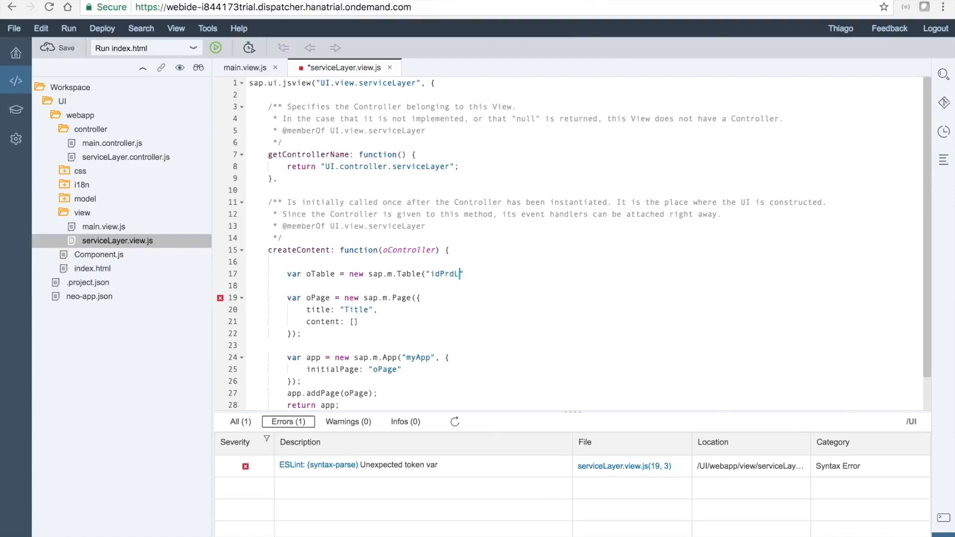
{"action": "type", "text": "ist"}
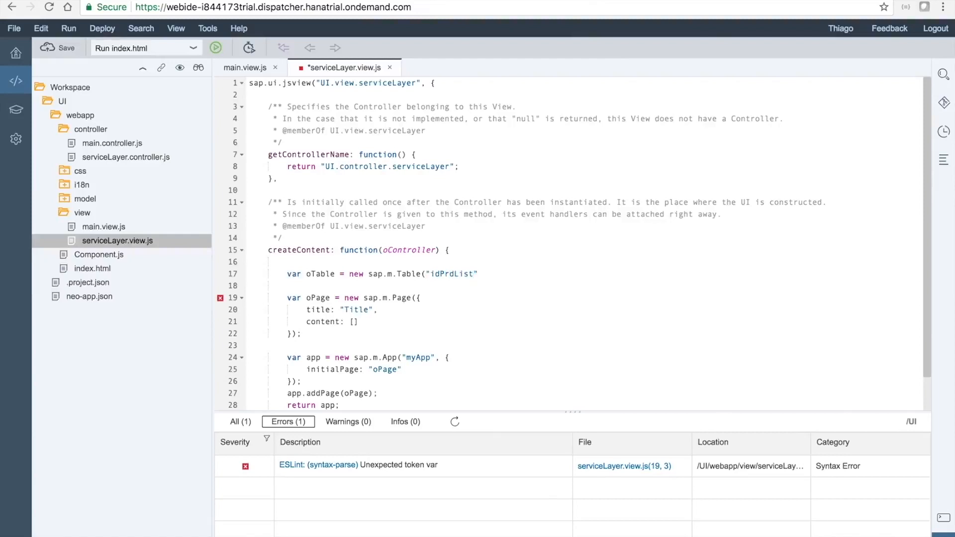
{"action": "type", "text": "Service"}
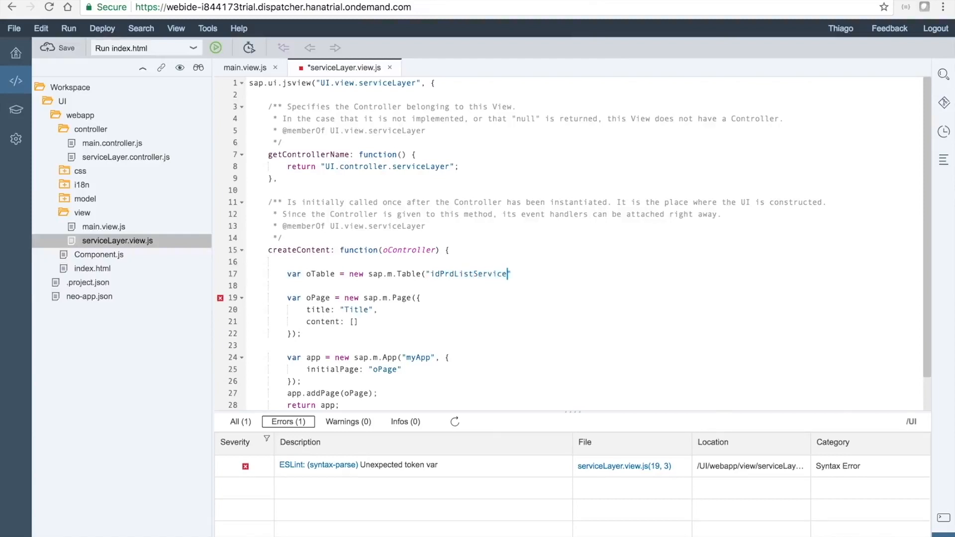
{"action": "type", "text": "Layer\""}
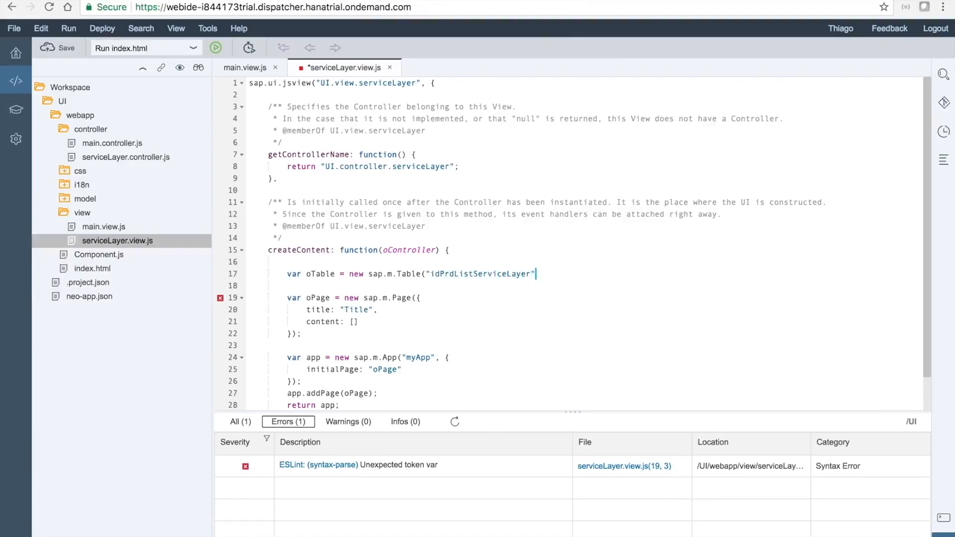
{"action": "type", "text": ",{"}
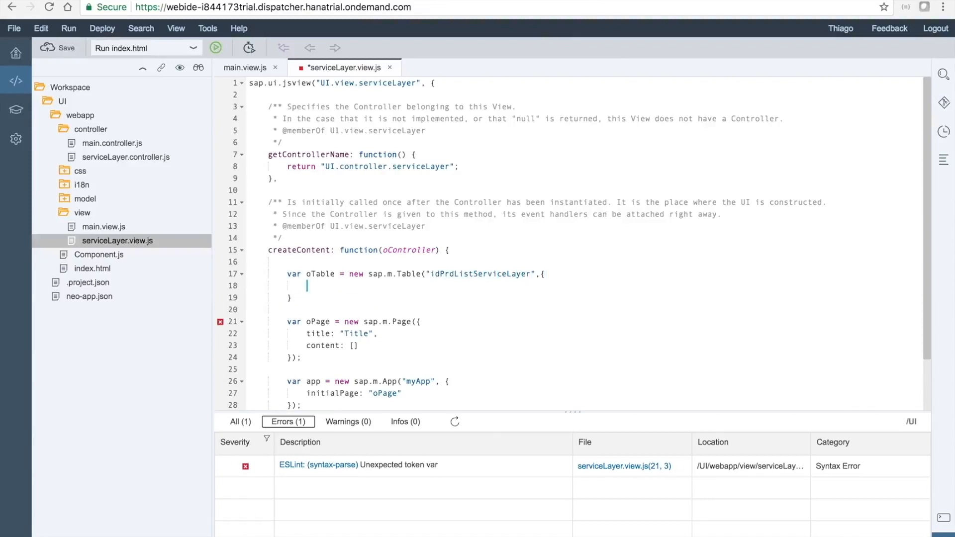
{"action": "type", "text": "headerText"}
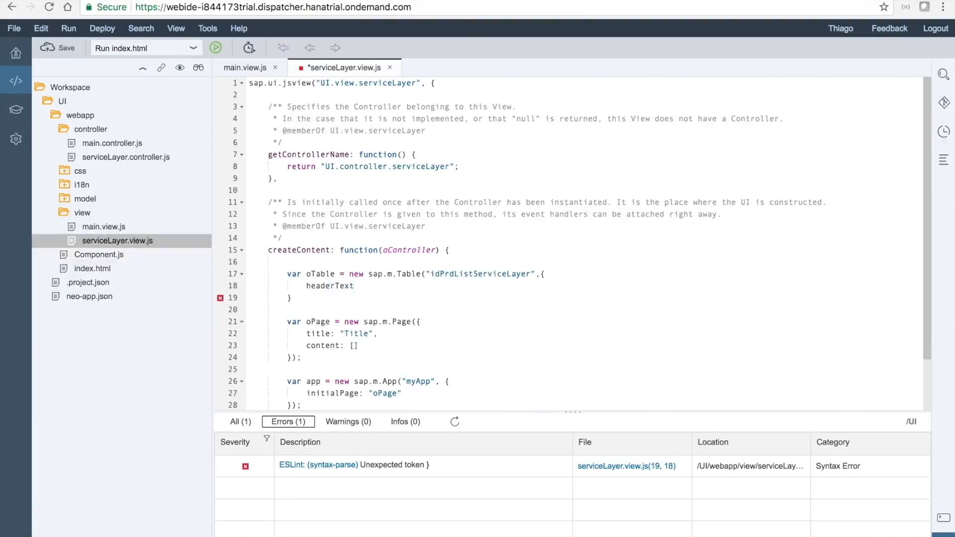
{"action": "type", "text": ": \""}
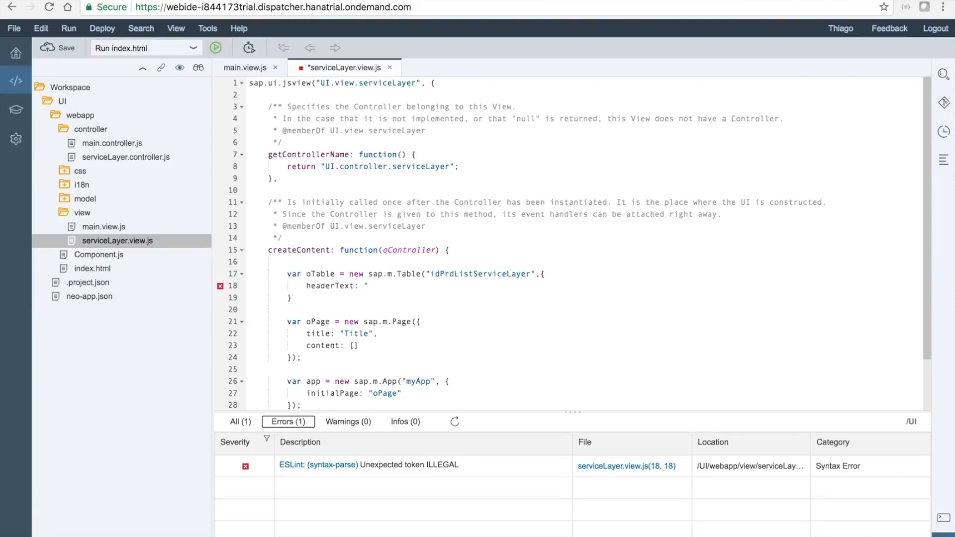
{"action": "type", "text": "{"}
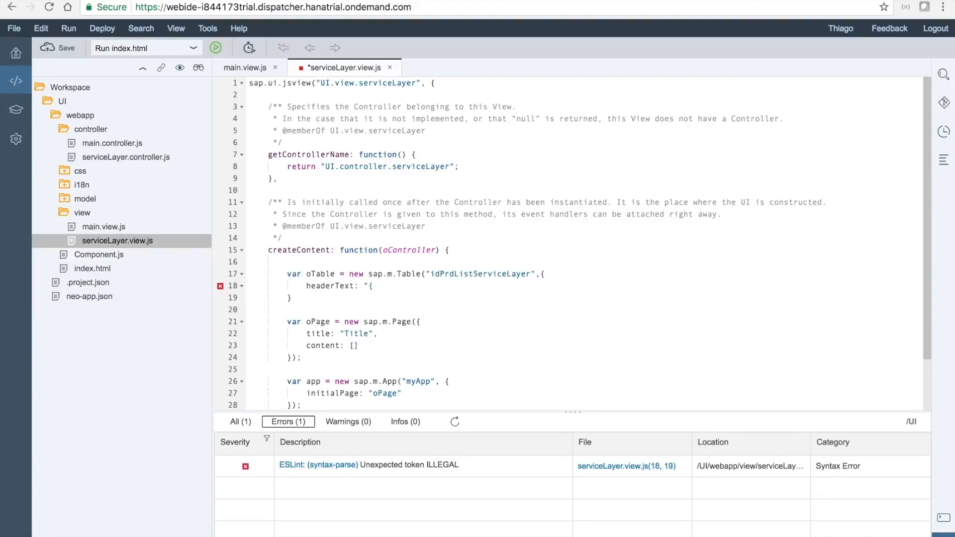
{"action": "type", "text": "i18n"}
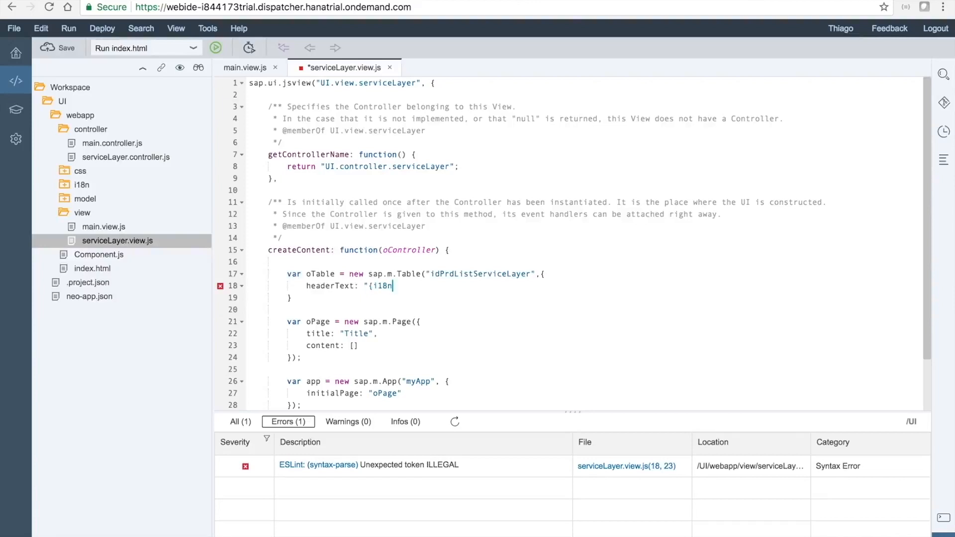
{"action": "type", "text": ">"}
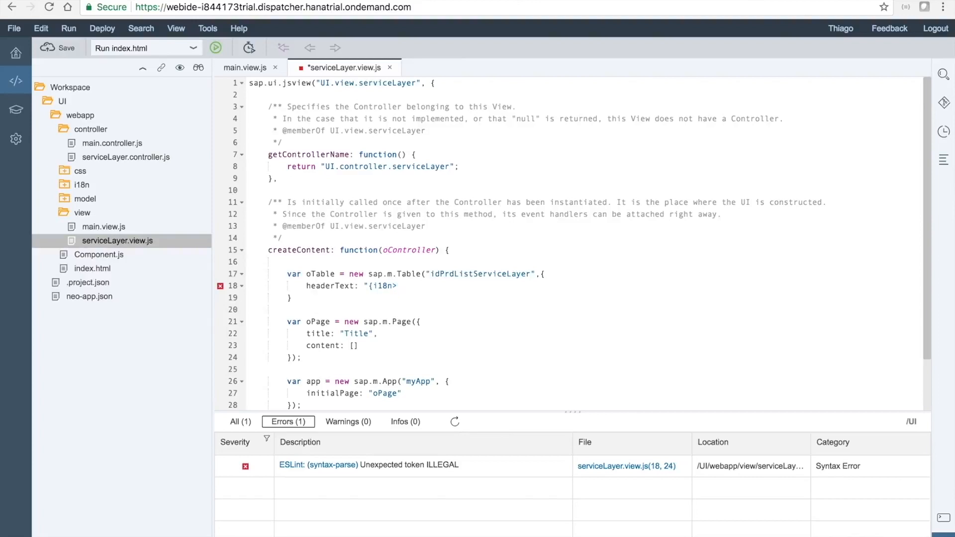
{"action": "type", "text": "t"}
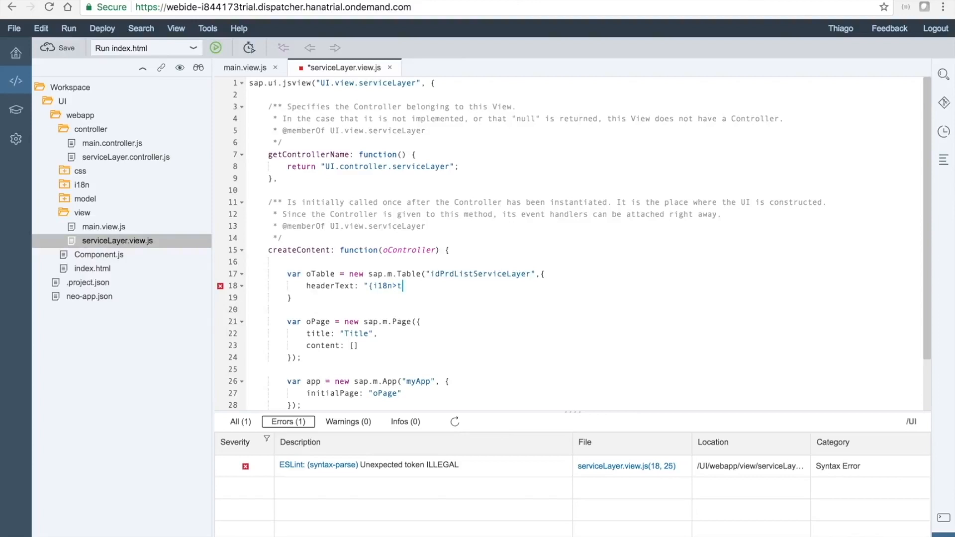
{"action": "type", "text": "ableLi"}
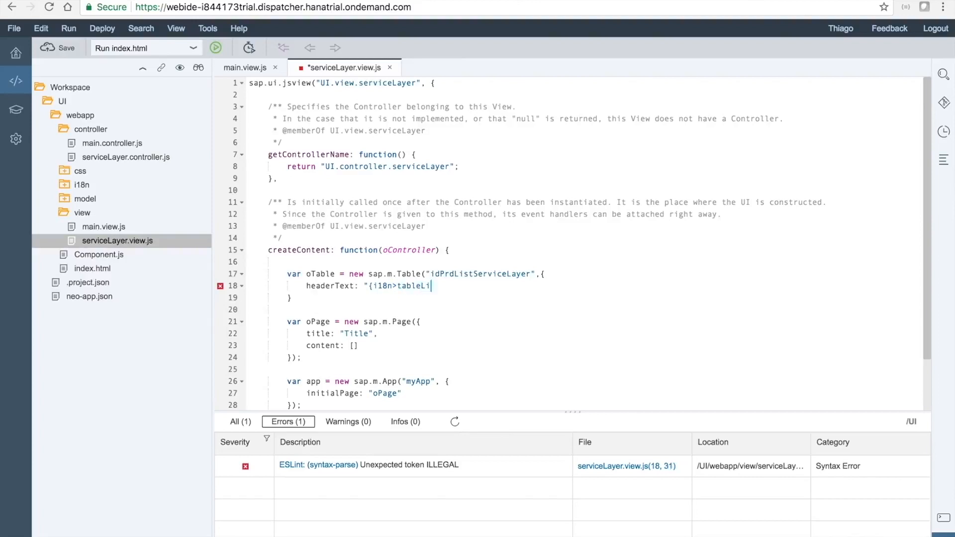
{"action": "type", "text": "stofPro"}
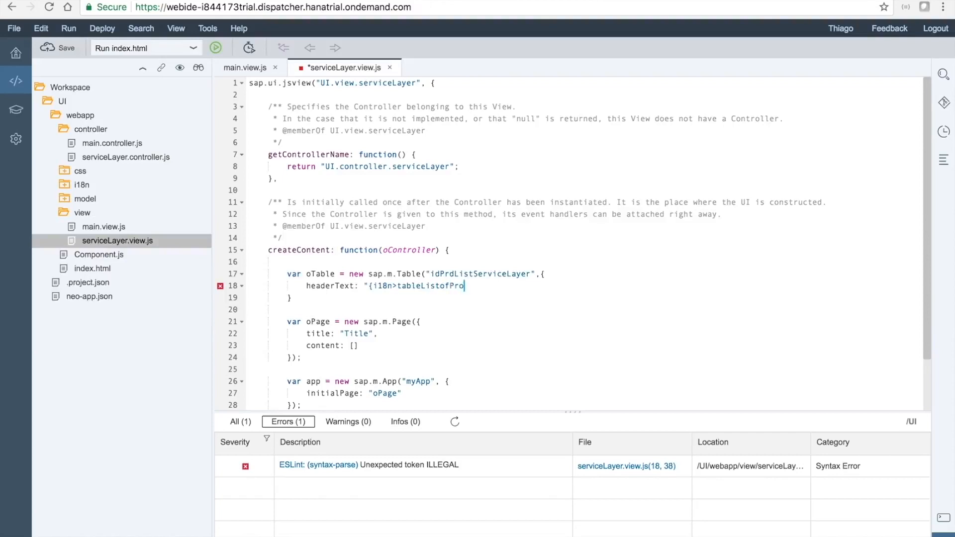
{"action": "type", "text": "ducts}\","}
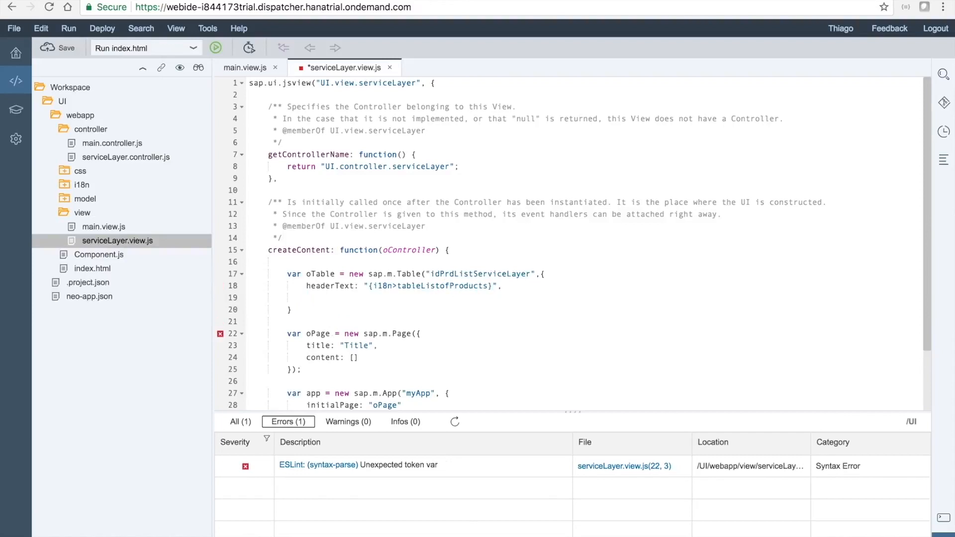
{"action": "type", "text": "grow"}
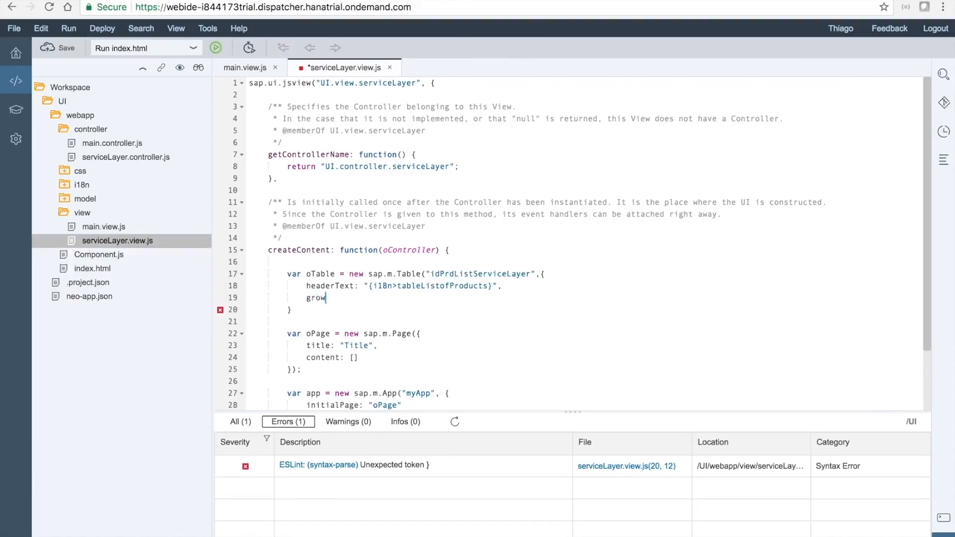
{"action": "type", "text": "ing: true"}
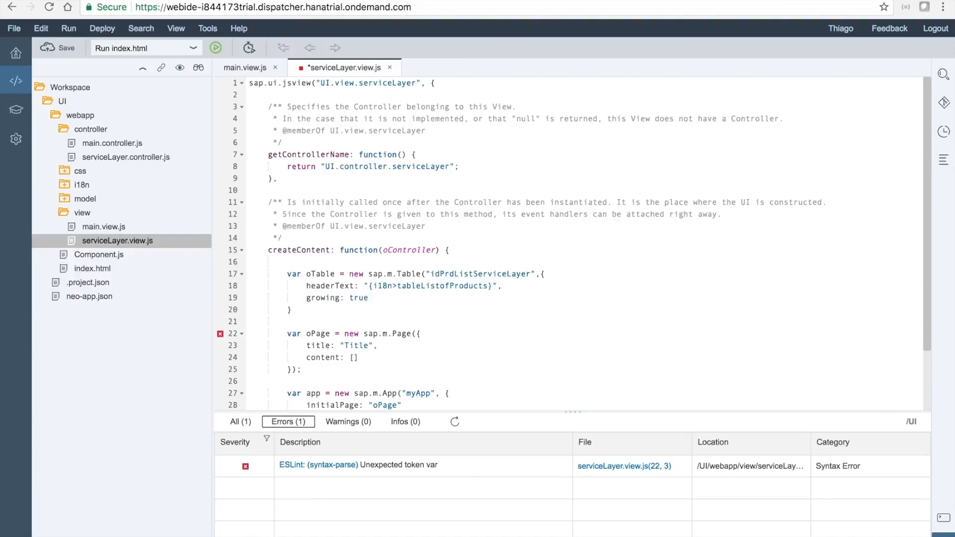
{"action": "key", "text": "Enter"}
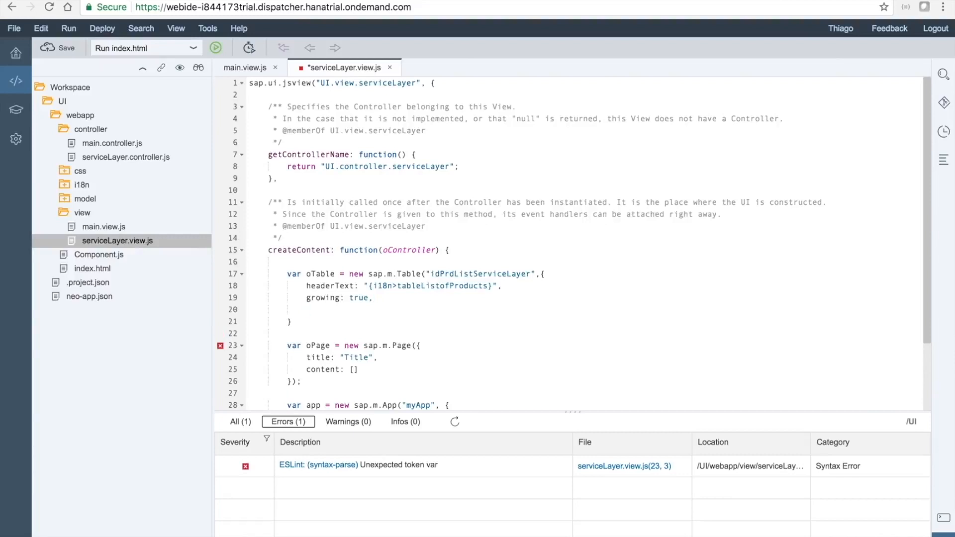
{"action": "type", "text": "gr"}
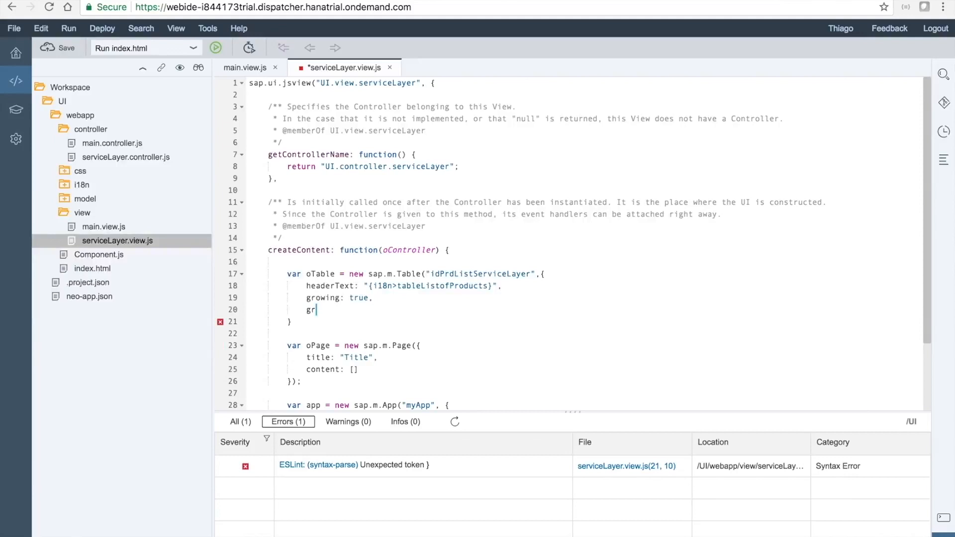
{"action": "type", "text": "ow"}
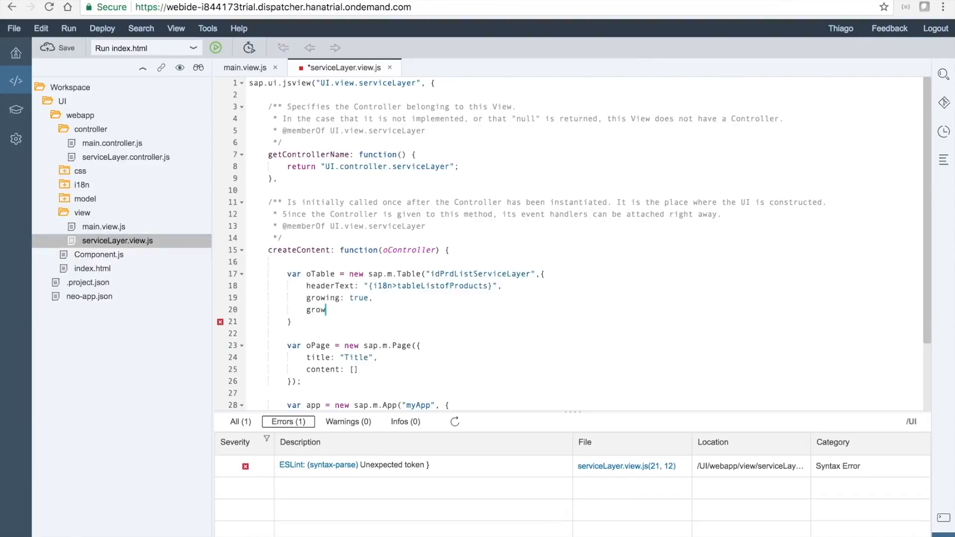
{"action": "type", "text": "ingThre"}
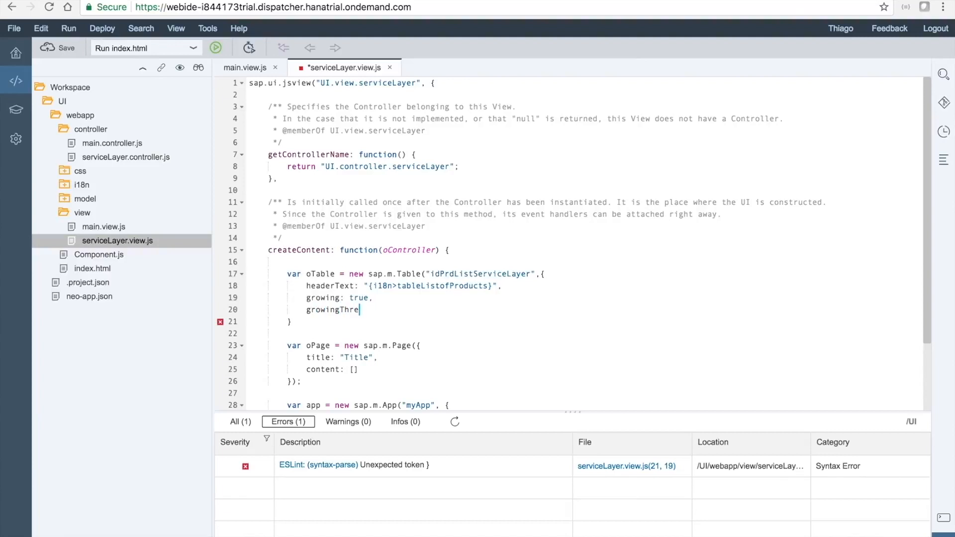
{"action": "type", "text": "shold"}
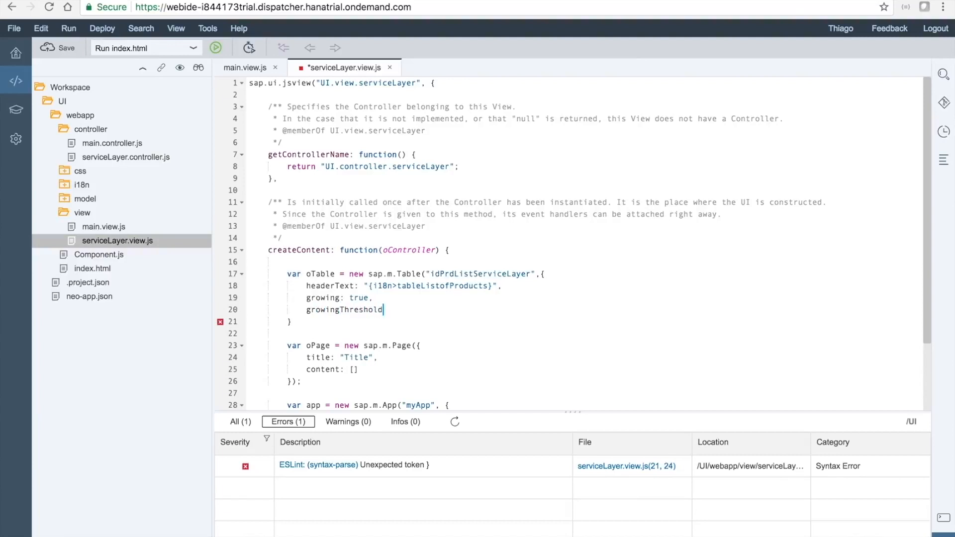
{"action": "type", "text": ":5"}
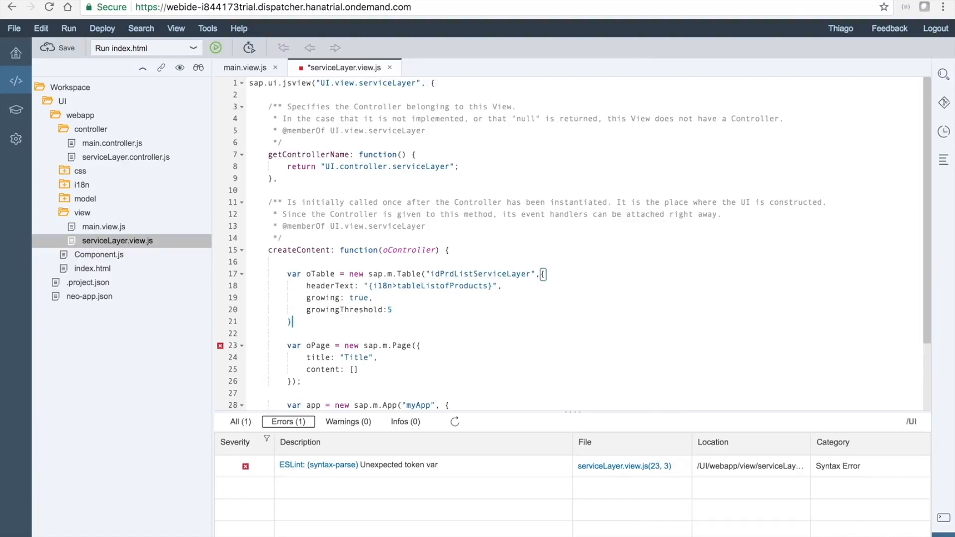
{"action": "type", "text": ";"}
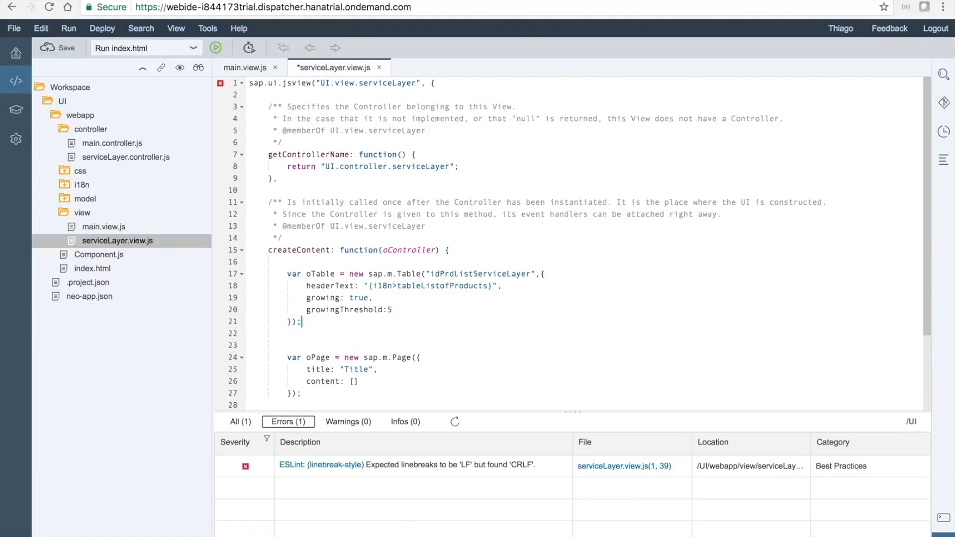
Step: On a new line, declare var slCol1 = new sap.m.Column("slCol1")
{"action": "key", "text": "Enter"}
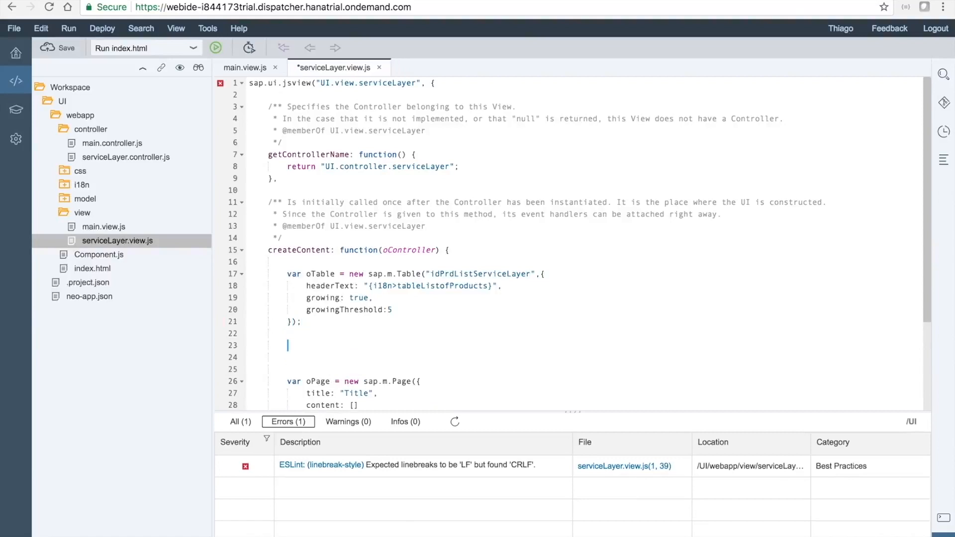
{"action": "type", "text": "var"}
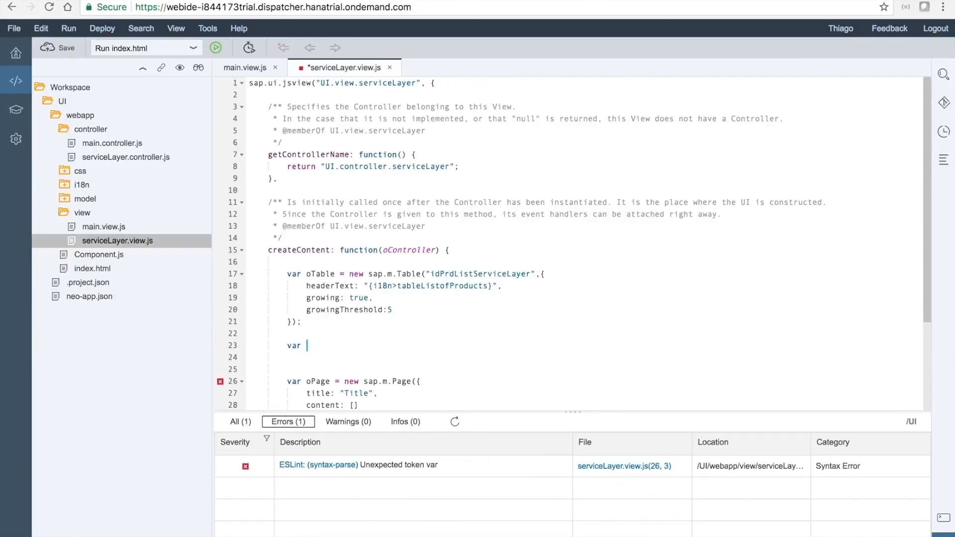
{"action": "type", "text": "slCol"}
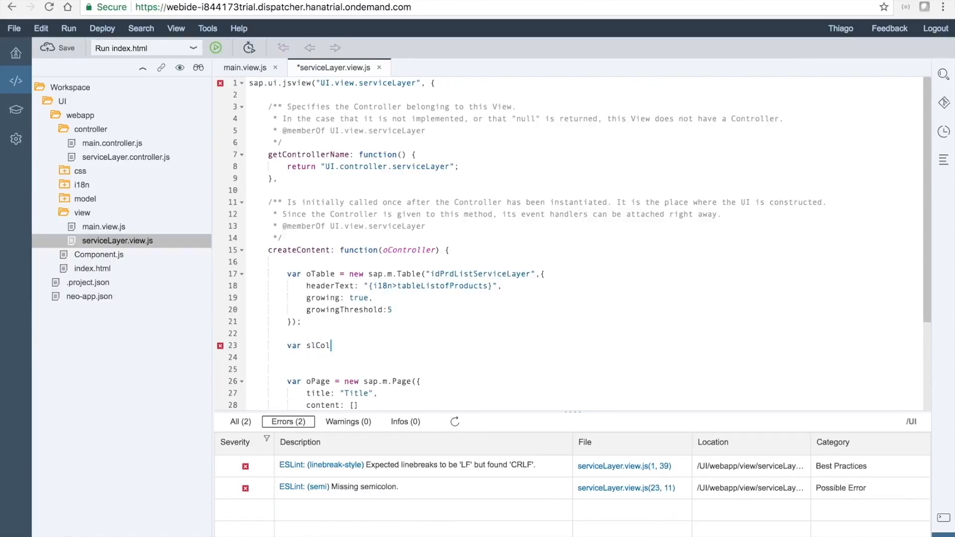
{"action": "type", "text": "1"}
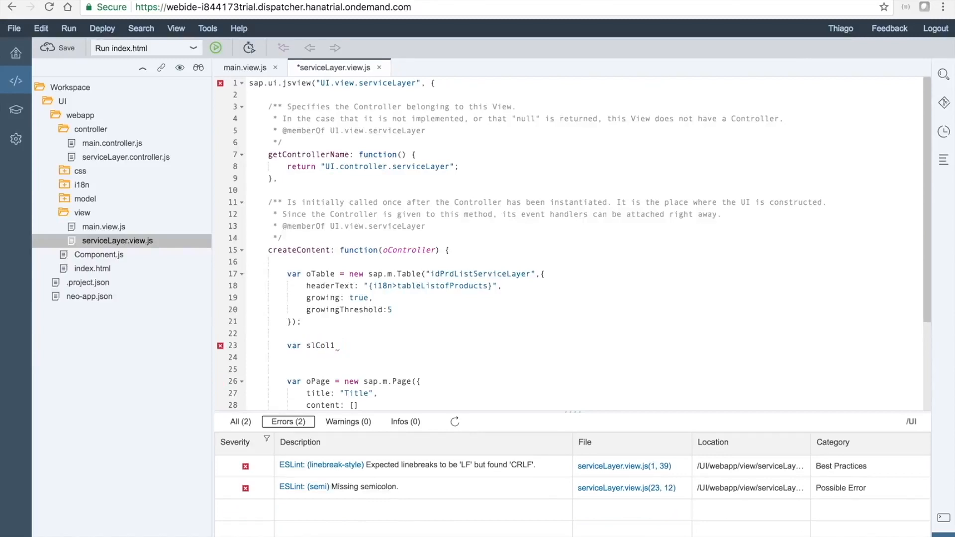
{"action": "type", "text": "="}
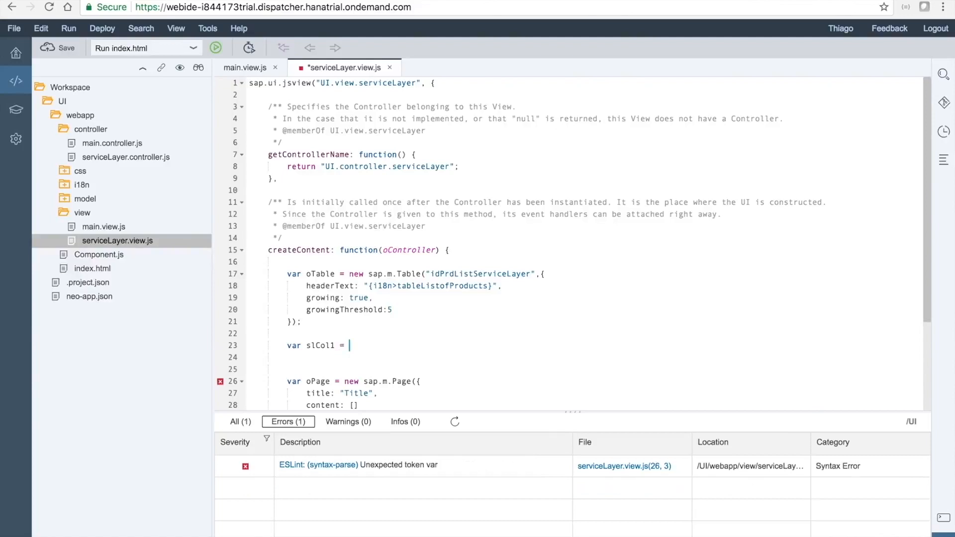
{"action": "type", "text": "new"}
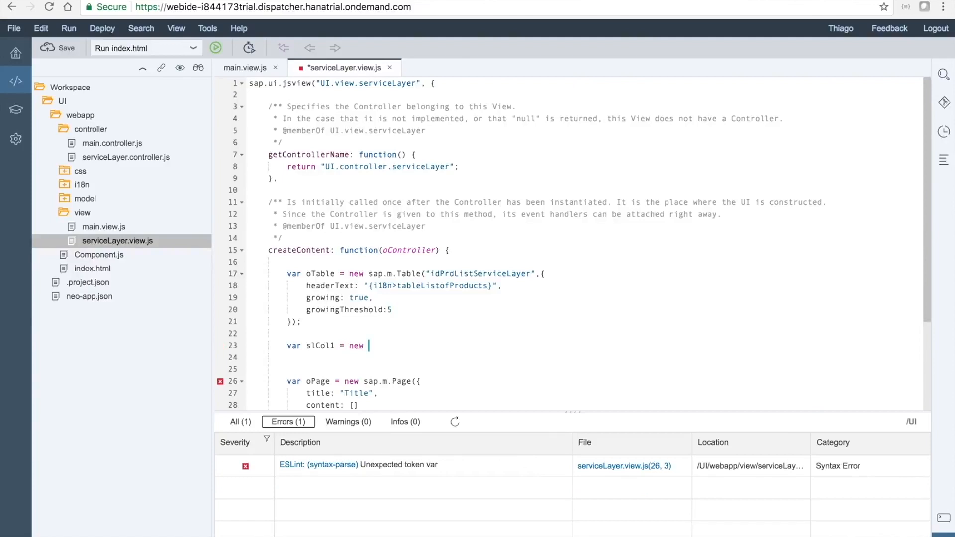
{"action": "type", "text": "sap.m.Column(sId, mSettings"}
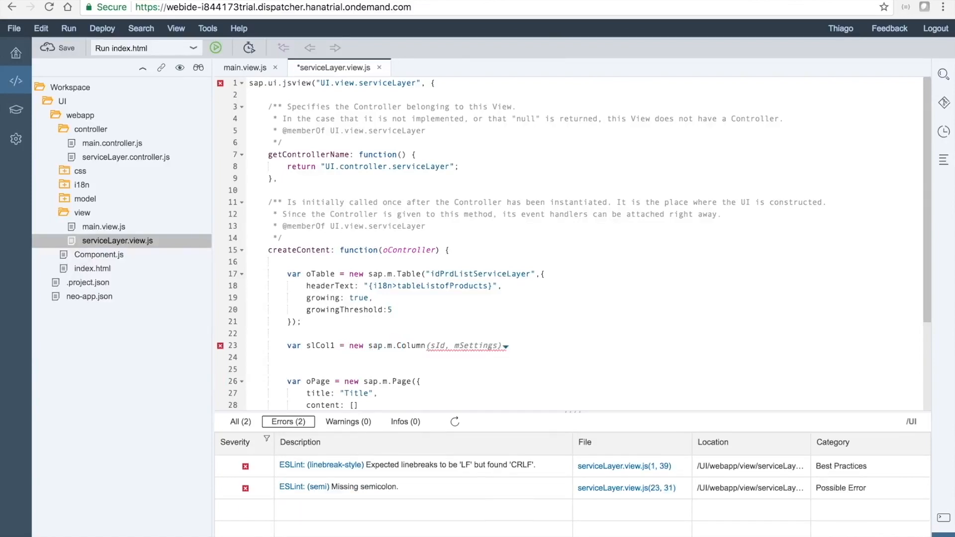
{"action": "type", "text": "\"\""}
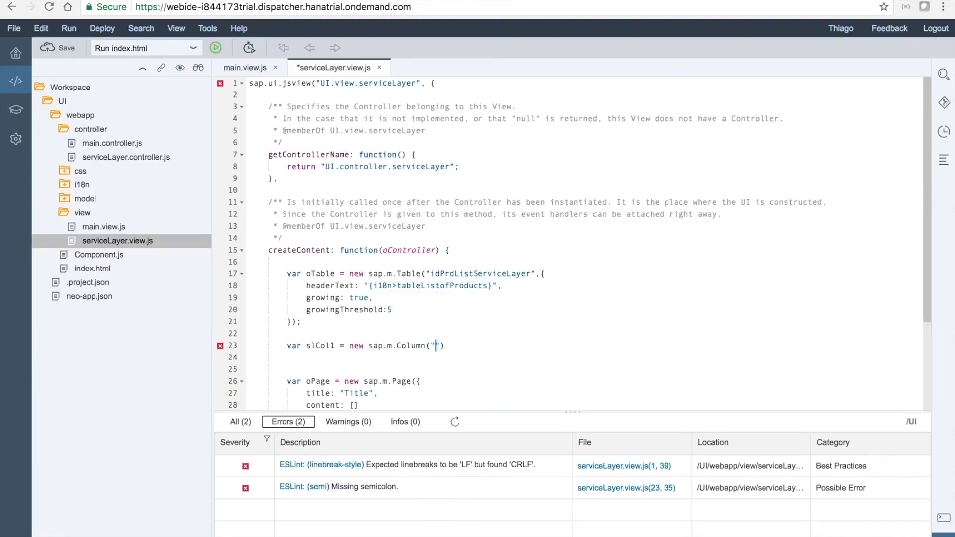
{"action": "type", "text": "slCol1\","}
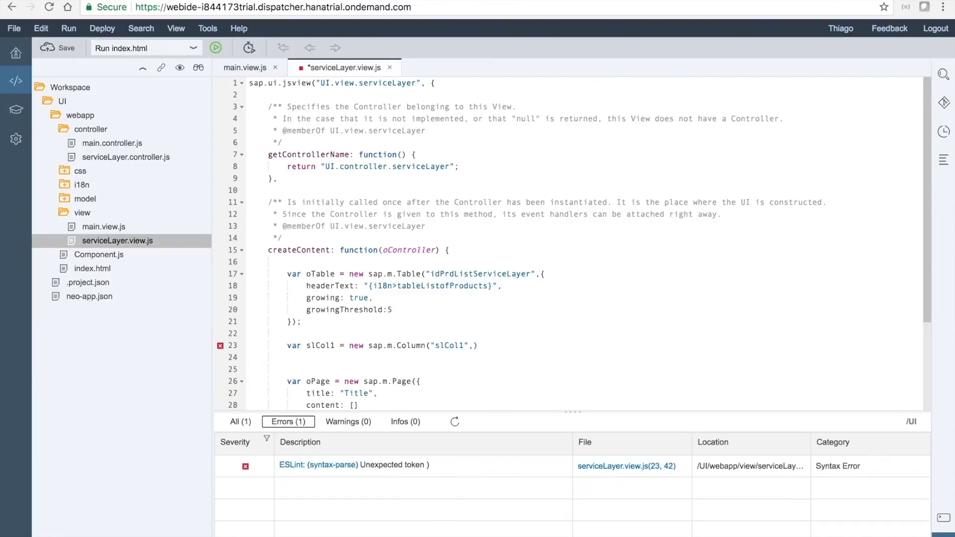
Step: Give slCol1 a sap.m.Label header {i18n>tableColumnHeaderCode} and call oTable.addColumn(slCol1)
{"action": "type", "text": "{header:"}
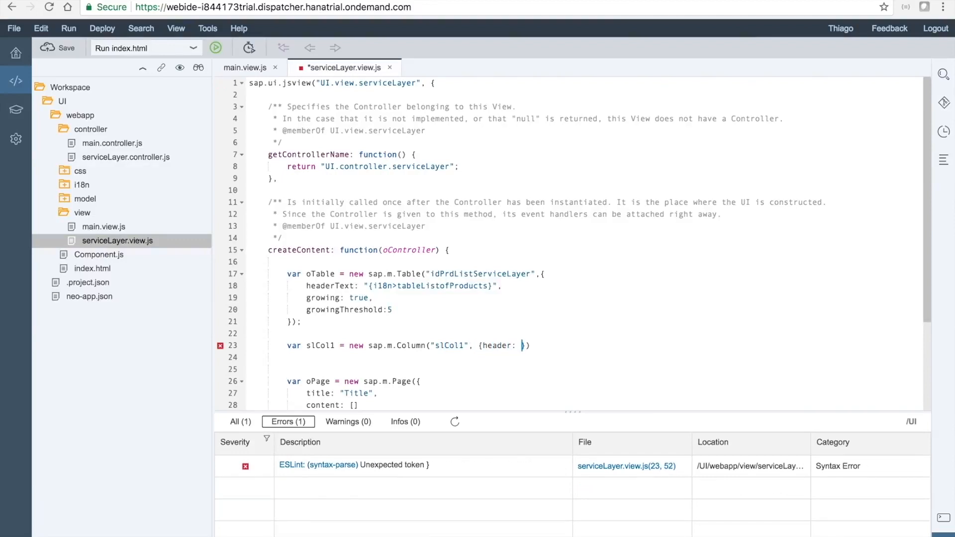
{"action": "type", "text": "new"}
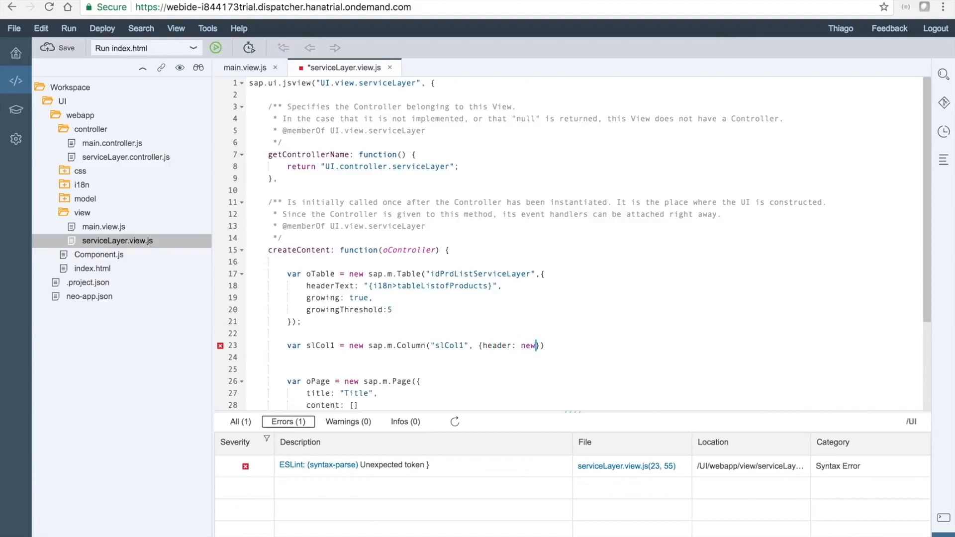
{"action": "type", "text": "sap.m.Label({text:"}
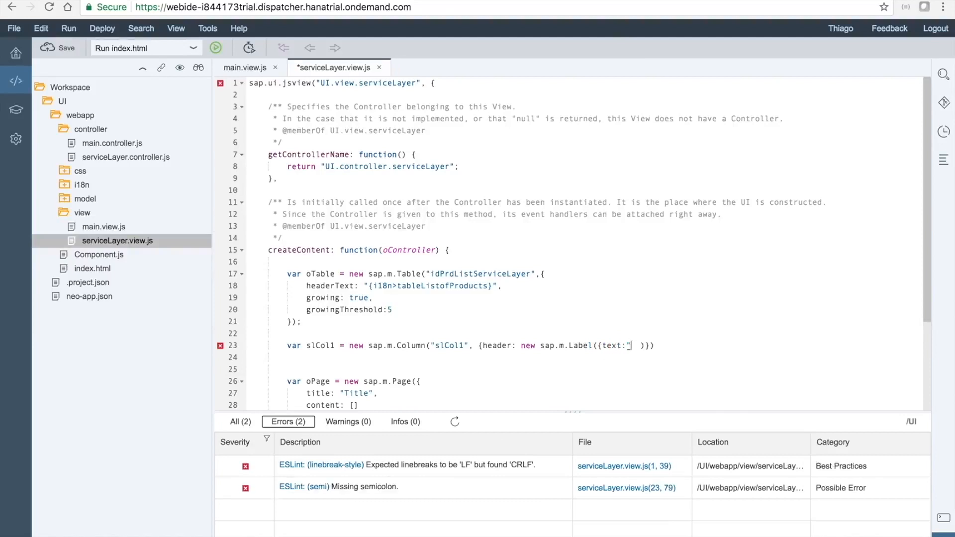
{"action": "type", "text": "{i1"}
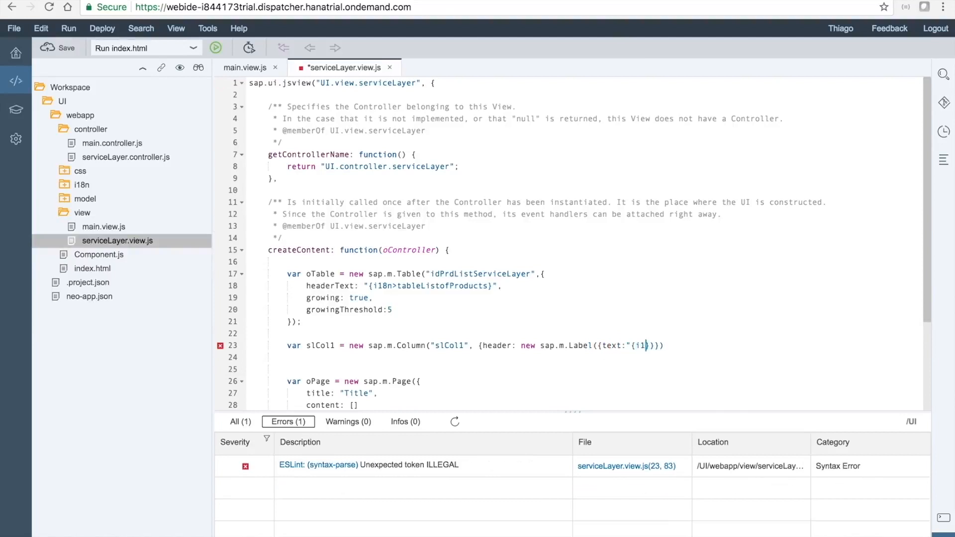
{"action": "type", "text": "8n>ta"}
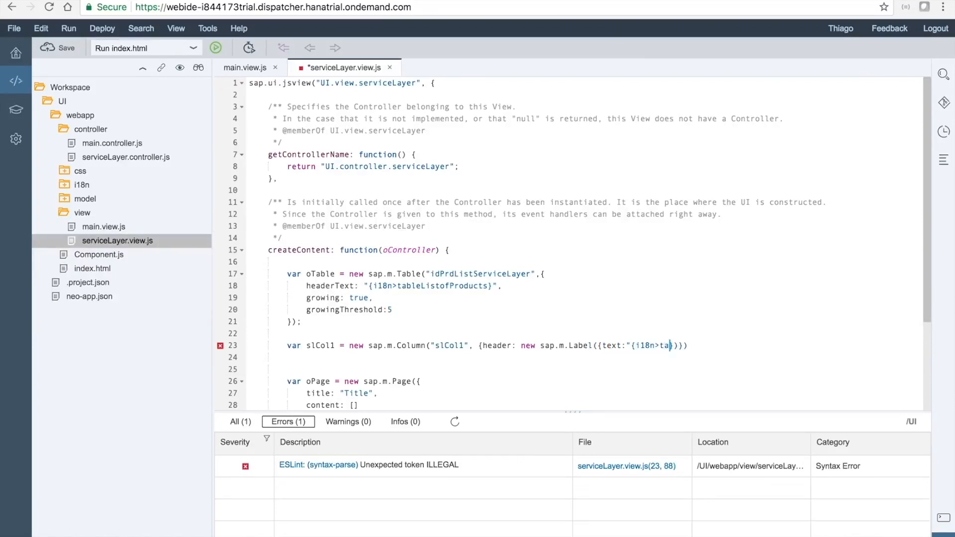
{"action": "type", "text": "ble}"}
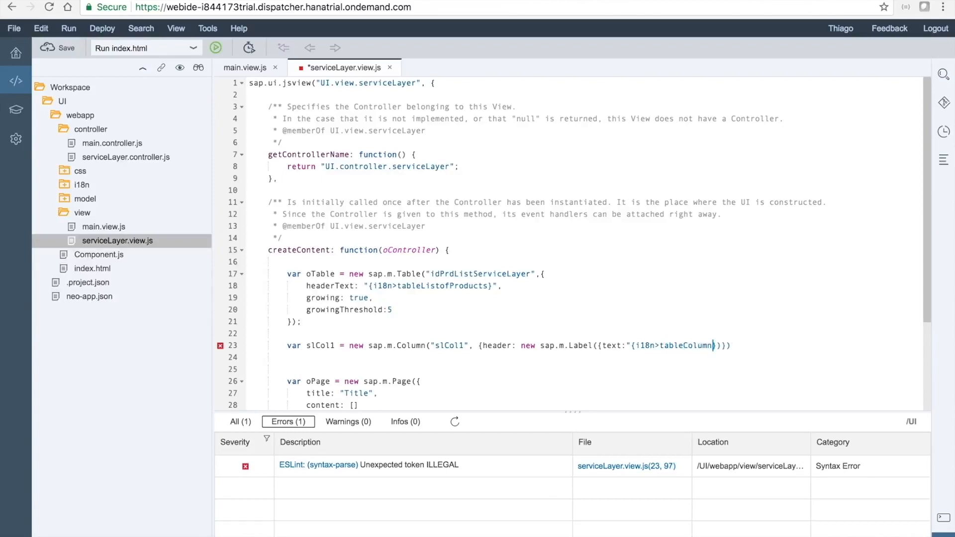
{"action": "type", "text": "Header"}
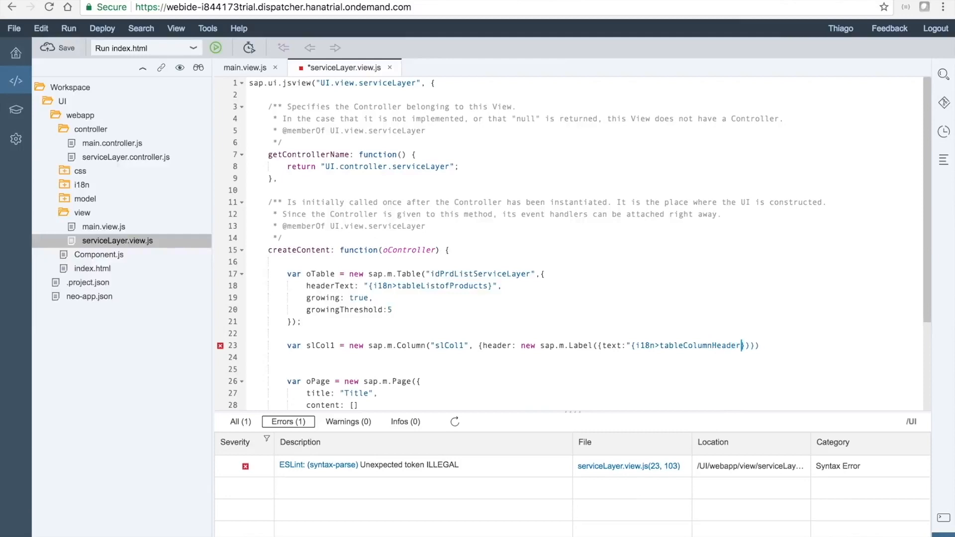
{"action": "type", "text": "Code"}
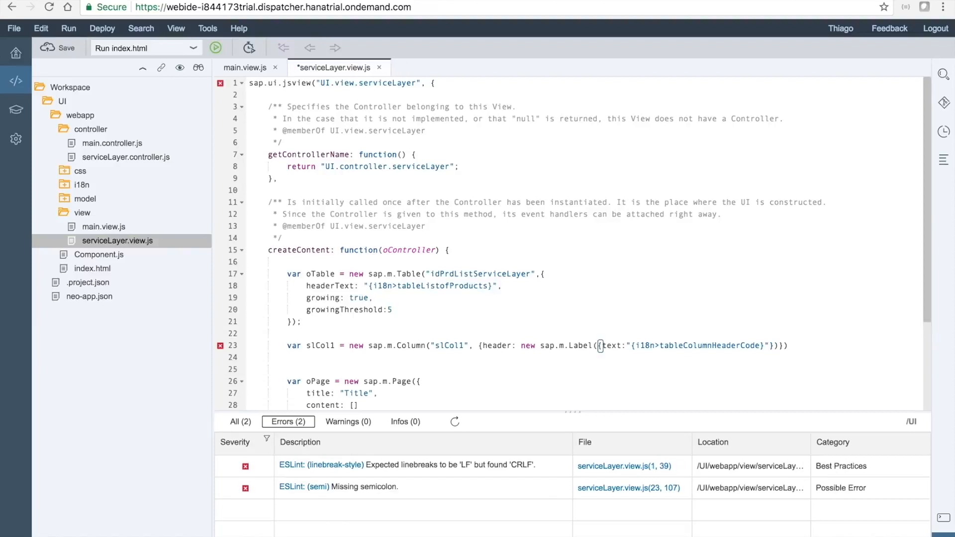
{"action": "type", "text": ";"}
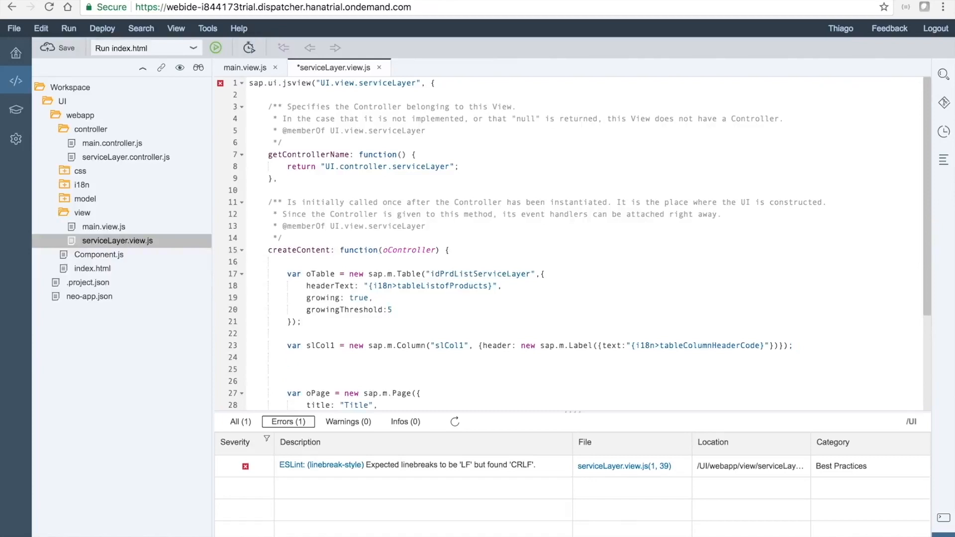
{"action": "type", "text": "oTable.addColumn(oColumn"}
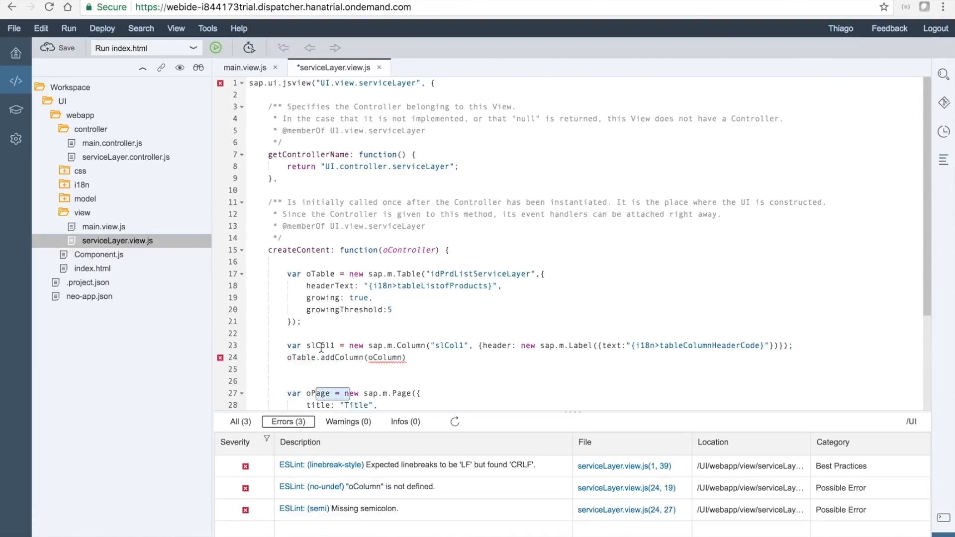
{"action": "mouse_move", "coordinate": [385, 358]}
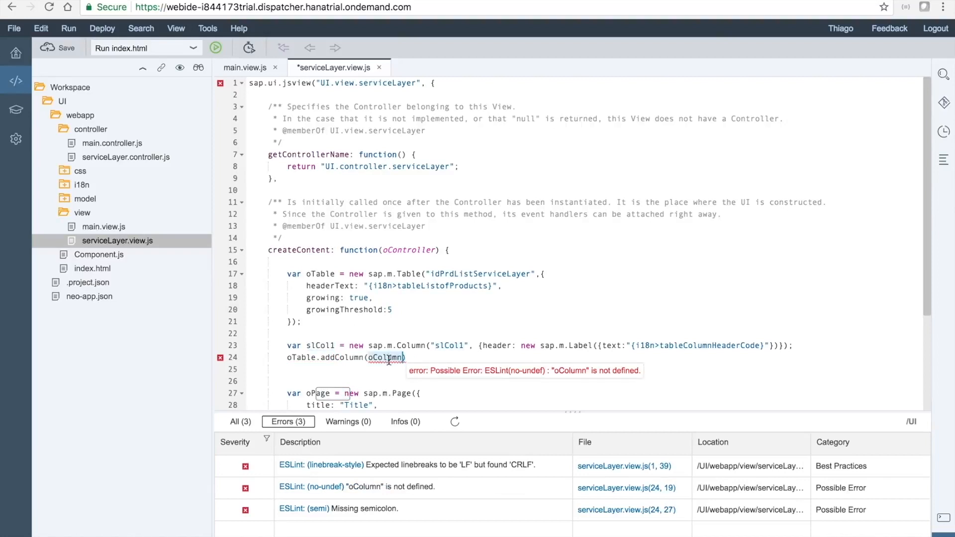
{"action": "type", "text": "slCol1);"}
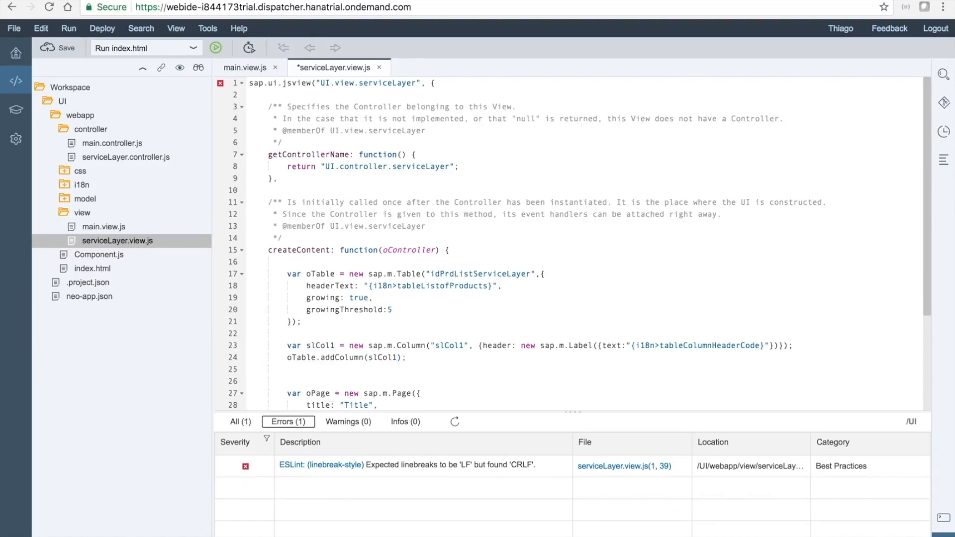
{"action": "mouse_move", "coordinate": [424, 355]}
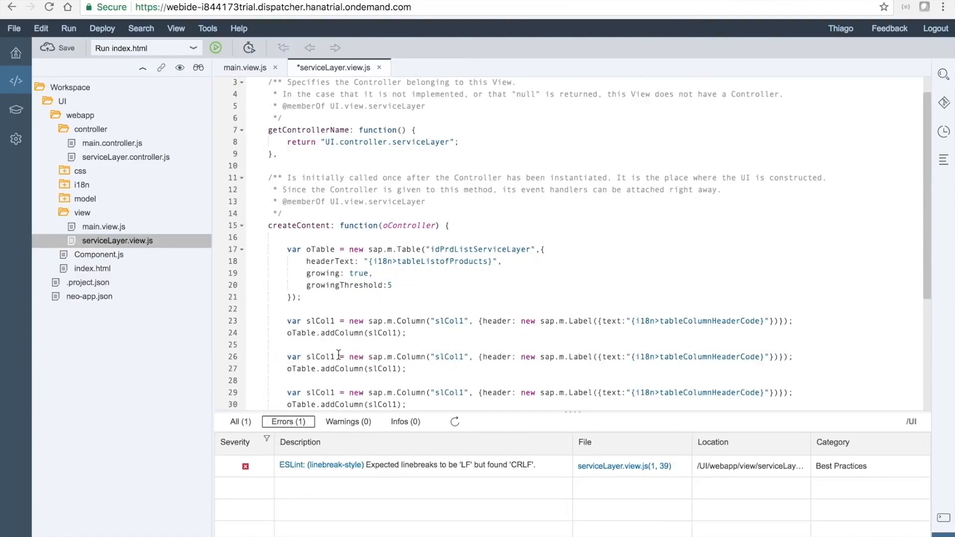
Step: Edit the copied column blocks into slCol2 and slCol3 with Name and Quantity header keys
{"action": "type", "text": "2"}
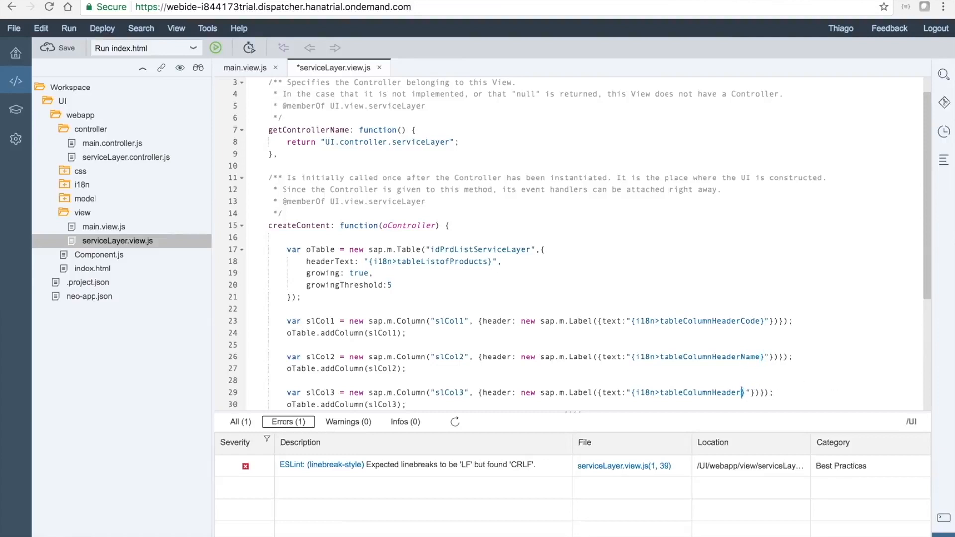
{"action": "type", "text": "Quantity"}
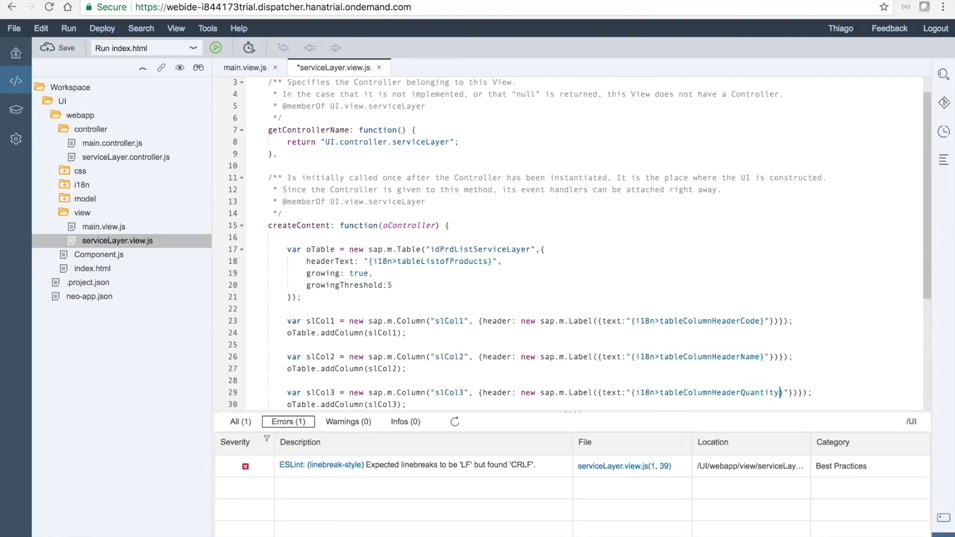
Step: After slCol3, declare var slColItems = new sap.m.ColumnListItem("slColItems")
{"action": "scroll", "scroll_direction": "down", "scroll_amount": 3}
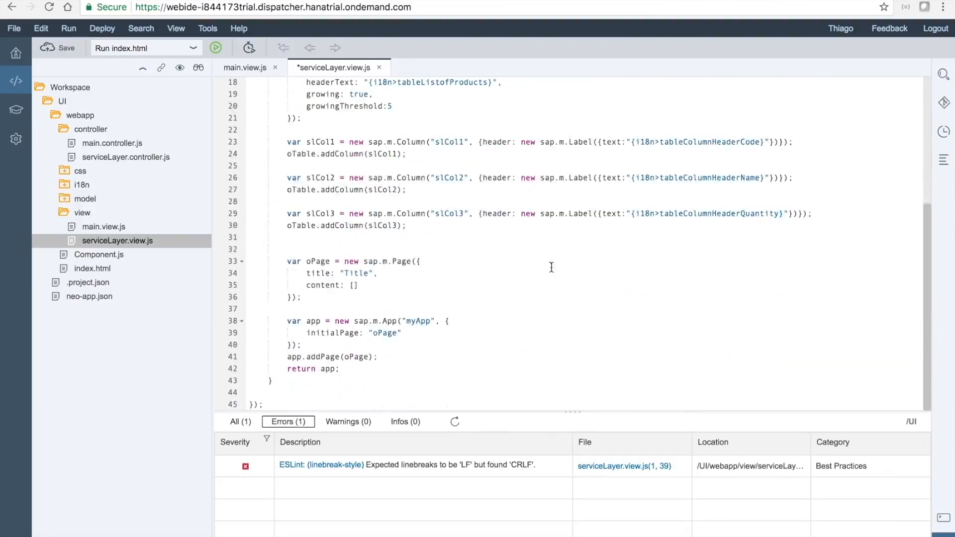
{"action": "left_click", "coordinate": [453, 238]}
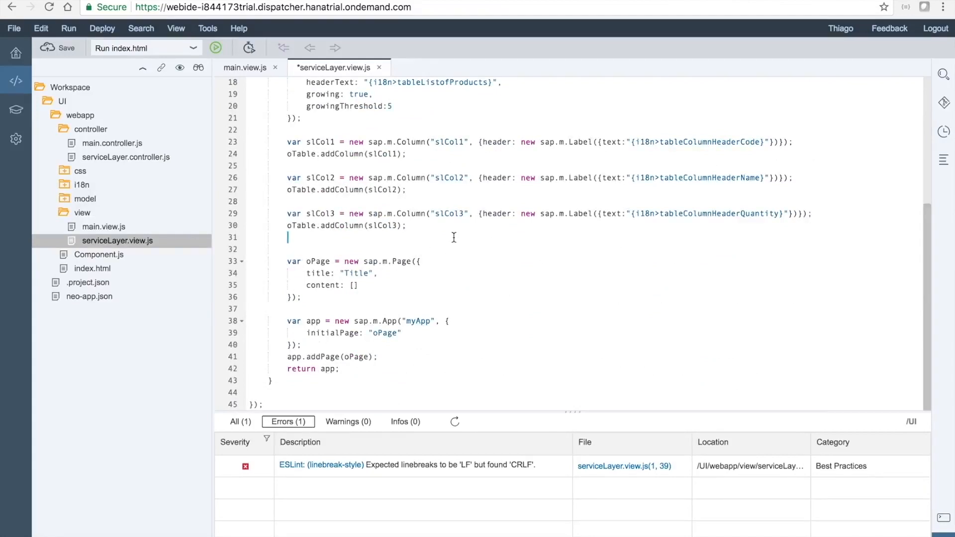
{"action": "key", "text": "Enter"}
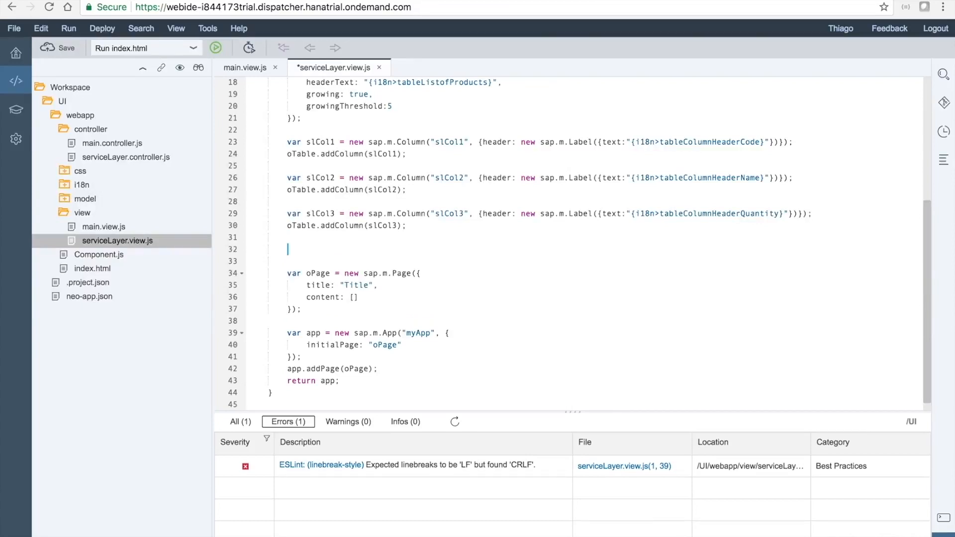
{"action": "type", "text": "var"}
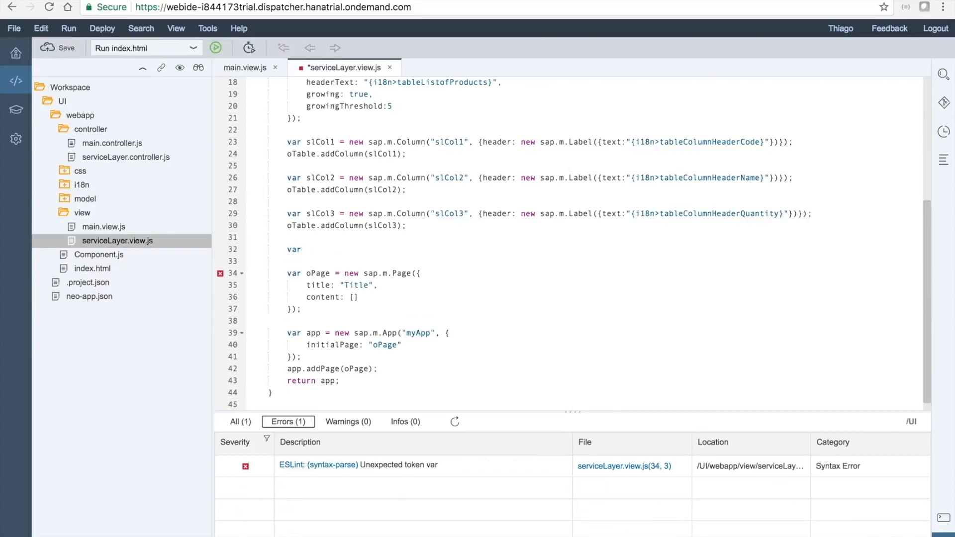
{"action": "type", "text": "slColI"}
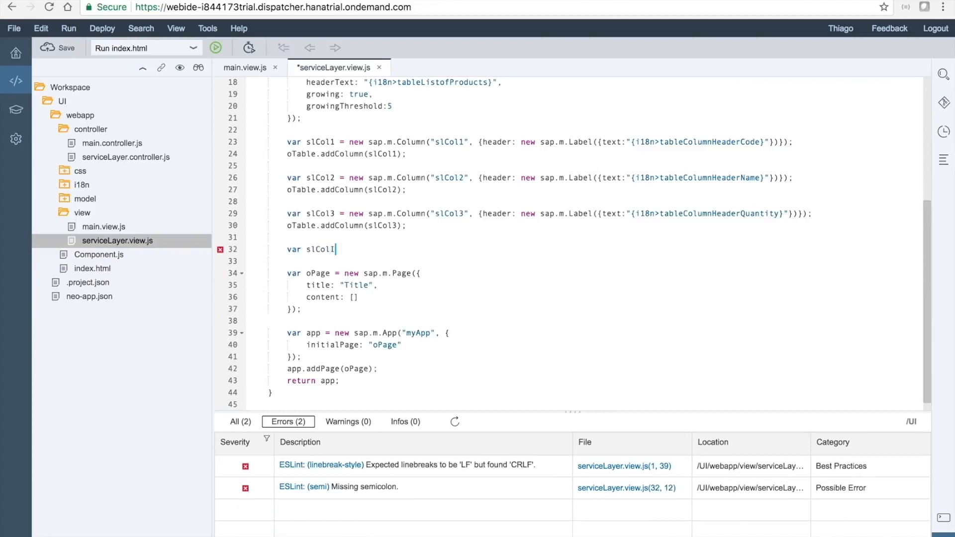
{"action": "type", "text": "tems = new"}
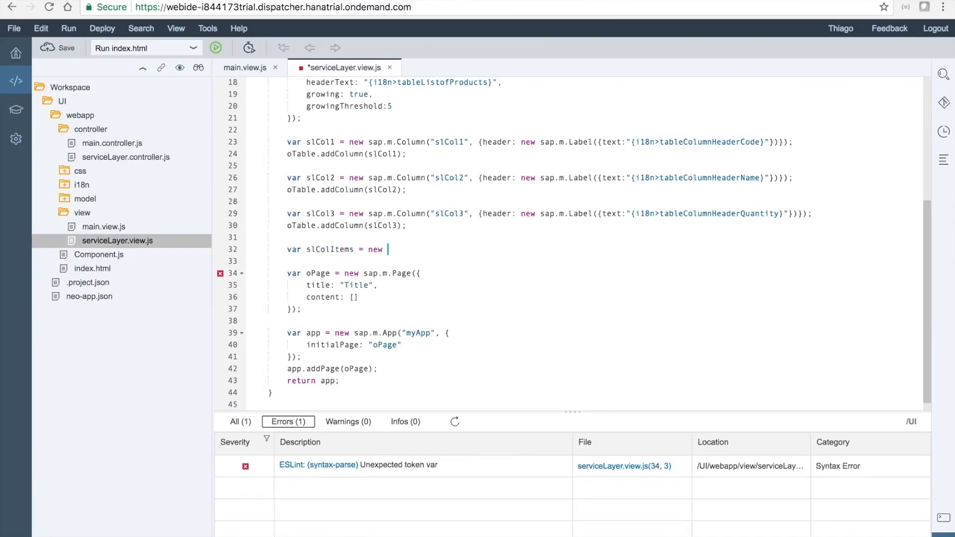
{"action": "type", "text": "sap.m.C"}
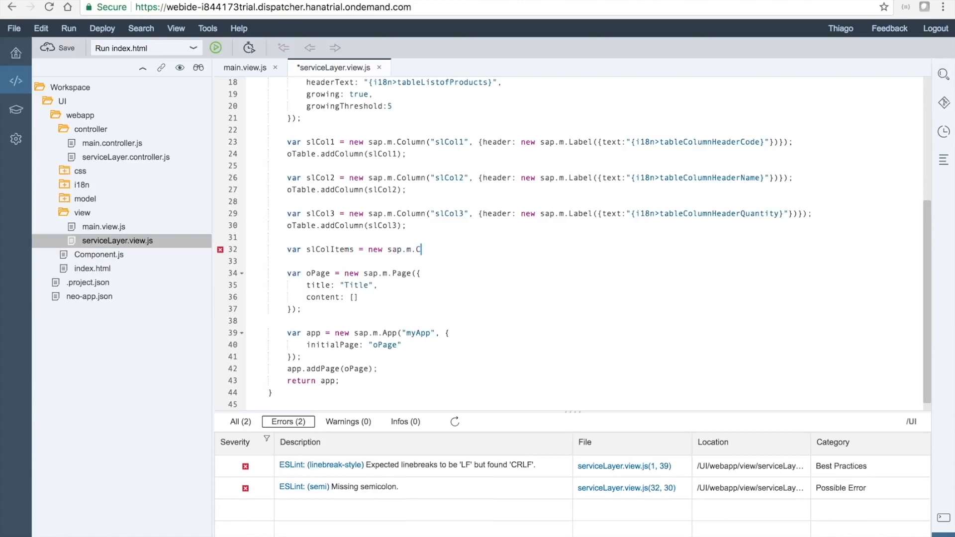
{"action": "type", "text": "olumnListItem(sId, mSettings"}
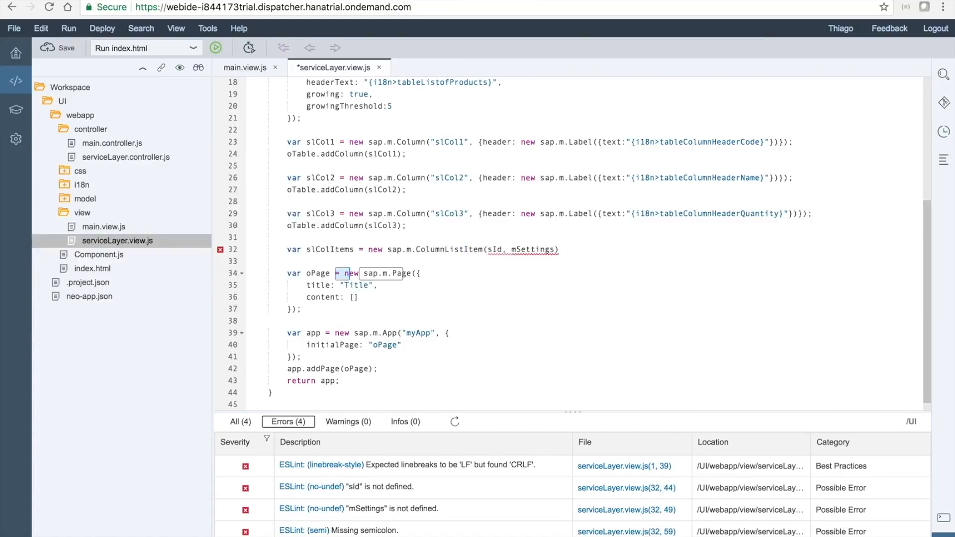
{"action": "mouse_move", "coordinate": [528, 249]}
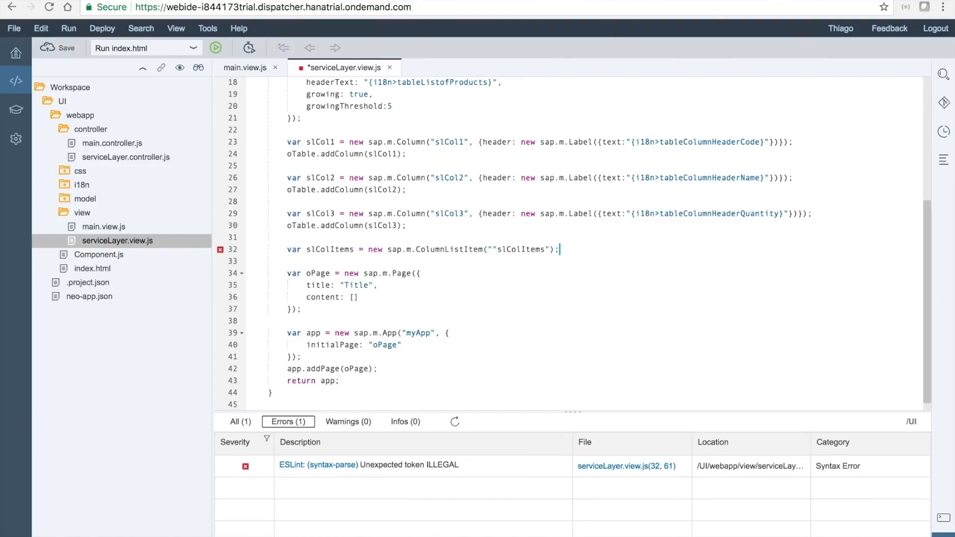
{"action": "key", "text": "Enter"}
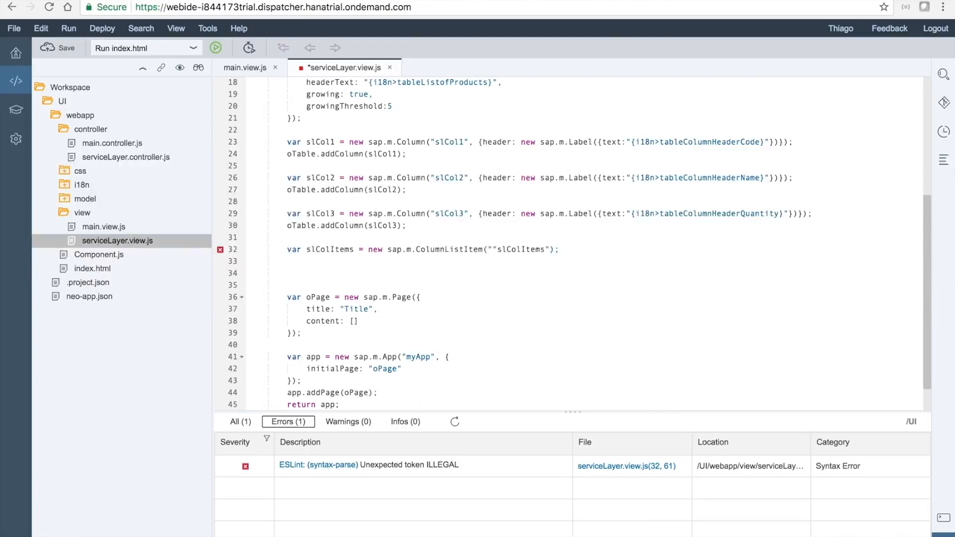
Step: Start declaring var slTxtName1 as a new sap.m.Text with id slTxtName1
{"action": "type", "text": "var"}
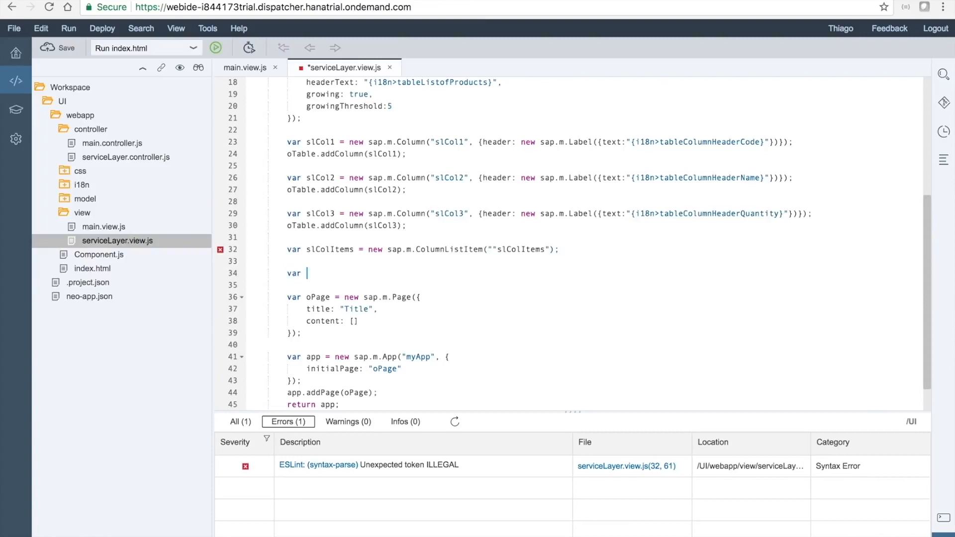
{"action": "type", "text": "slTxt"}
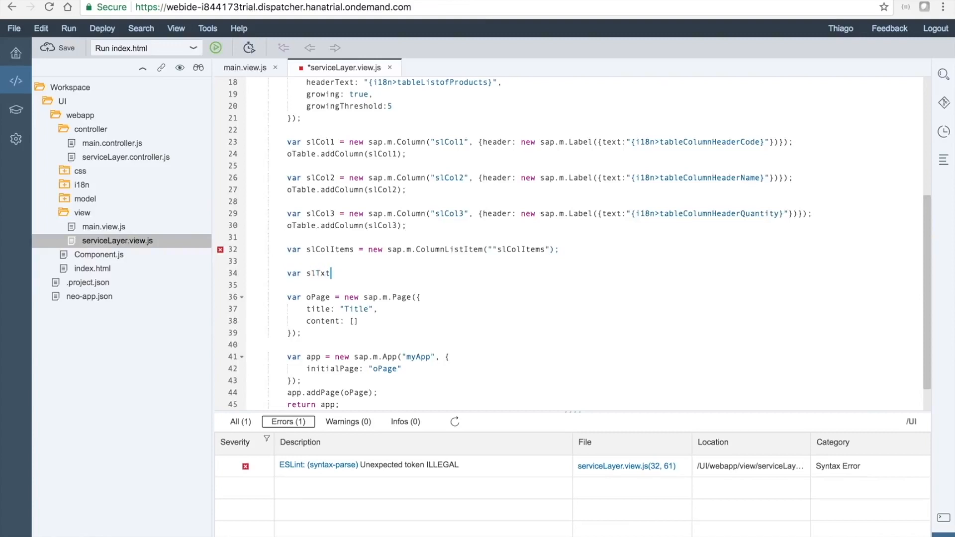
{"action": "type", "text": "Name1 = new"}
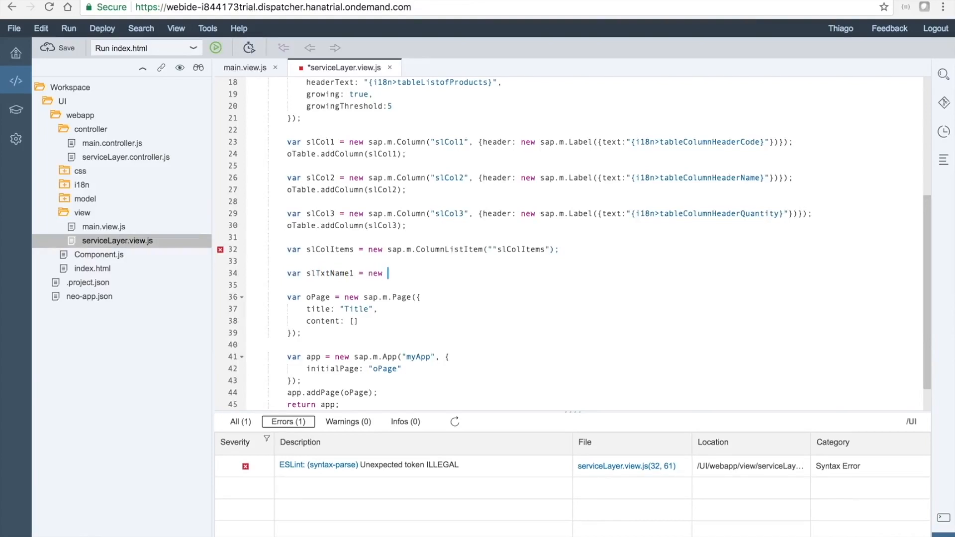
{"action": "type", "text": "sap"}
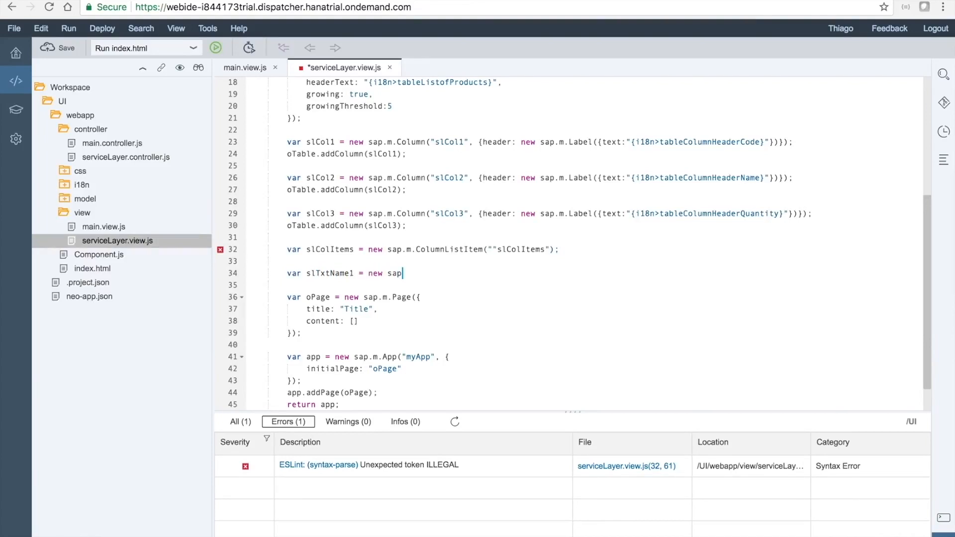
{"action": "type", "text": ".m.Tex"}
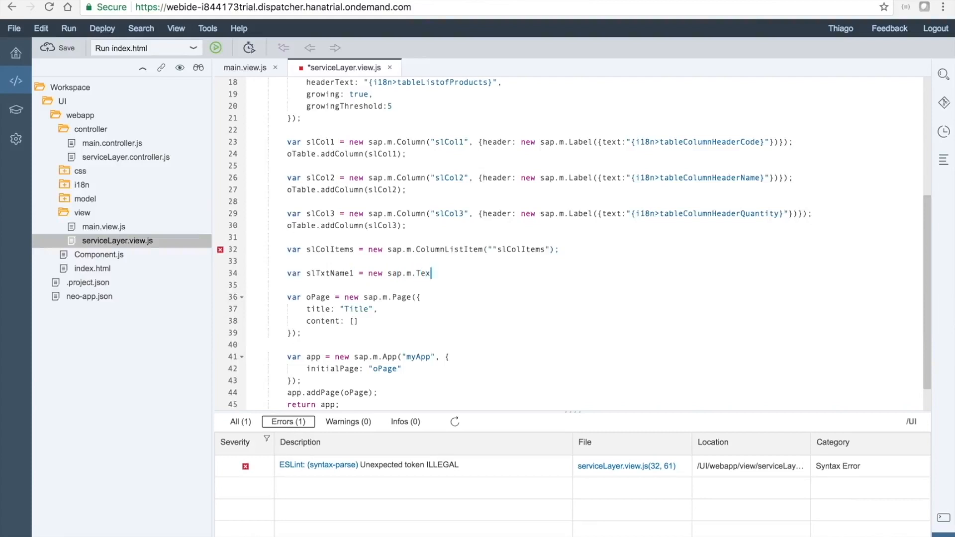
{"action": "type", "text": "(\"\"slTxtN\""}
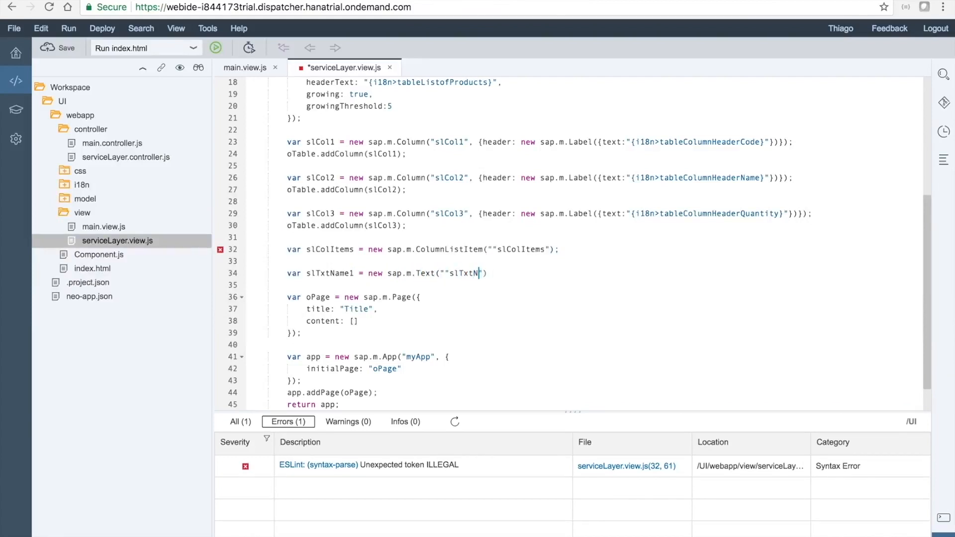
{"action": "type", "text": "ame1"}
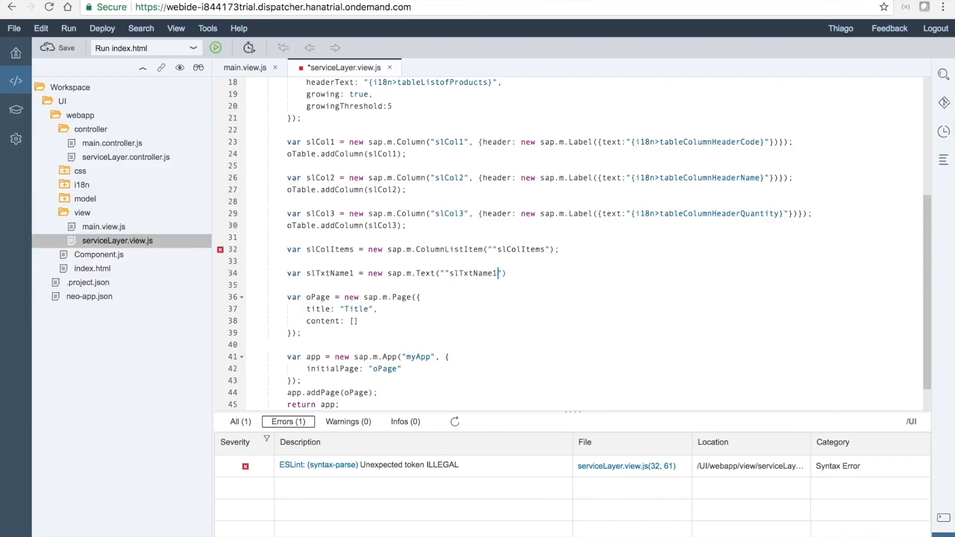
{"action": "type", "text": ","}
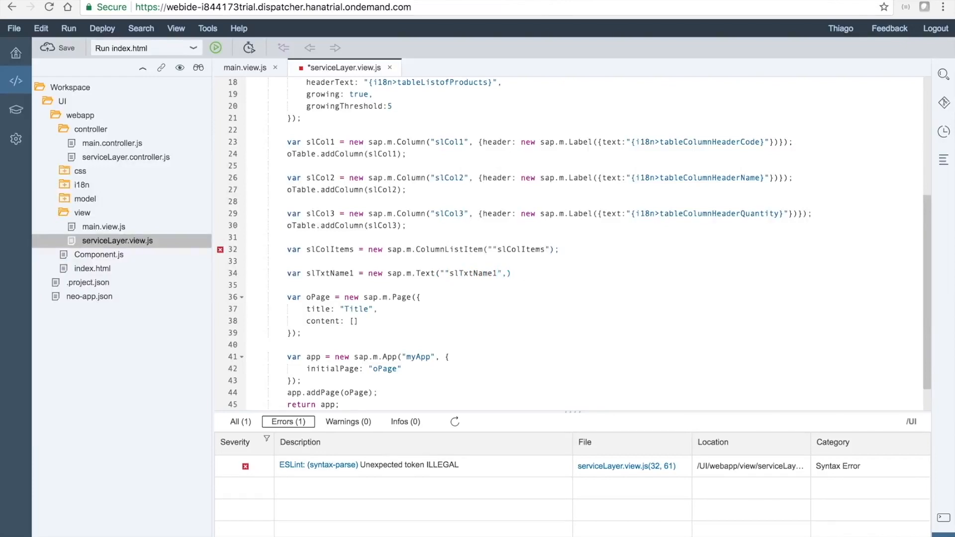
Step: Fix the quotes, bind text to {ItemCode}, and add slTxtName1 via slColItems.addCell
{"action": "left_click", "coordinate": [444, 273]}
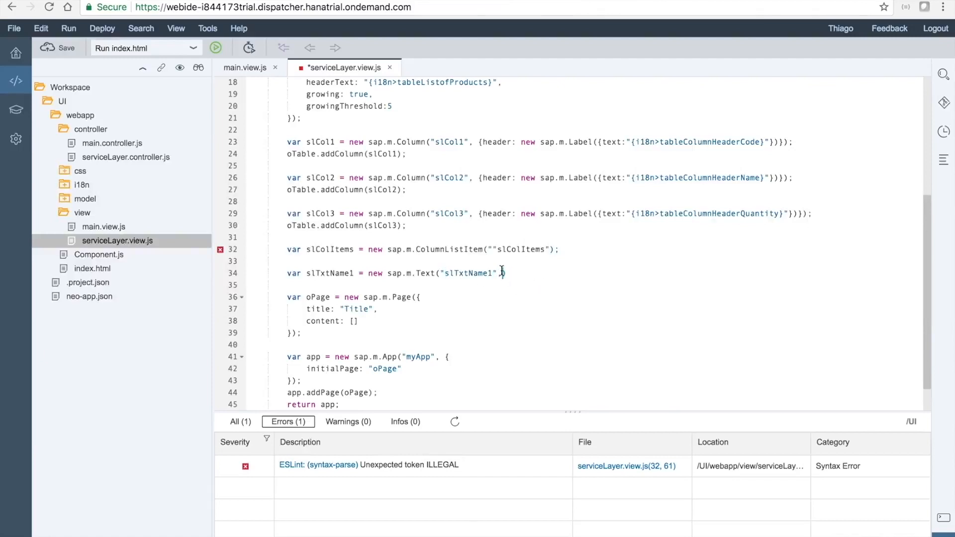
{"action": "type", "text": ", {text:"}
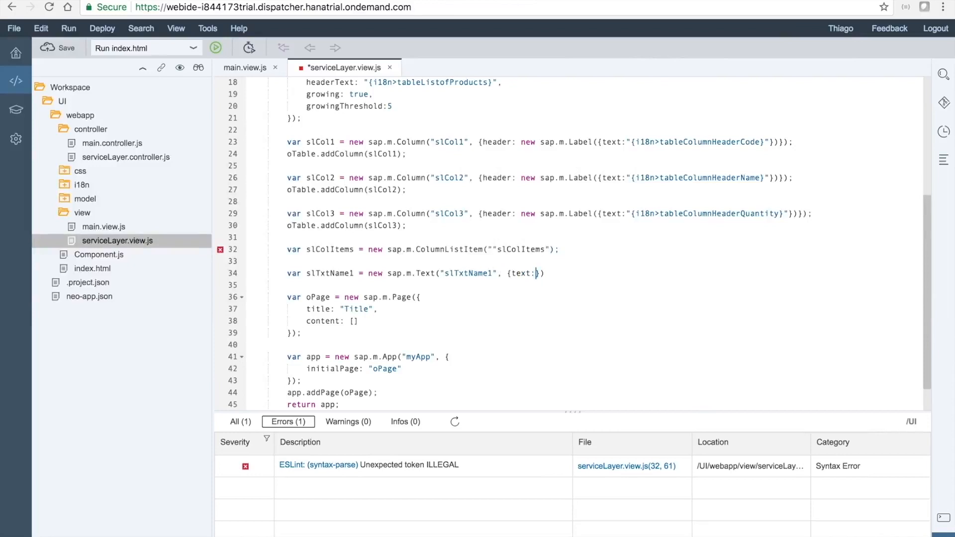
{"action": "type", "text": "\"\"{ItemCode"}
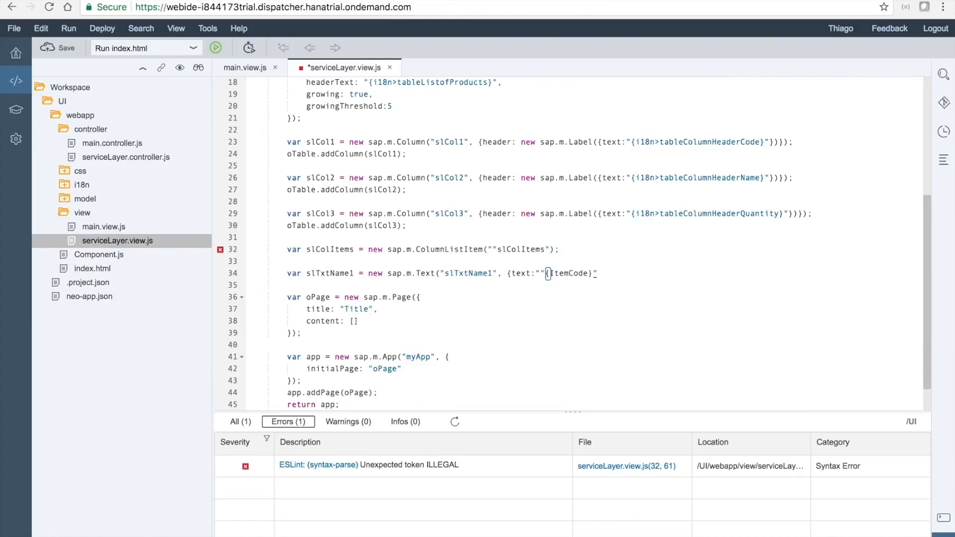
{"action": "type", "text": "});"}
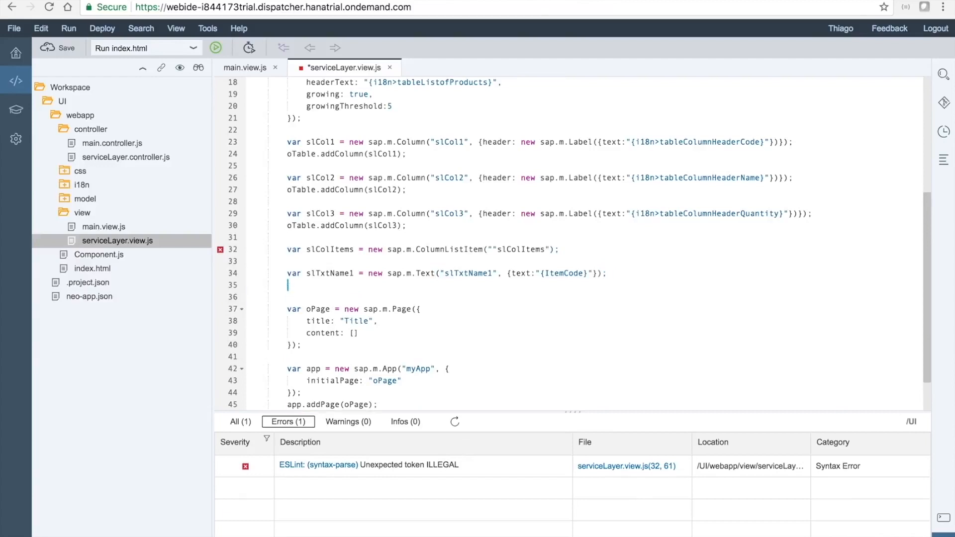
{"action": "type", "text": "slColItems.addCell(slTxtName1)"}
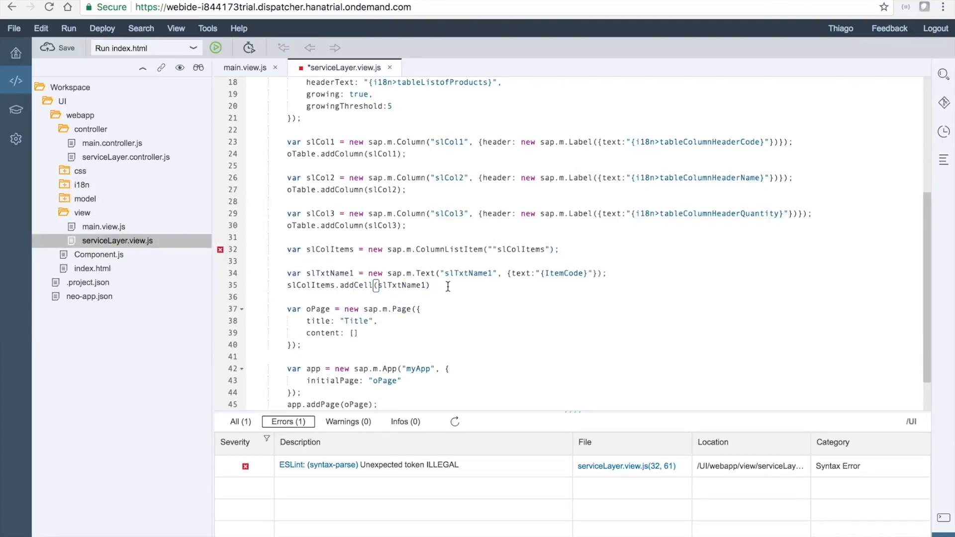
{"action": "type", "text": ";"}
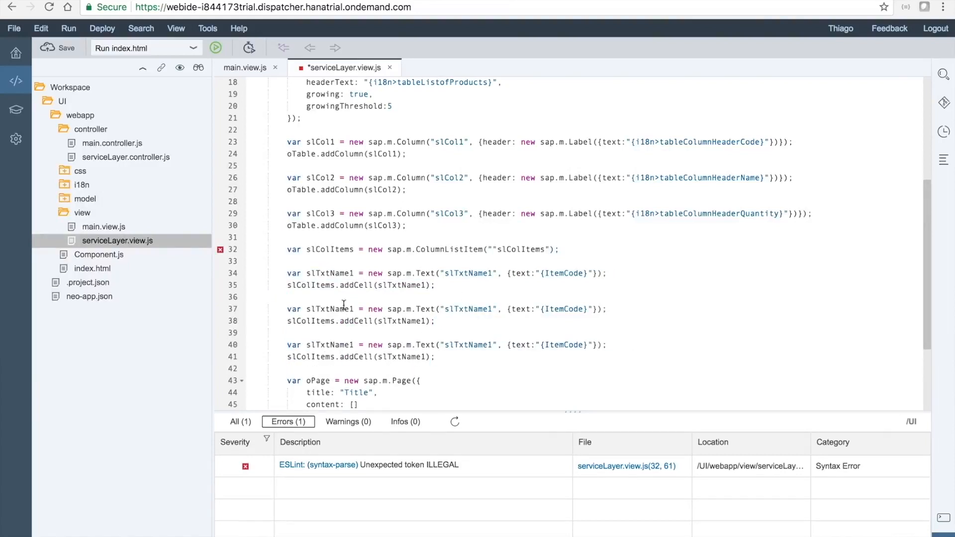
Step: Rename the copied texts to slTxtName2 and slTxtName3, binding {ItemName} and {QuantityOnStock}
{"action": "type", "text": "2"}
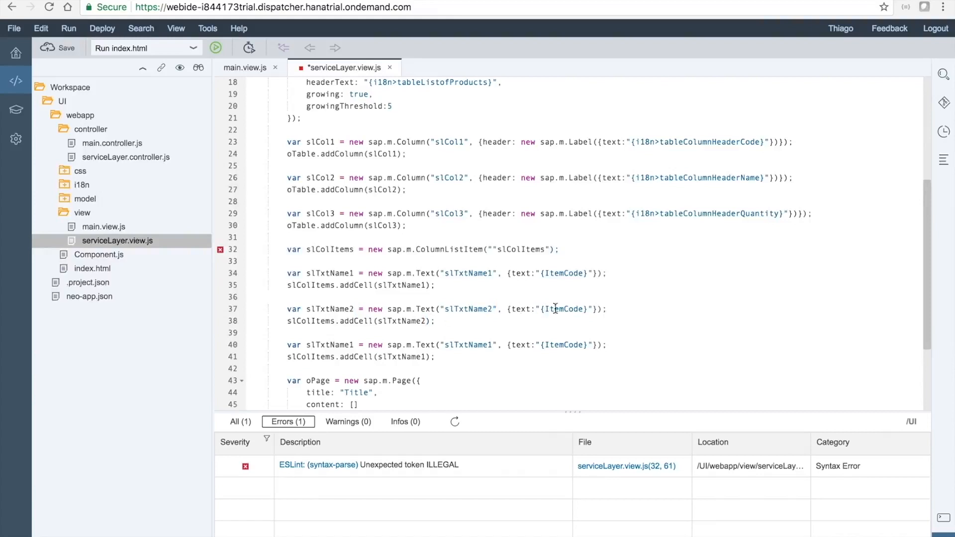
{"action": "double_click", "coordinate": [564, 309]}
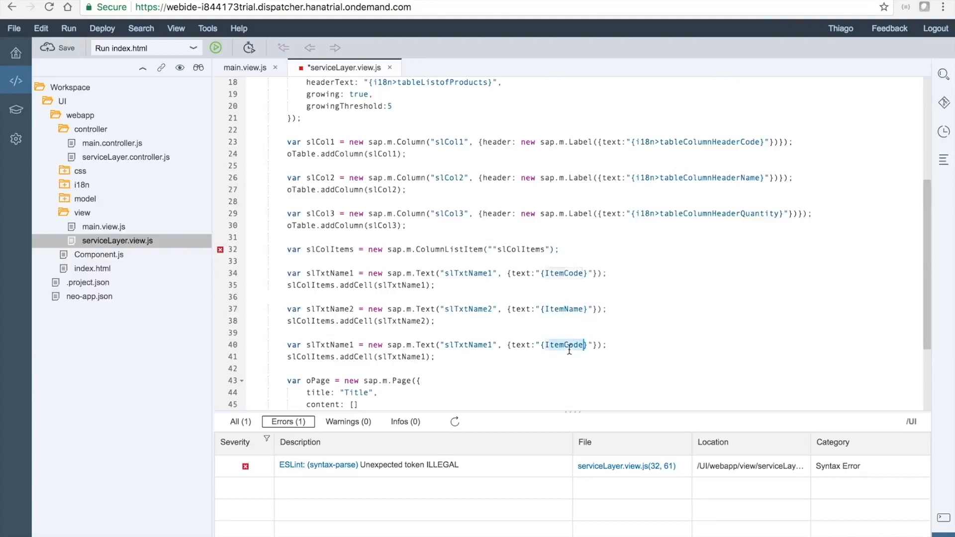
{"action": "type", "text": "QuantityOn"}
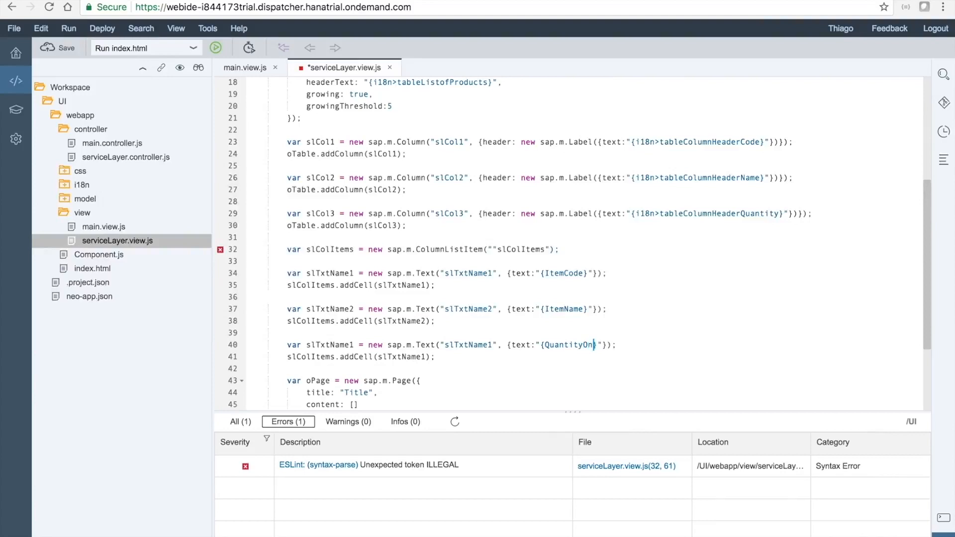
{"action": "type", "text": "Stock"}
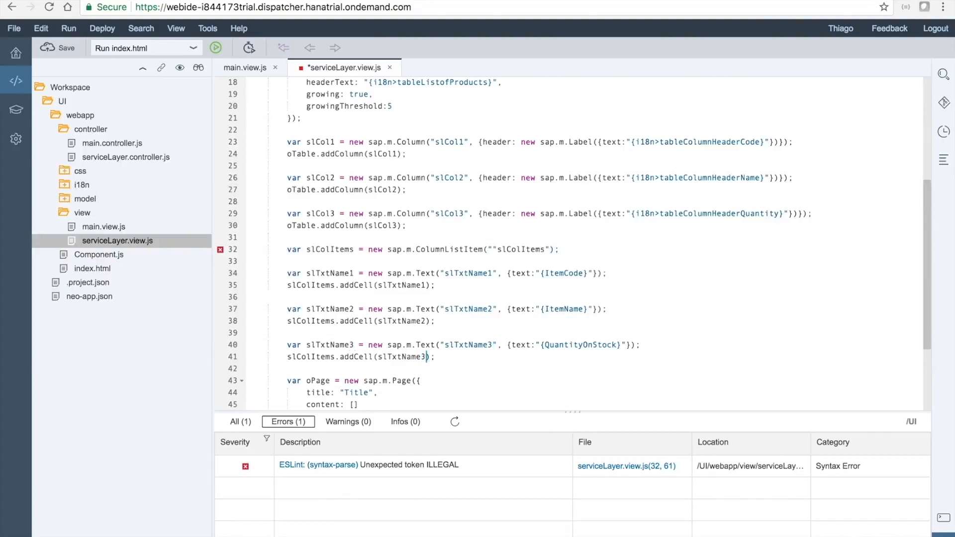
{"action": "key", "text": "enter"}
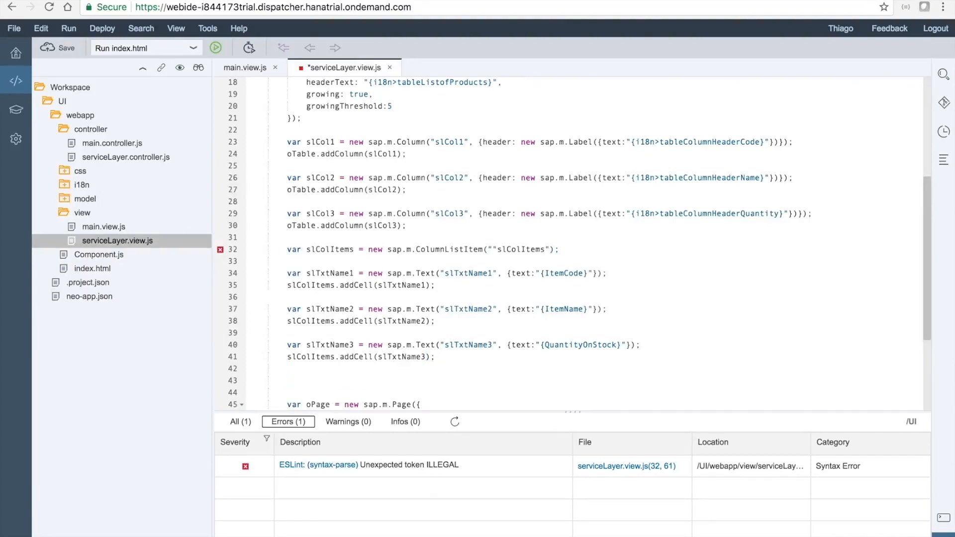
Step: Declare the buttonLoad sap.m.Button with text {i18n>buttonLoad} and width 150px
{"action": "type", "text": "var"}
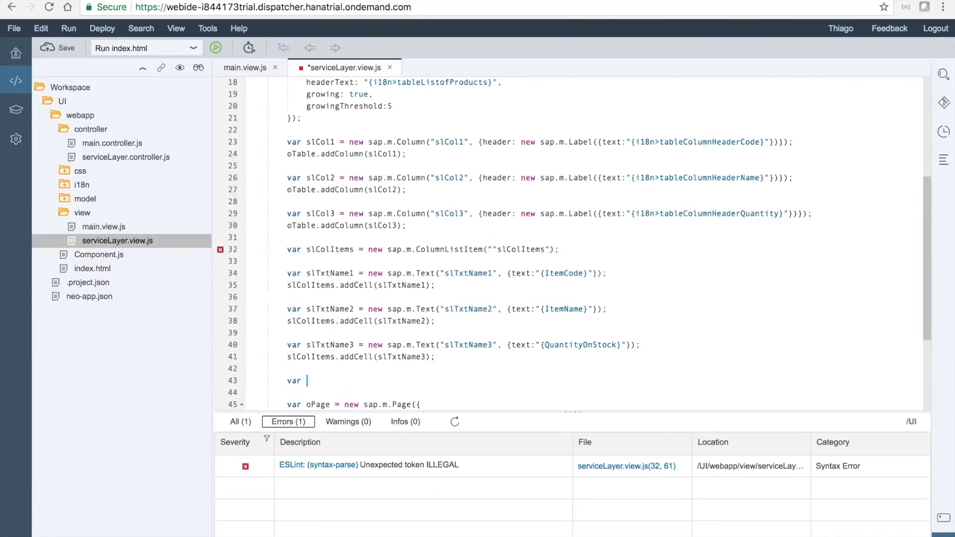
{"action": "type", "text": "buttonLoad"}
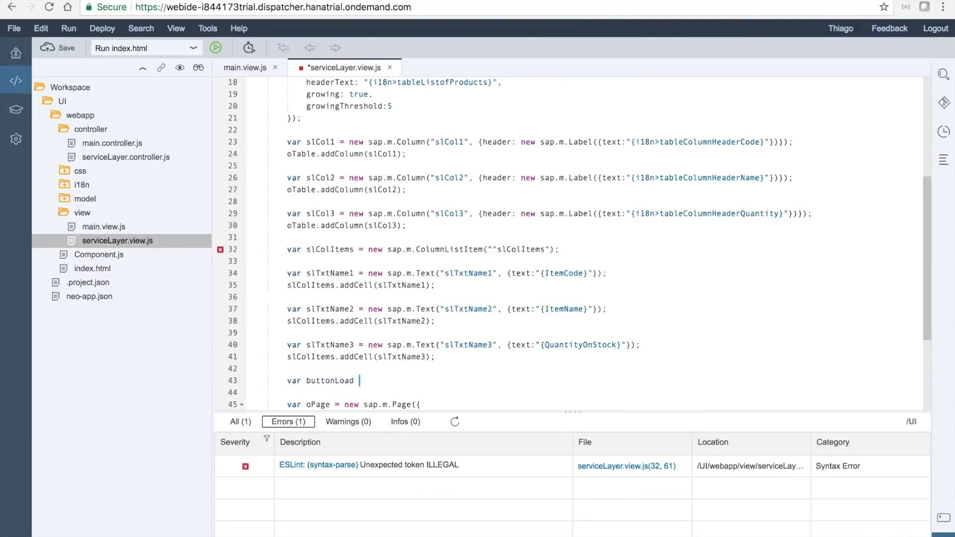
{"action": "type", "text": "= new s"}
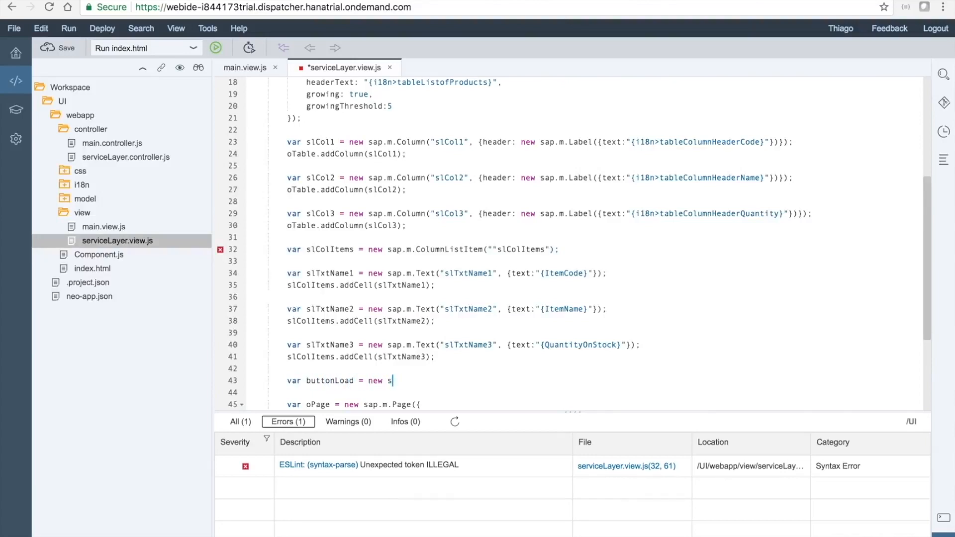
{"action": "type", "text": "ap.m.Button"}
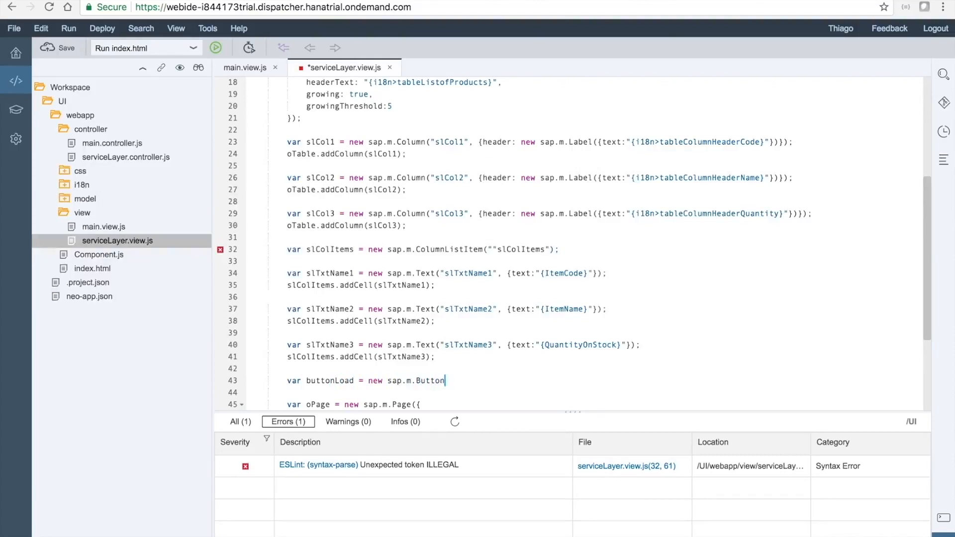
{"action": "type", "text": "({"}
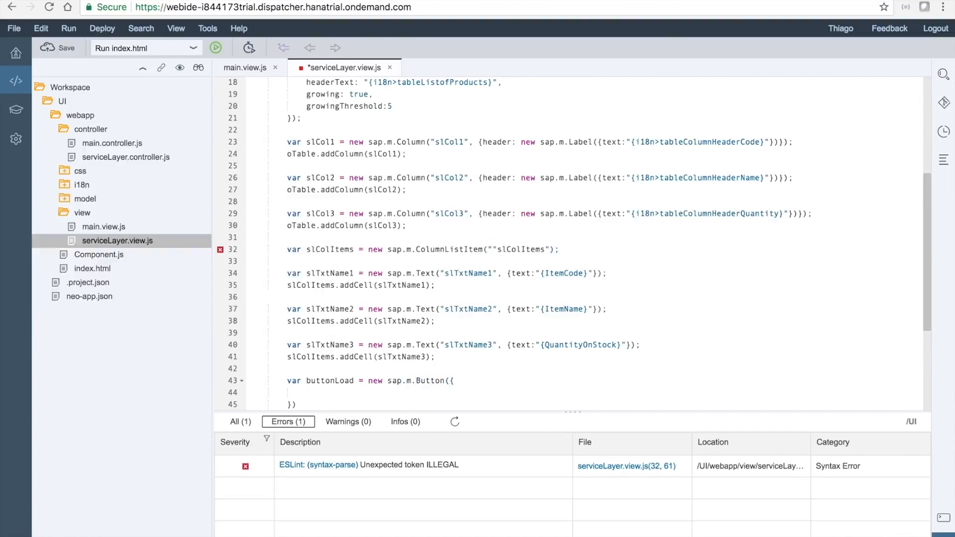
{"action": "type", "text": "tet"}
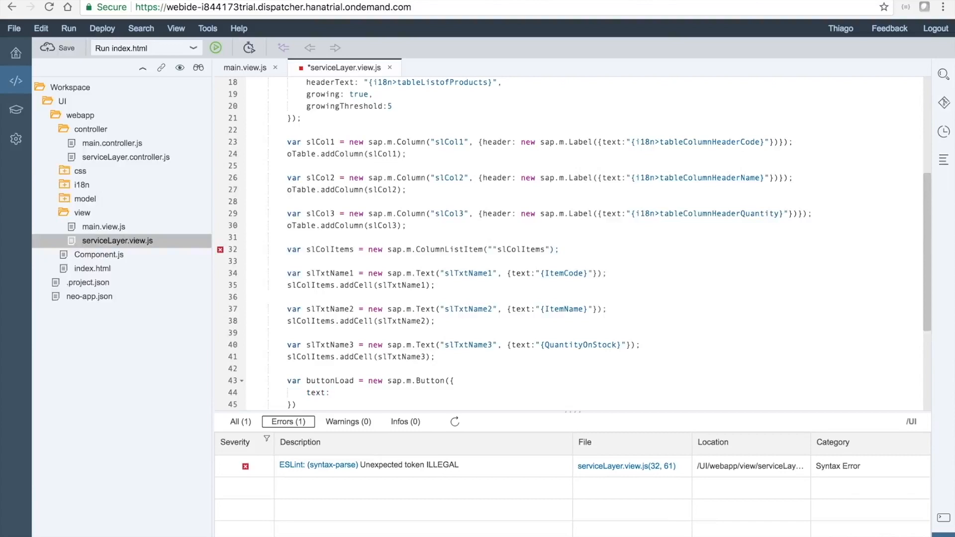
{"action": "type", "text": "\""}
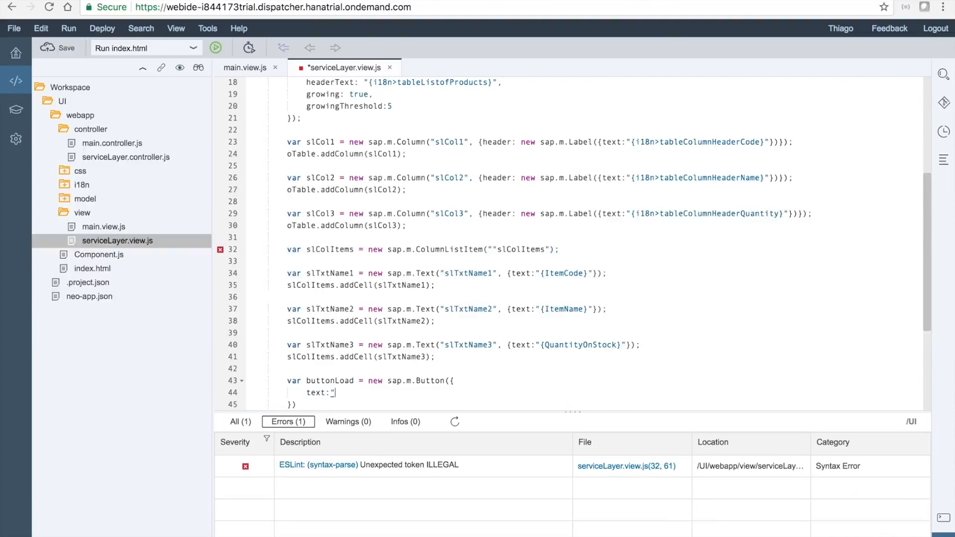
{"action": "type", "text": "\"{i18n>bu\""}
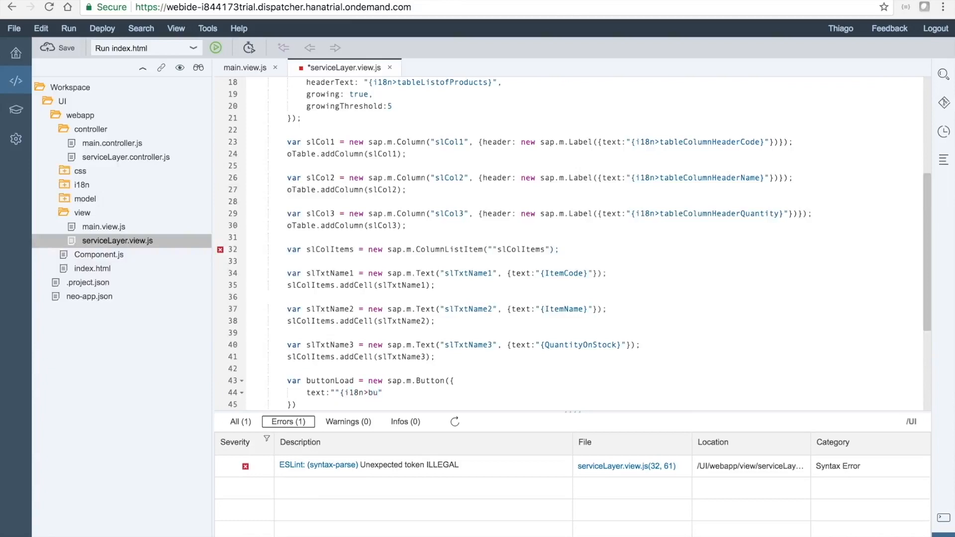
{"action": "type", "text": "ttonLoad"}
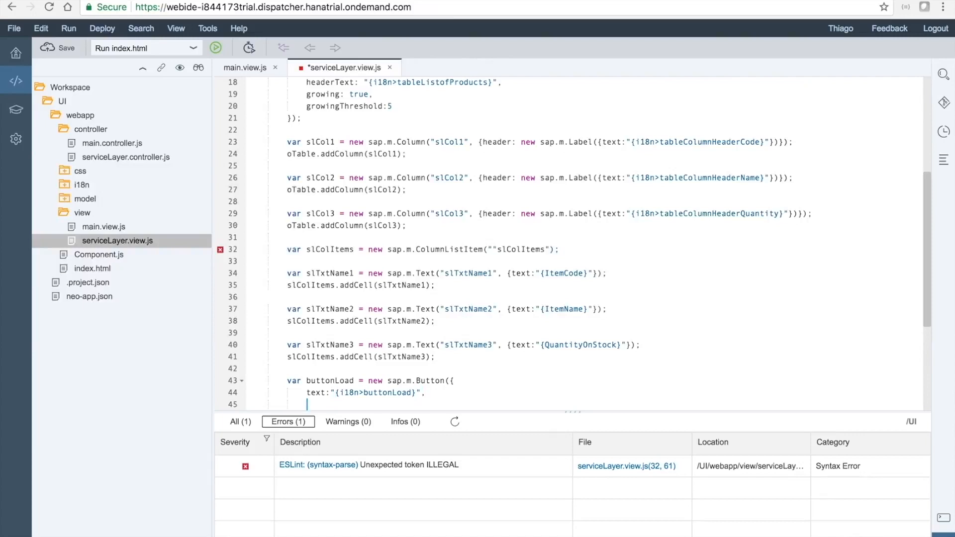
{"action": "type", "text": "width:\"\""}
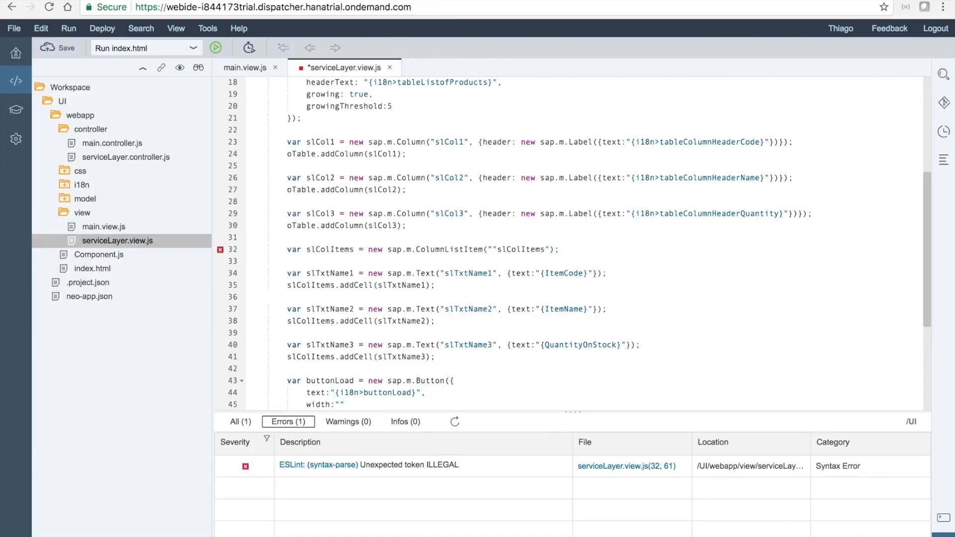
{"action": "type", "text": "150px"}
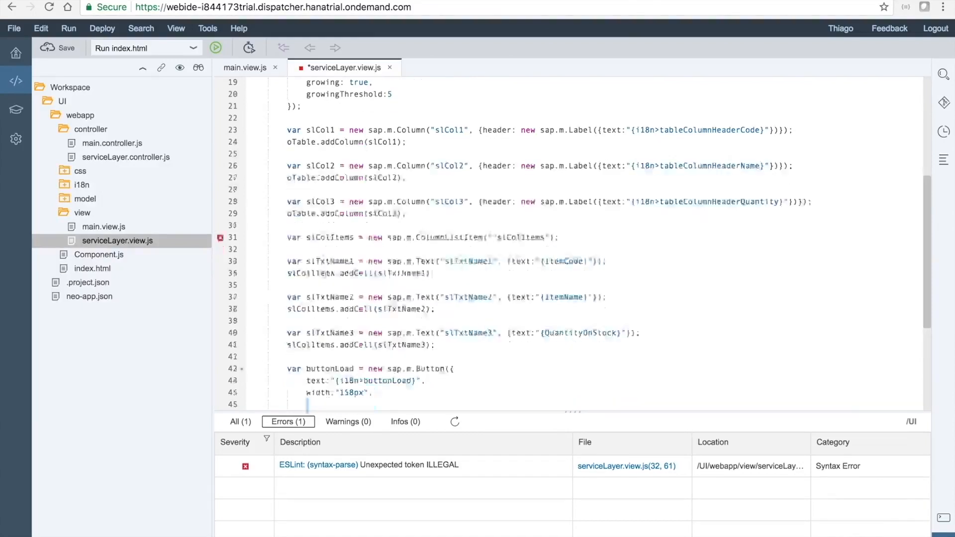
Step: Set the button's press to [oController.onPressLoadServiceLayer, oController]
{"action": "type", "text": "press: ["}
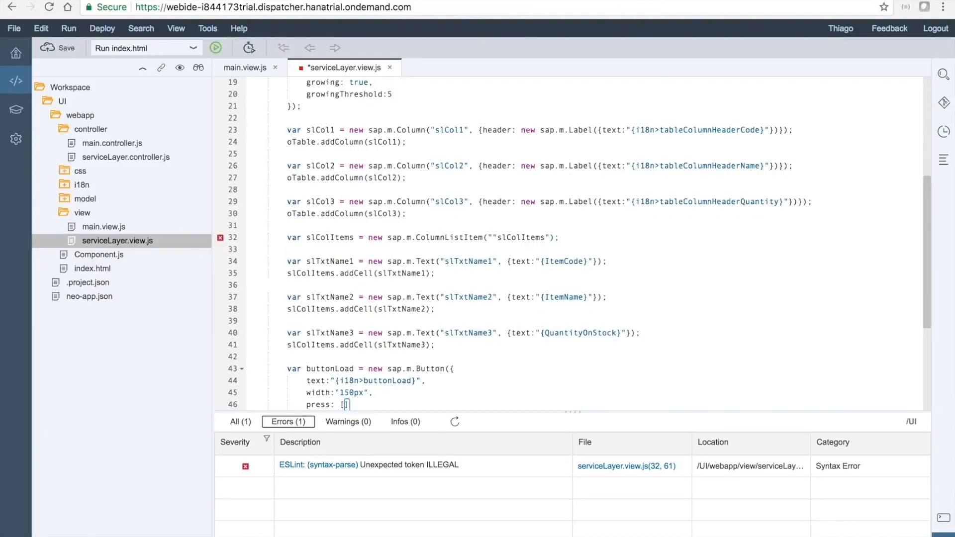
{"action": "type", "text": "oController."}
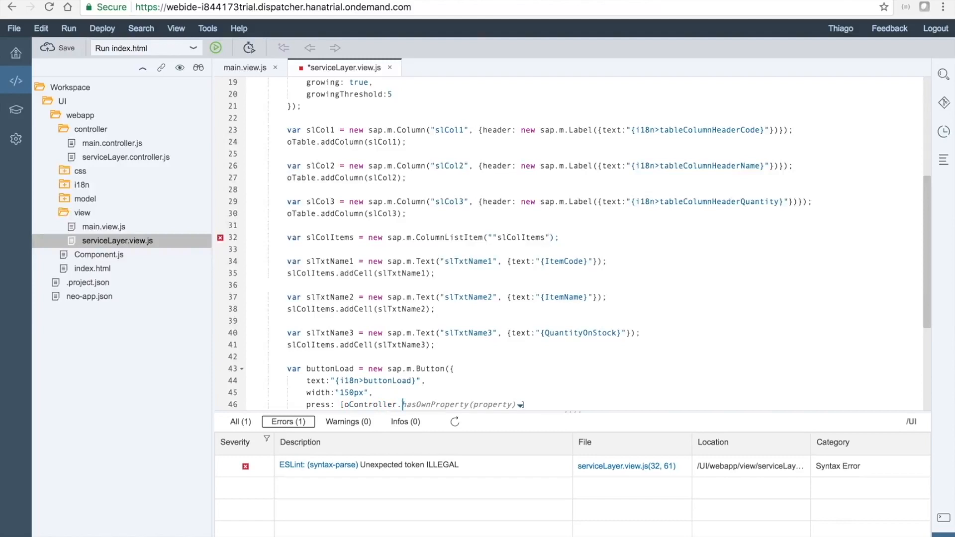
{"action": "type", "text": "onPress"}
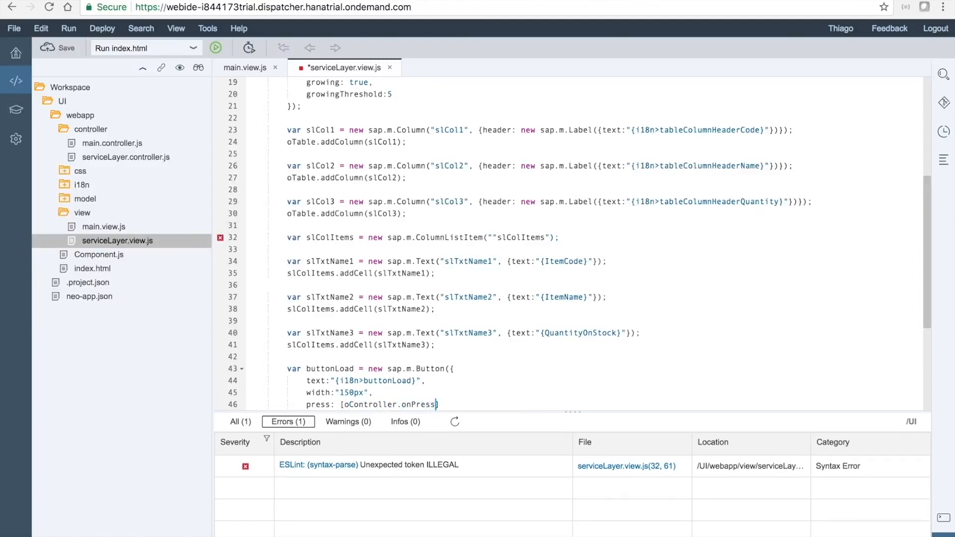
{"action": "type", "text": "S]"}
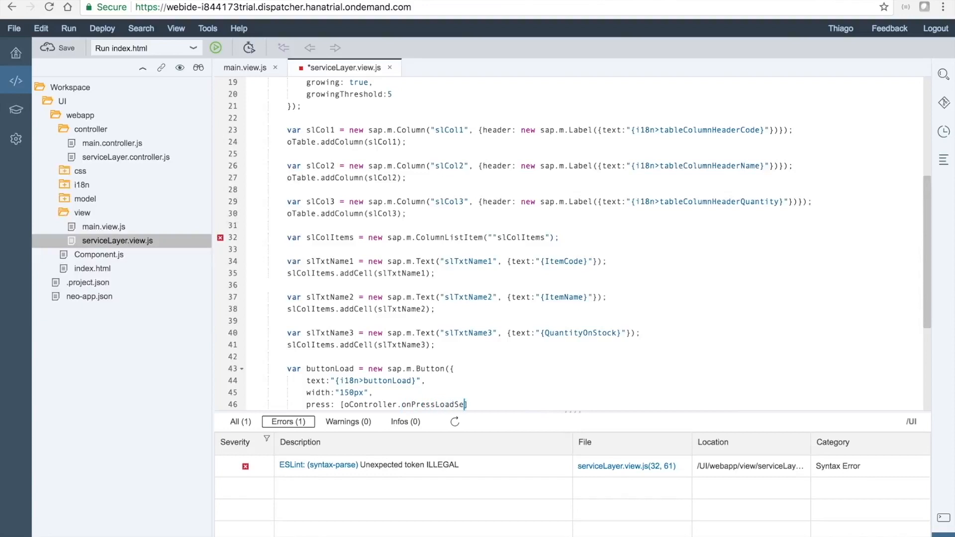
{"action": "type", "text": "rviceLayer"}
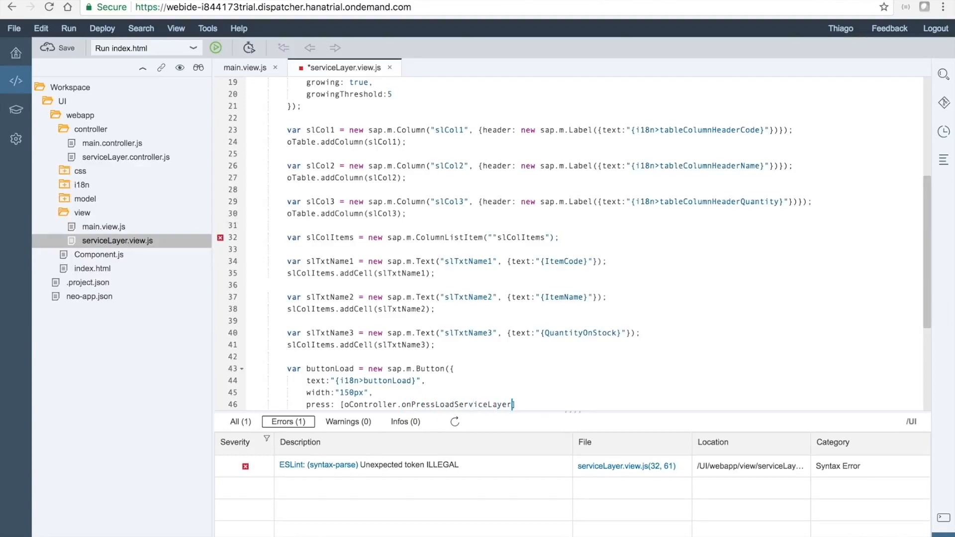
{"action": "type", "text": ", oPage"}
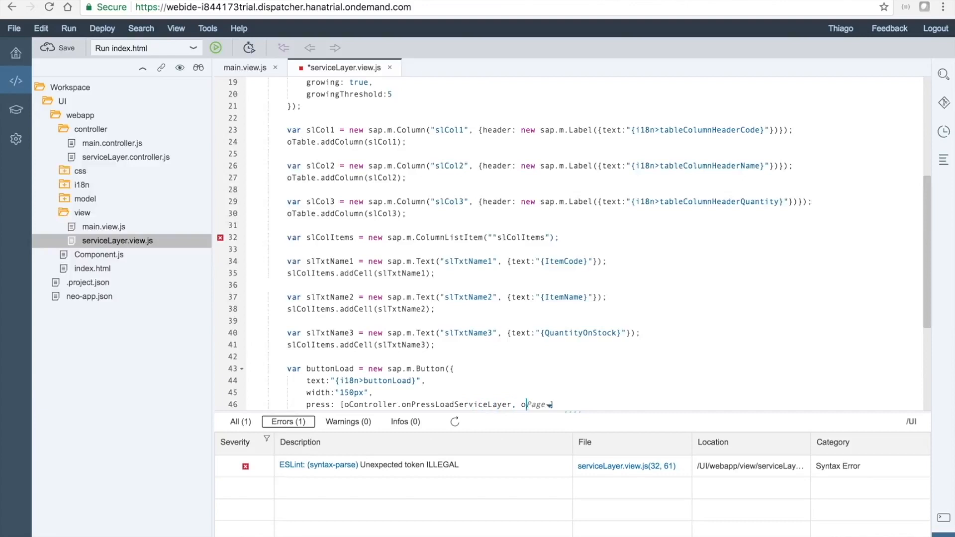
{"action": "type", "text": "Controller]"}
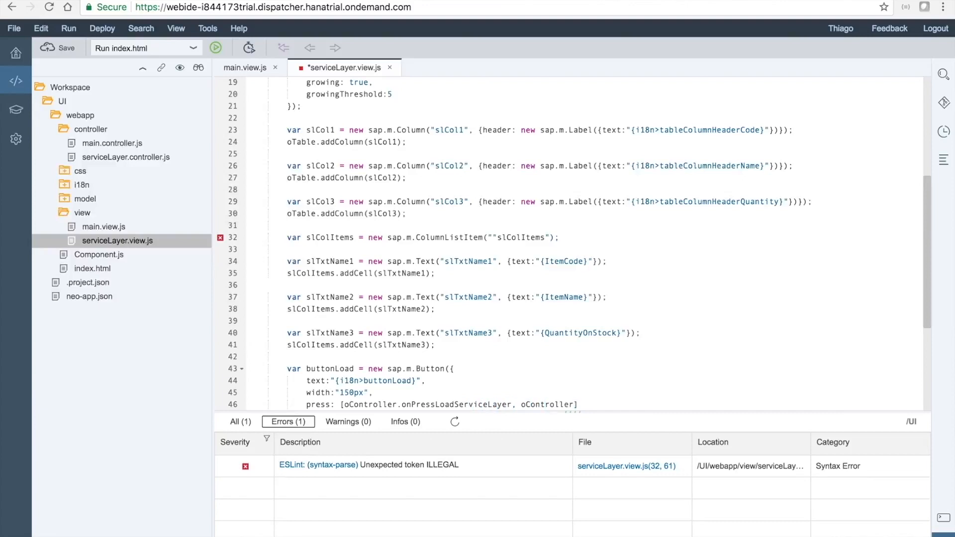
{"action": "scroll", "scroll_direction": "down", "scroll_amount": 3}
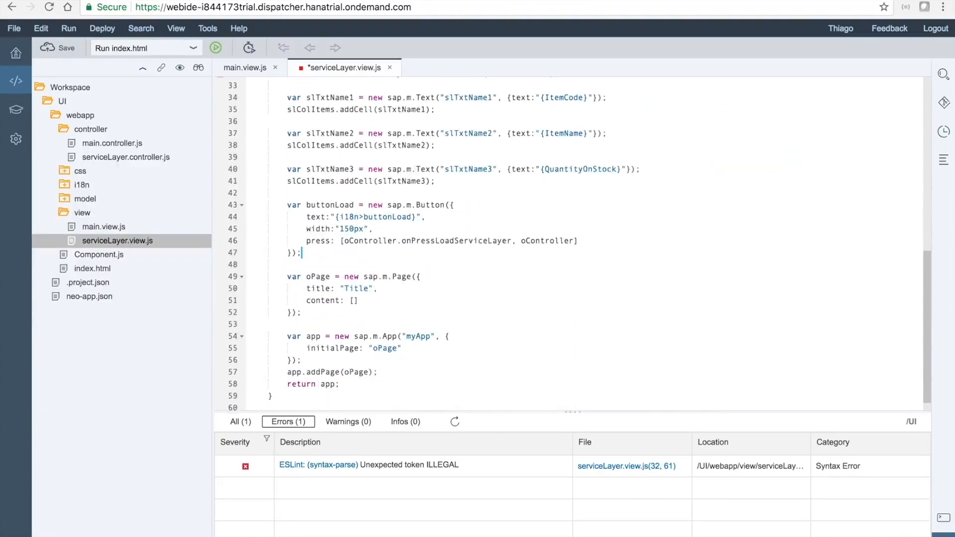
Step: Rename oPage to serviceLayer and change its title from "Title" to "{i18n>titleServiceLayer}"
{"action": "key", "text": "Enter"}
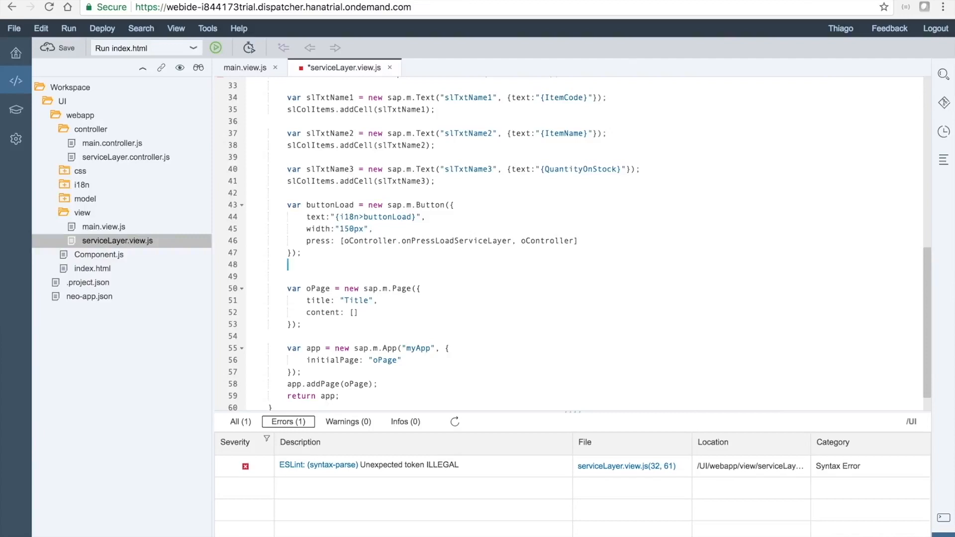
{"action": "mouse_move", "coordinate": [343, 300]}
{"action": "type", "text": "serviceLayer"}
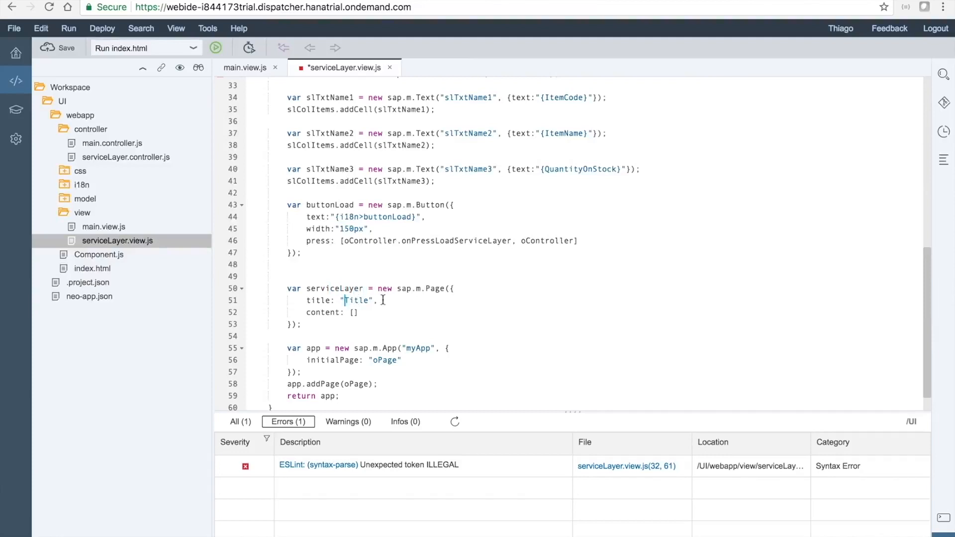
{"action": "type", "text": "{i"}
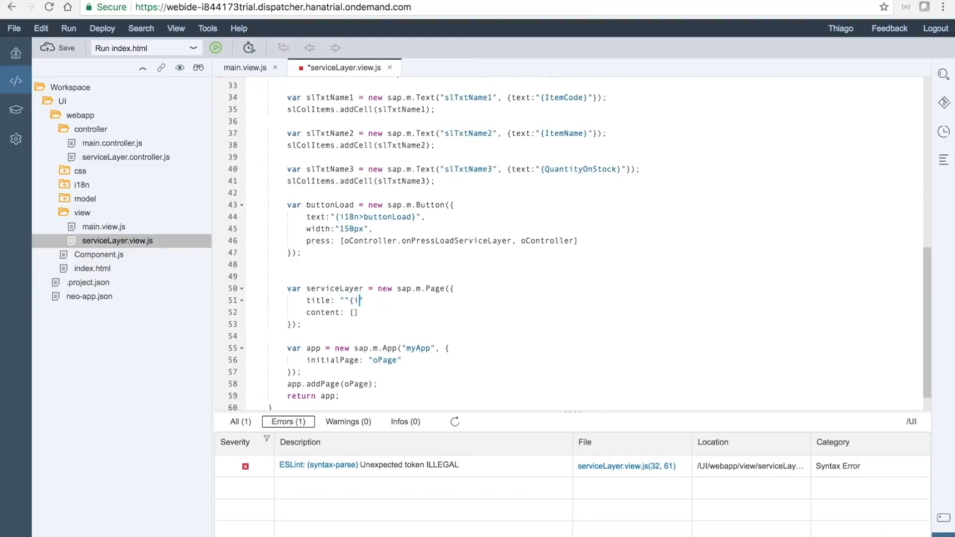
{"action": "type", "text": "8n"}
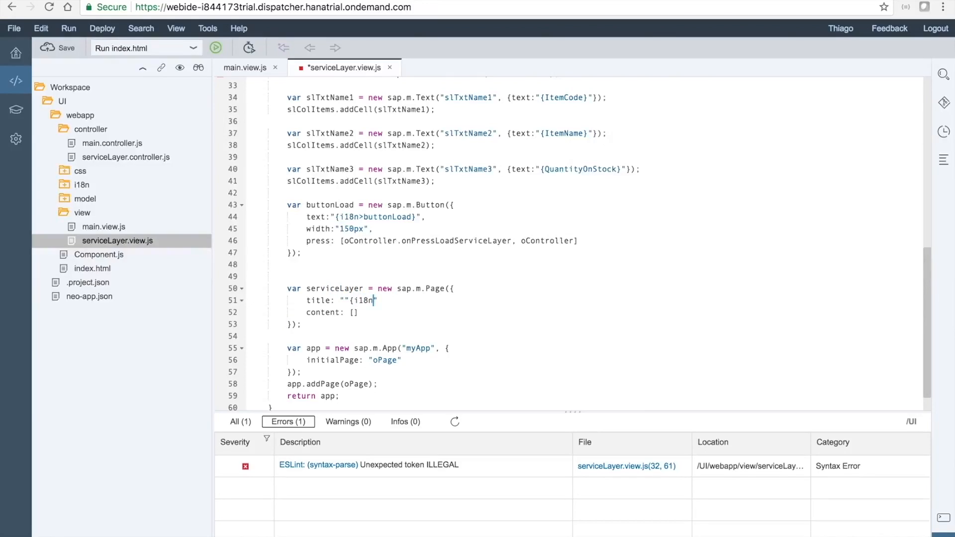
{"action": "type", "text": ">titleService"}
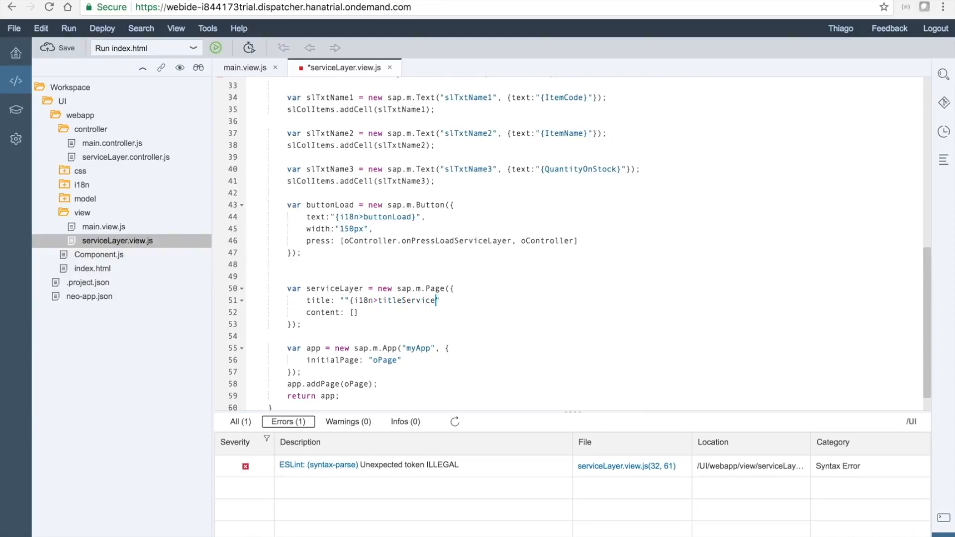
{"action": "type", "text": "Layer"}
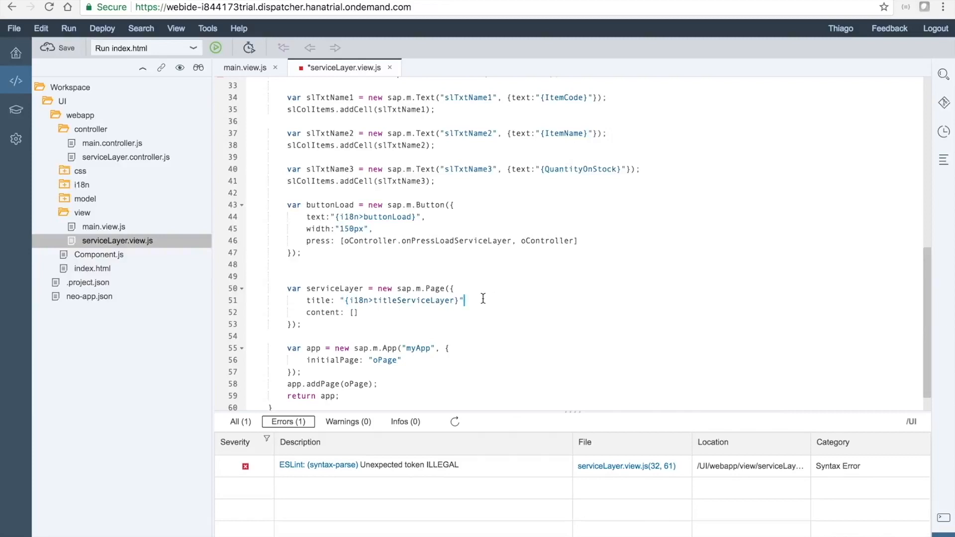
{"action": "type", "text": ","}
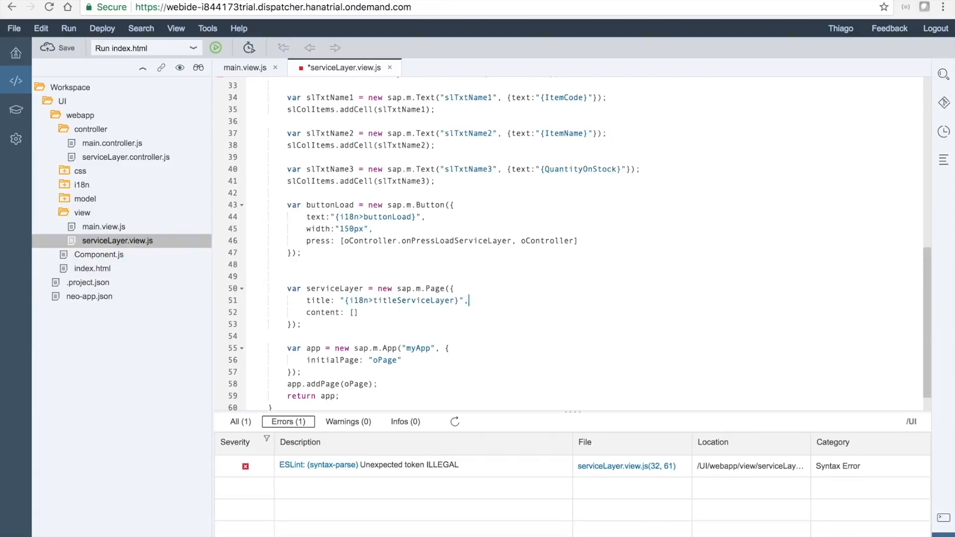
Step: Set showNavButton to true in the sap.m.Page settings
{"action": "type", "text": "sh"}
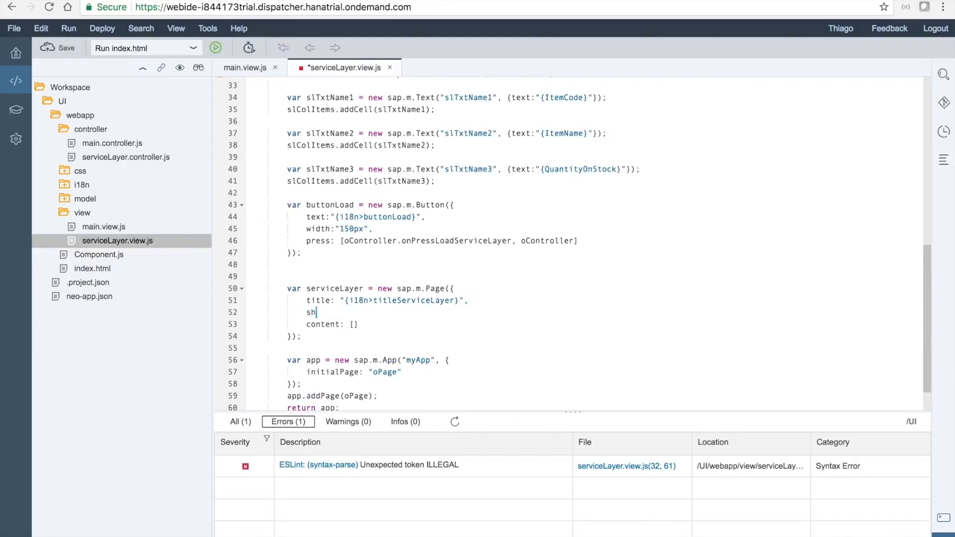
{"action": "type", "text": "owNavButton"}
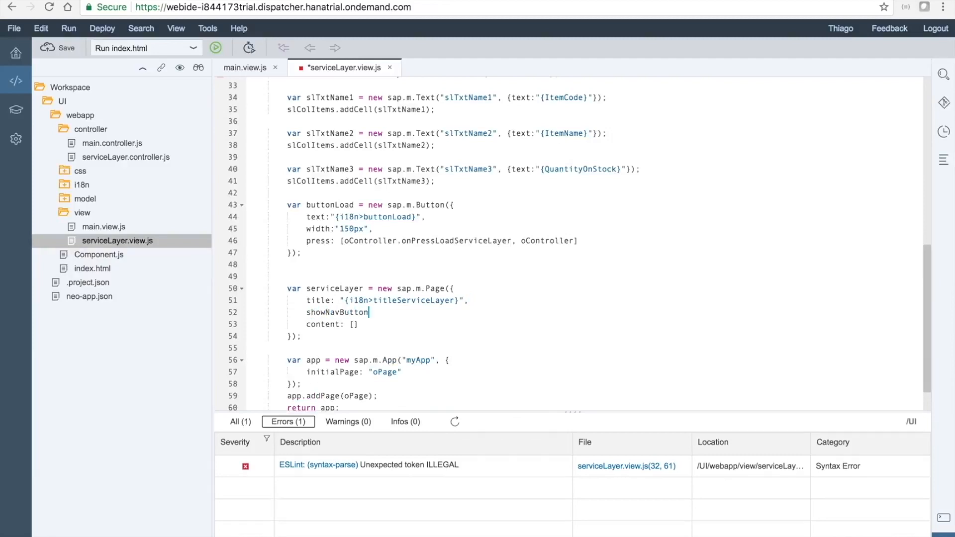
{"action": "type", "text": ":true"}
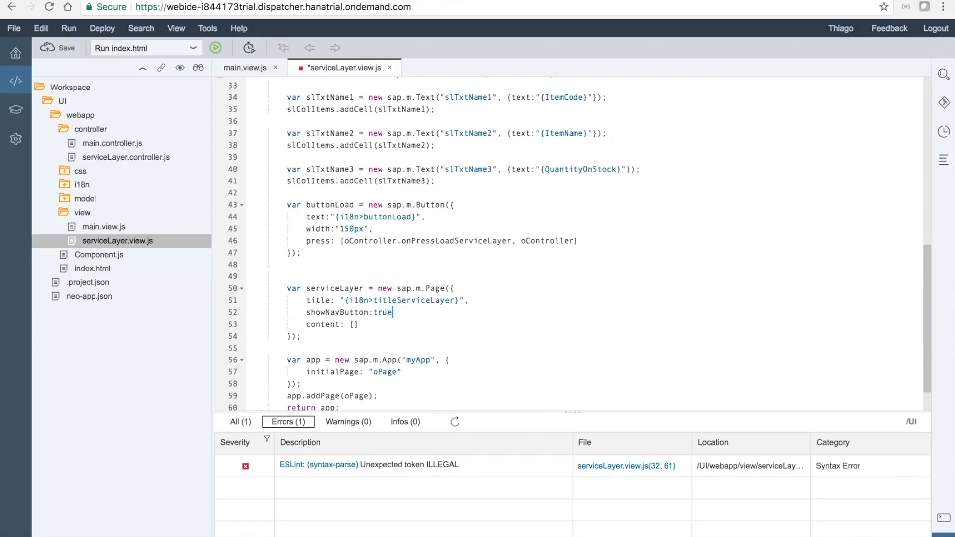
Step: Add navButtonPress: [oController.onPressGoBack, oController] on a new line
{"action": "key", "text": "Enter"}
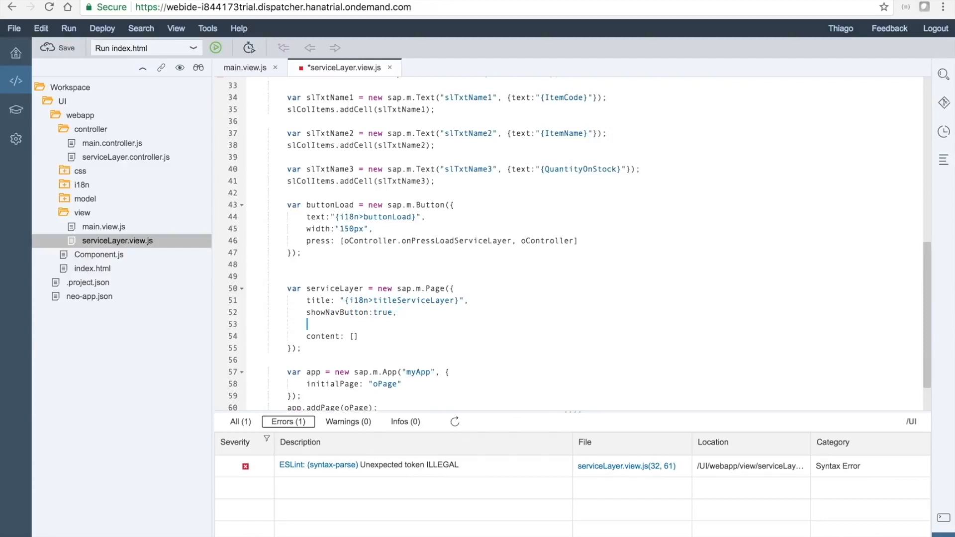
{"action": "type", "text": "navButton"}
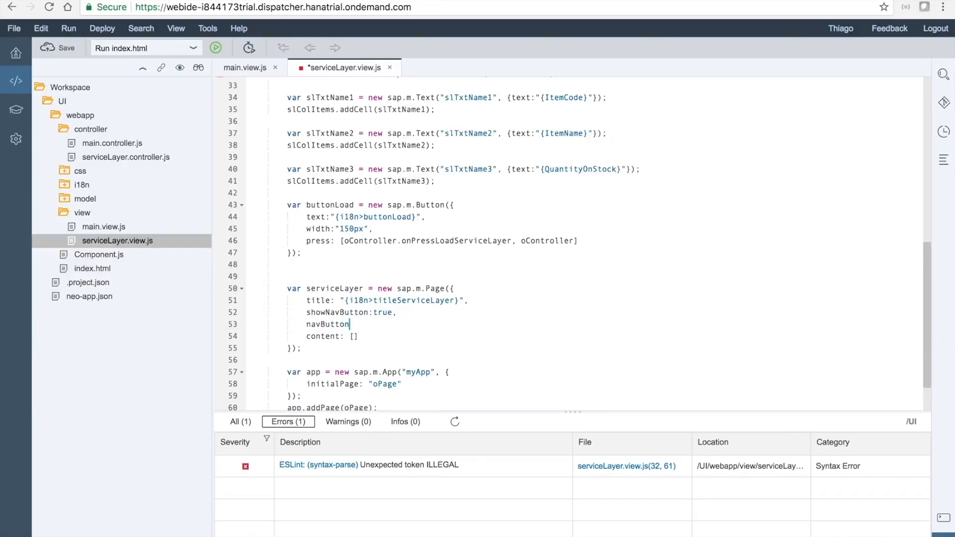
{"action": "type", "text": "Press:"}
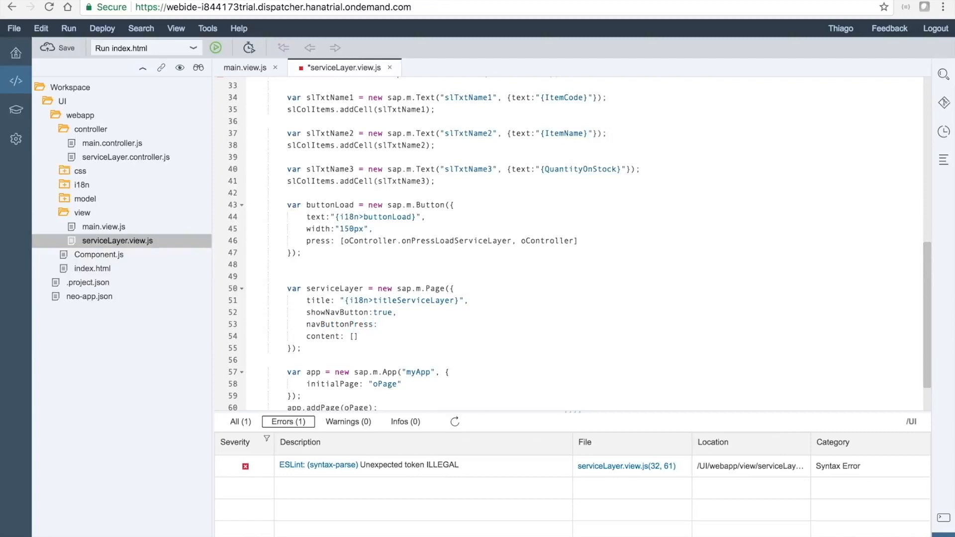
{"action": "type", "text": "[oController"}
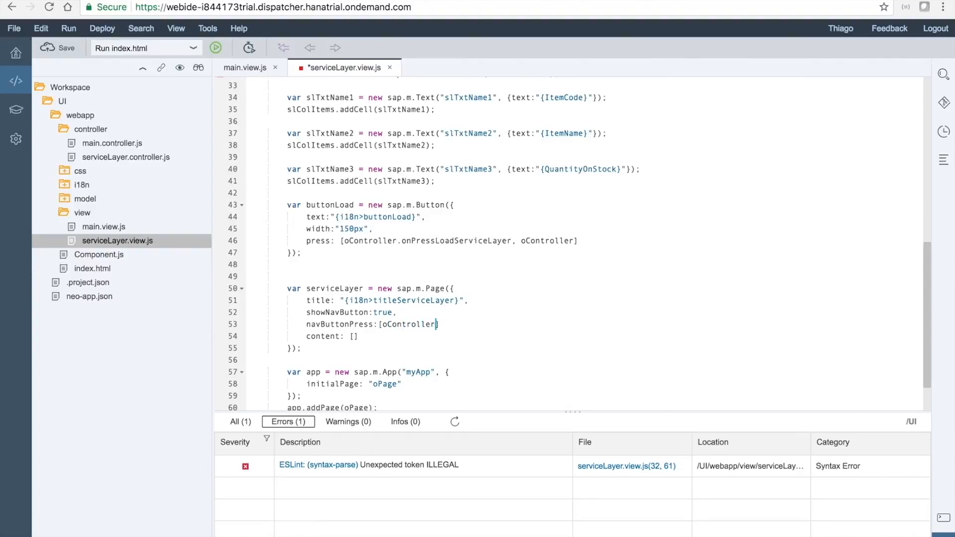
{"action": "type", "text": ".onPr"}
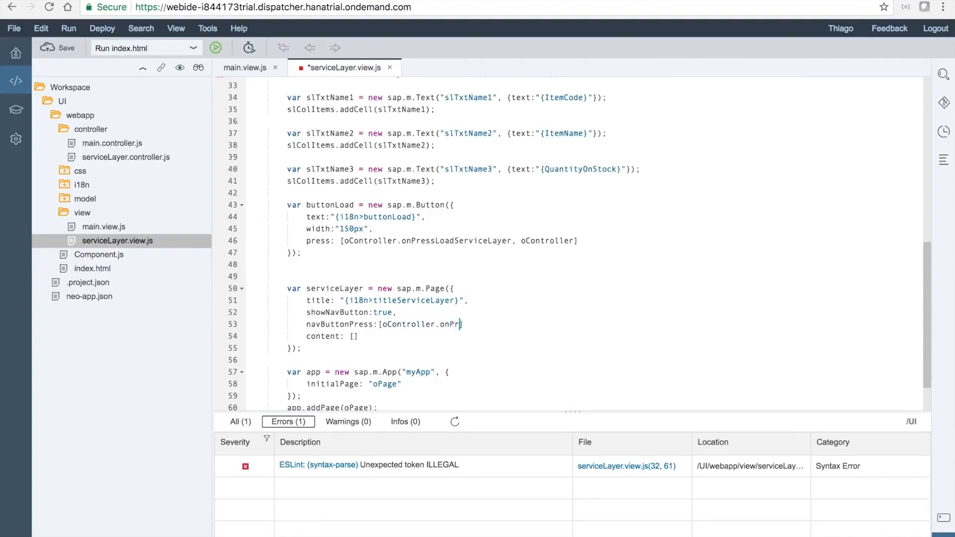
{"action": "type", "text": "essGoBack"}
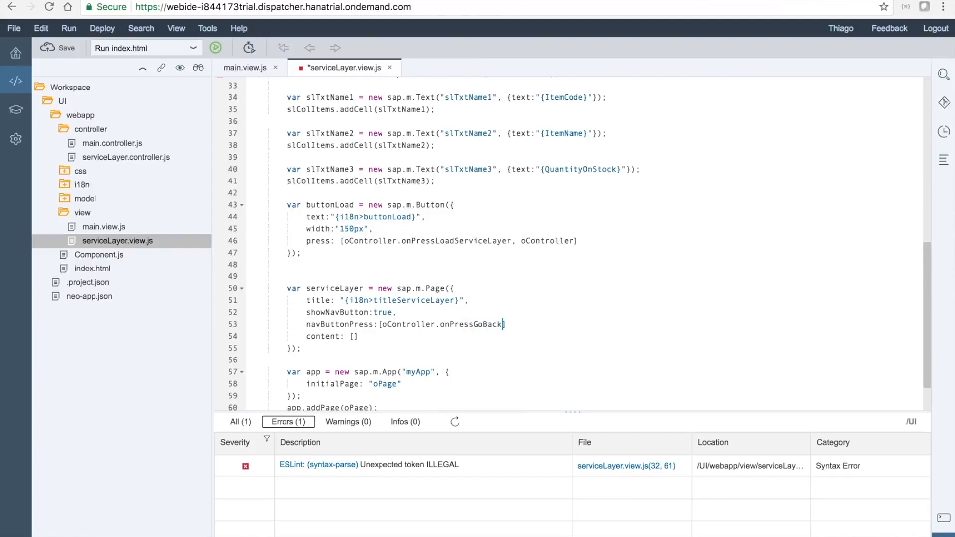
{"action": "type", "text": ","}
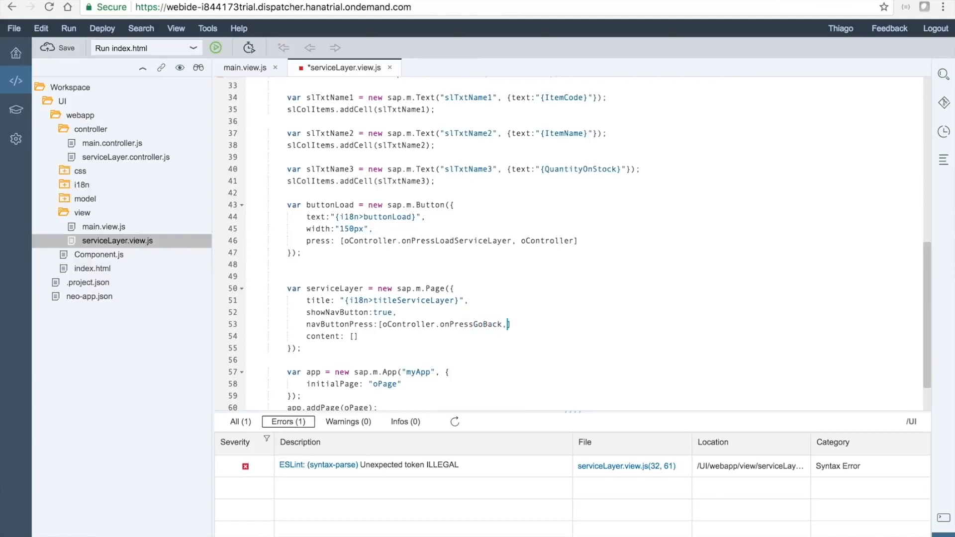
{"action": "type", "text": "oController],"}
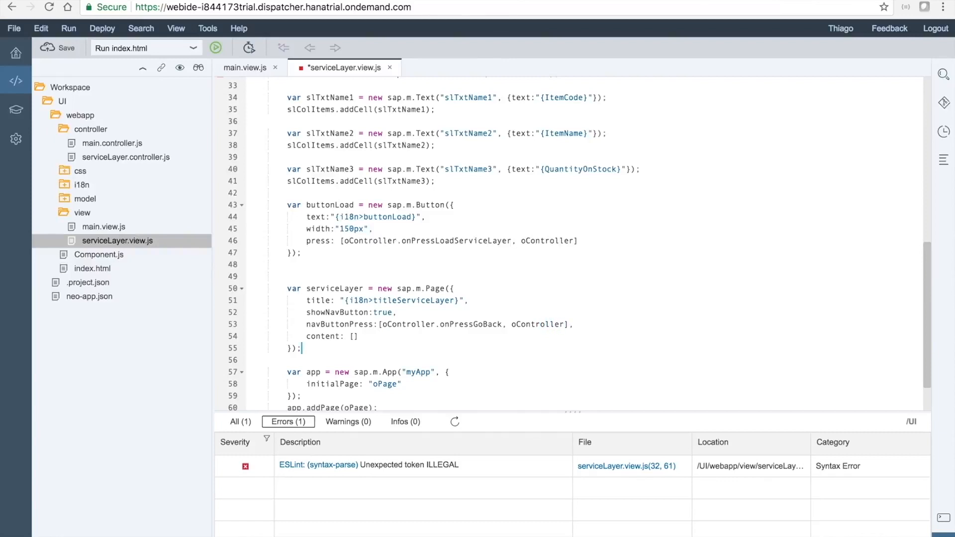
Step: Put buttonLoad and oTable in the page content and add 'return serviceLayer' after it
{"action": "left_click", "coordinate": [354, 336]}
{"action": "type", "text": "ota"}
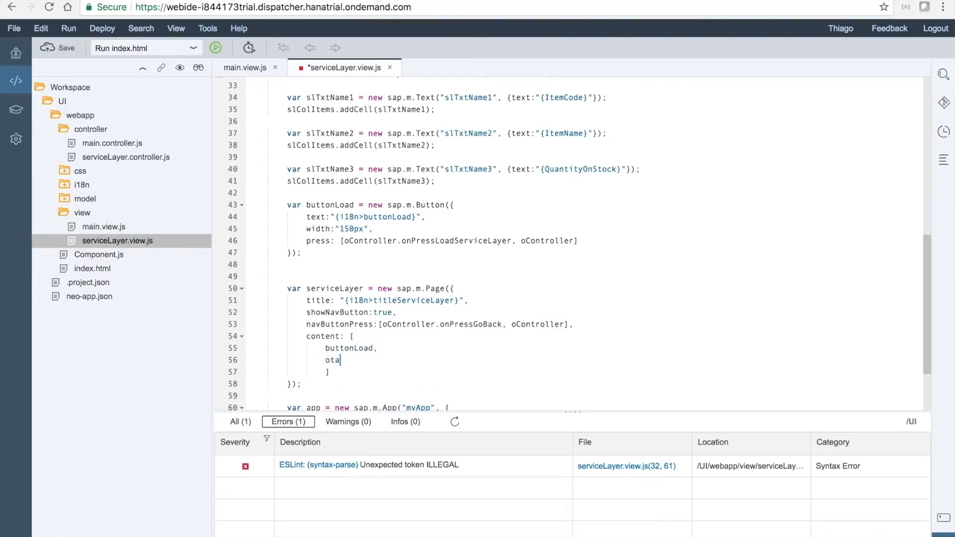
{"action": "type", "text": "ble"}
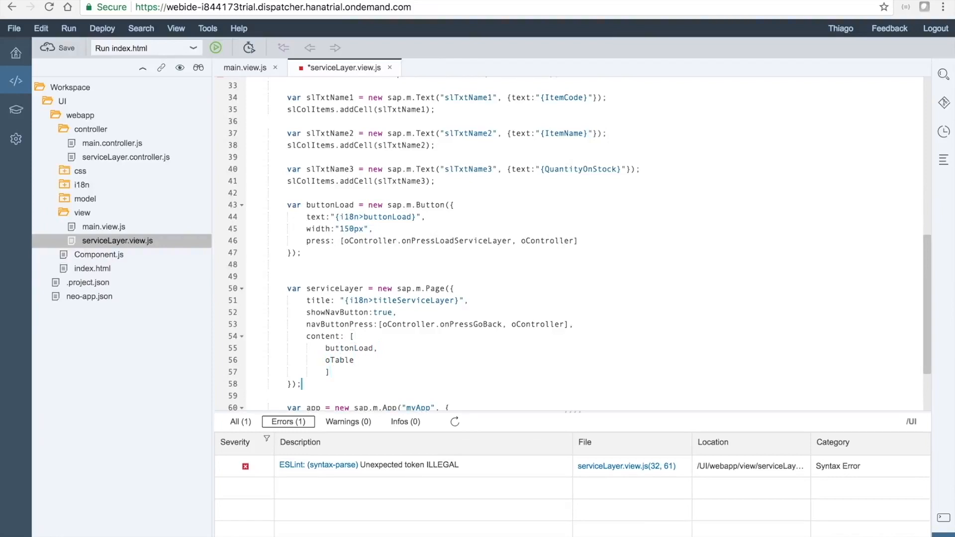
{"action": "scroll", "scroll_direction": "down", "scroll_amount": 3}
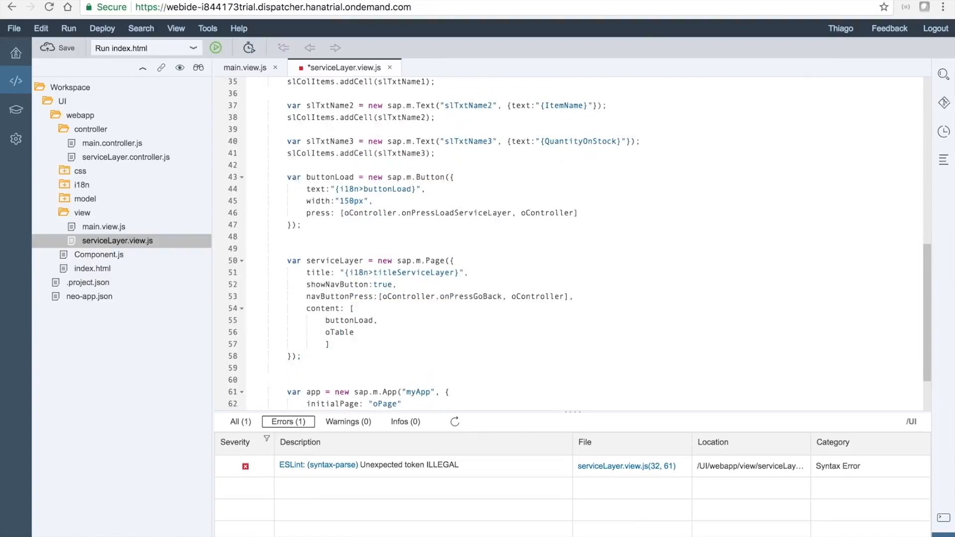
{"action": "type", "text": "return"}
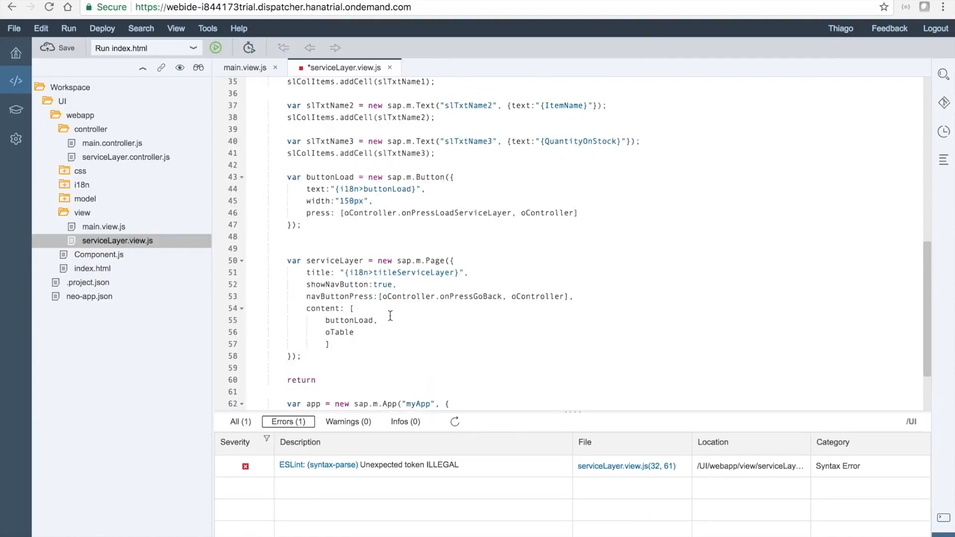
{"action": "double_click", "coordinate": [333, 260]}
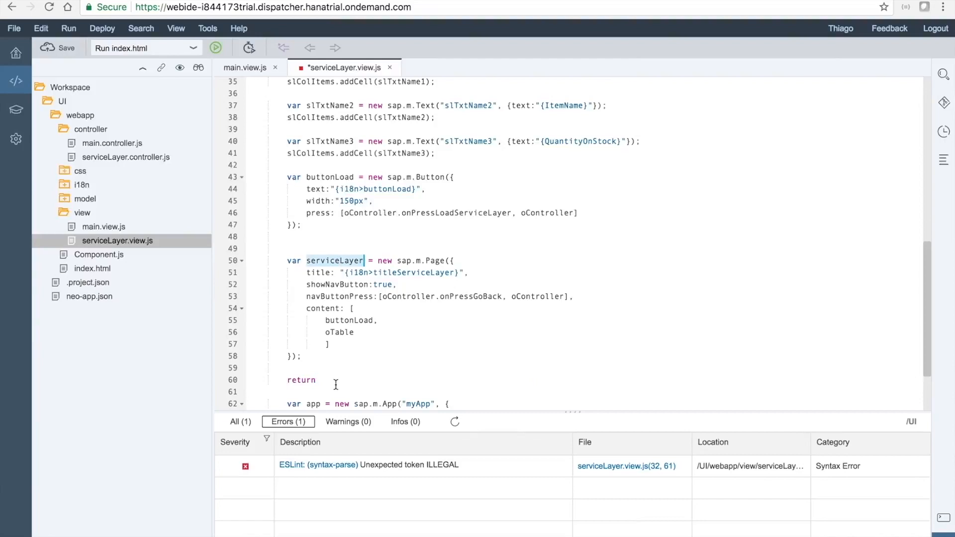
{"action": "type", "text": "serviceLayer"}
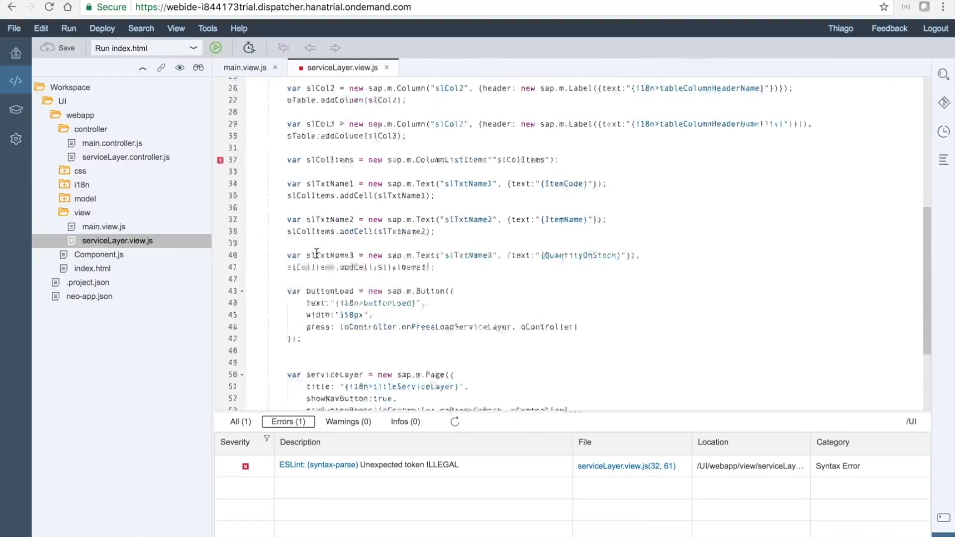
Step: Scroll up and down through serviceLayer.view.js to review the code
{"action": "scroll", "scroll_direction": "up", "scroll_amount": 3}
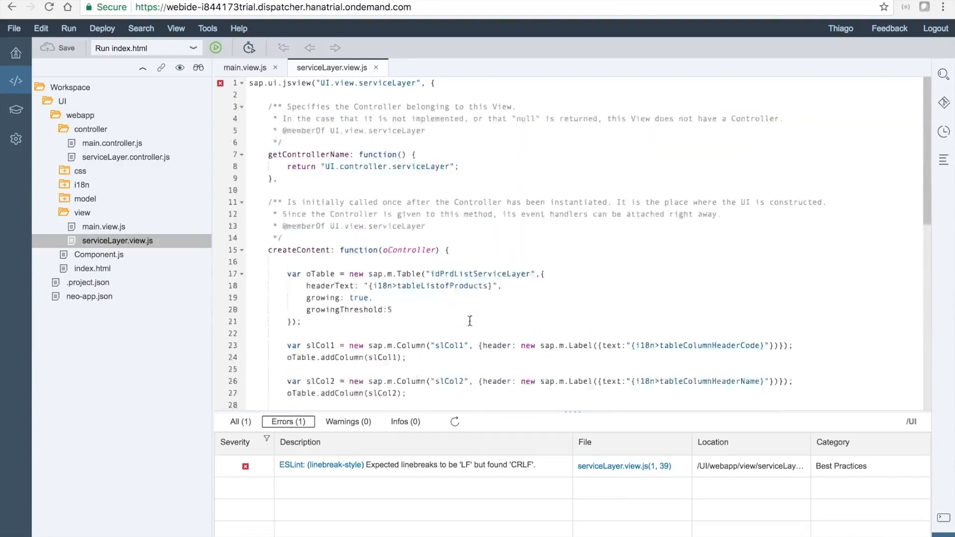
{"action": "scroll", "scroll_direction": "down", "scroll_amount": 3}
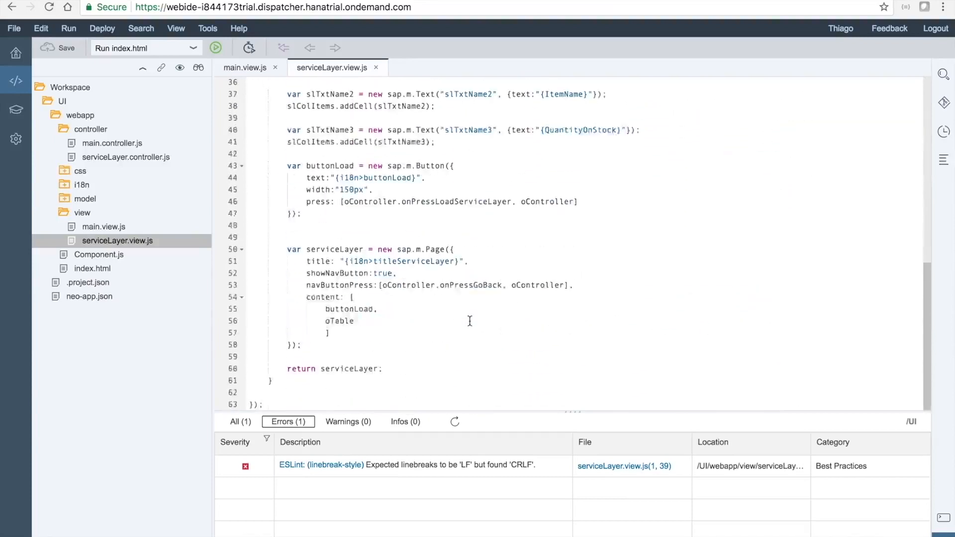
{"action": "scroll", "scroll_direction": "up", "scroll_amount": 3}
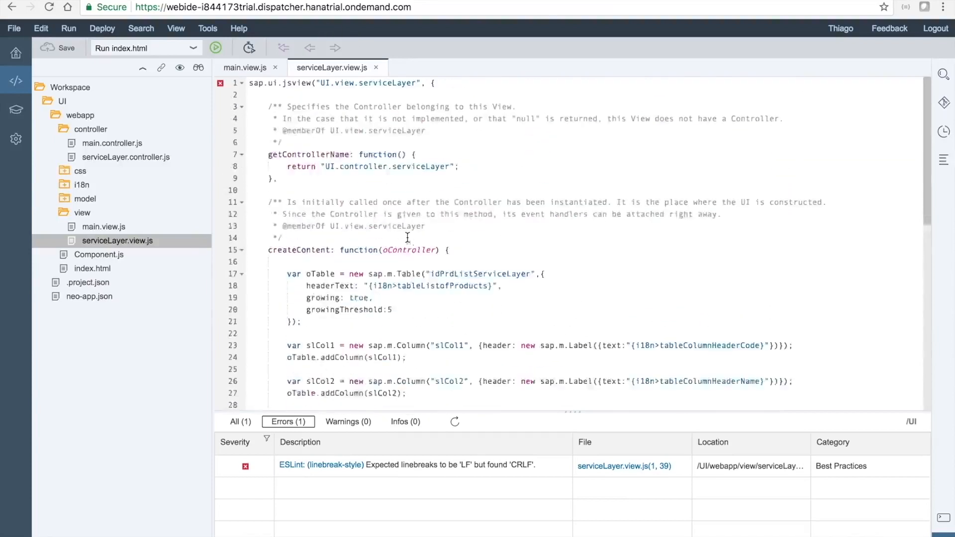